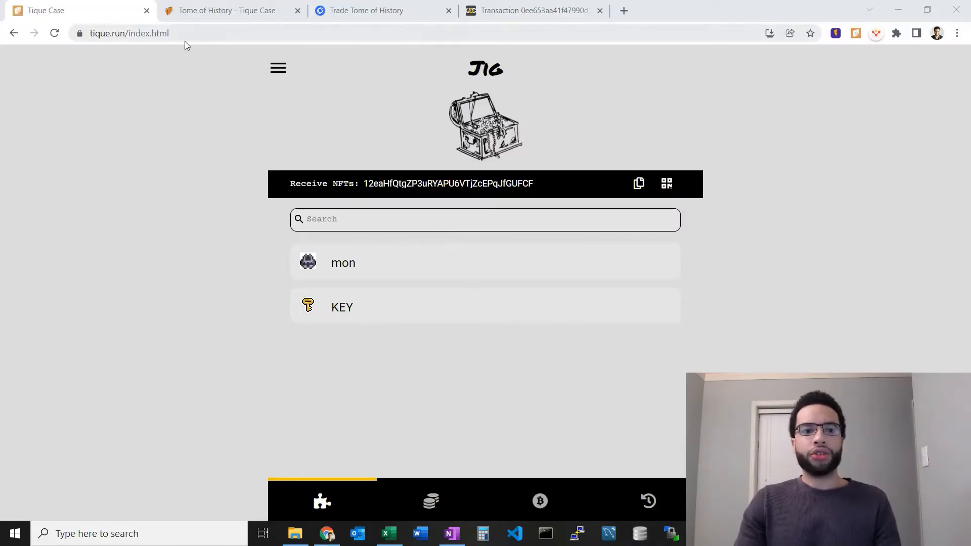
pyautogui.moveTo(129, 40)
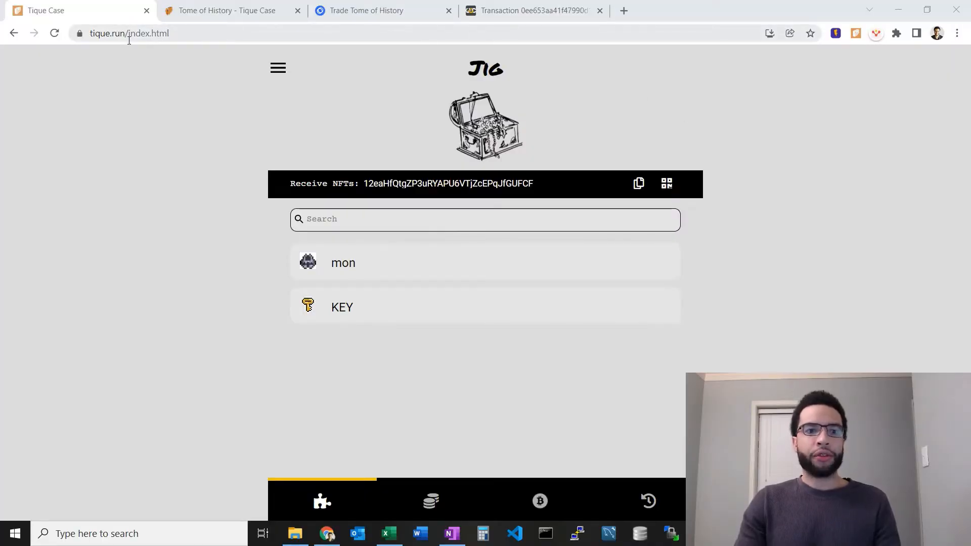
pyautogui.moveTo(229, 134)
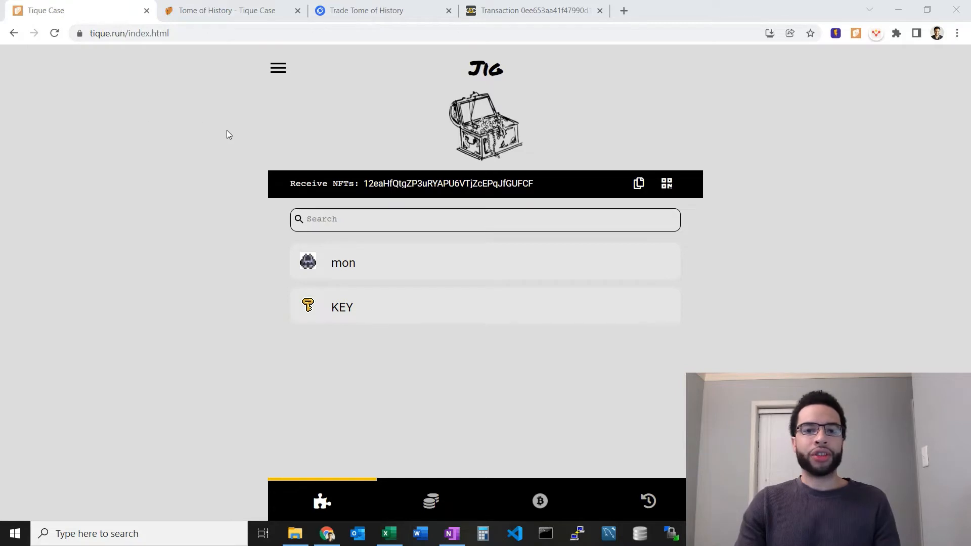
pyautogui.moveTo(619, 196)
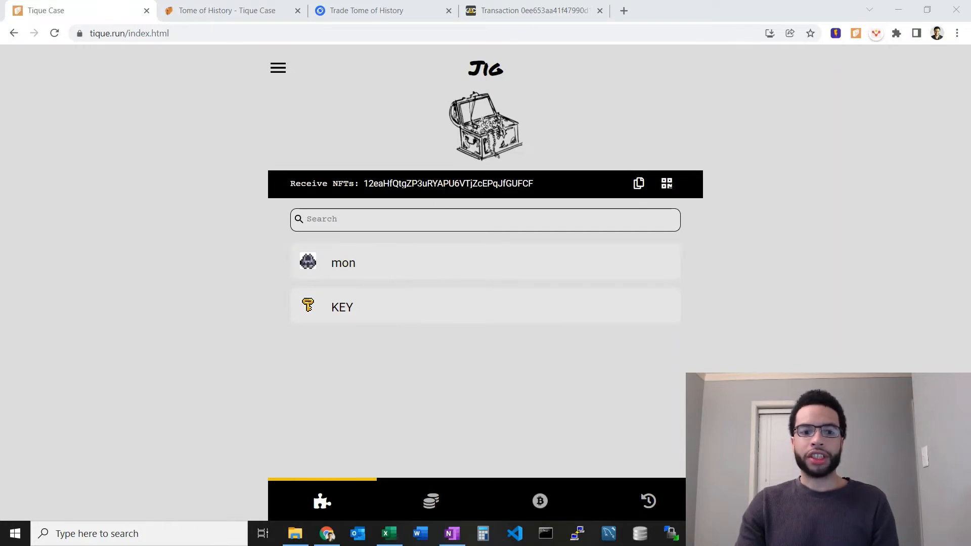
# - Flip between the Token holdings and the NFT collection views a couple of times
pyautogui.click(430, 501)
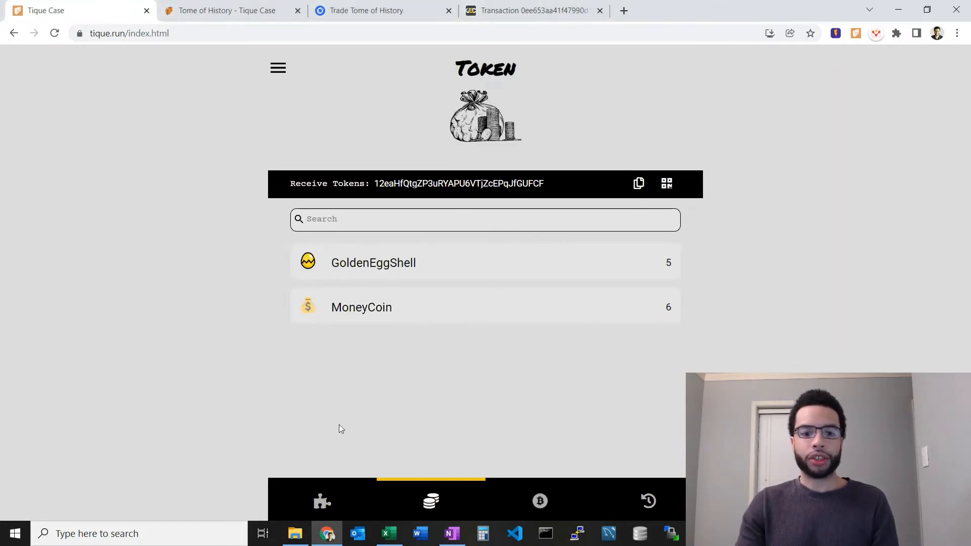
pyautogui.click(321, 500)
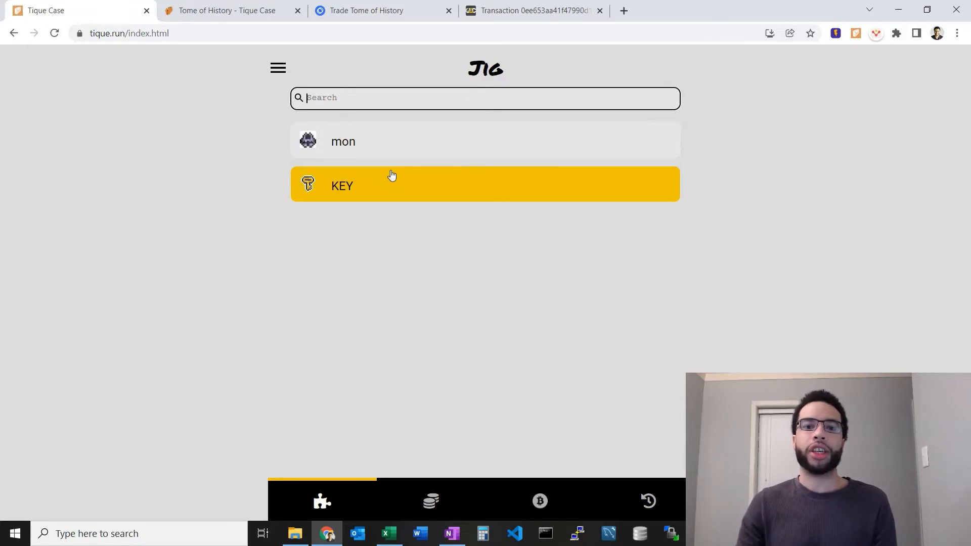
pyautogui.moveTo(374, 103)
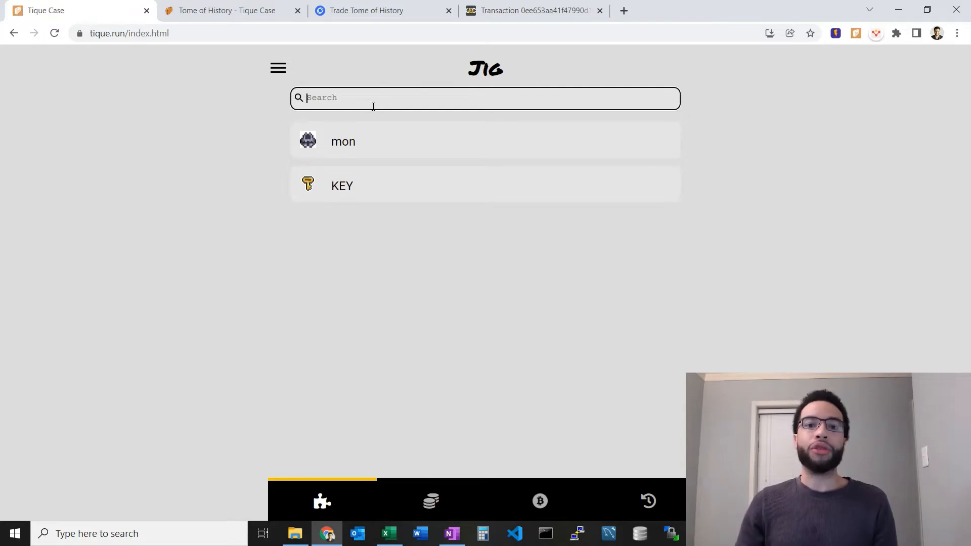
pyautogui.moveTo(390, 443)
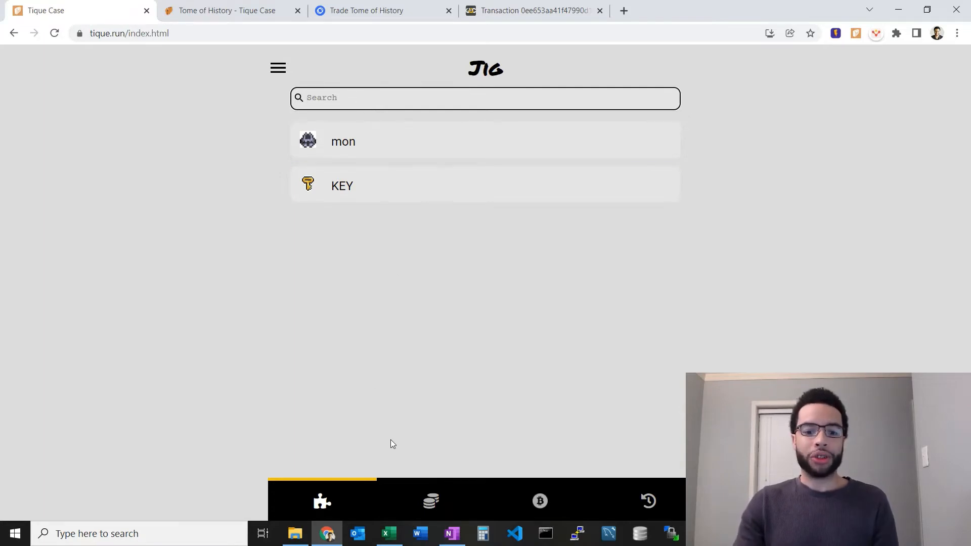
pyautogui.click(431, 500)
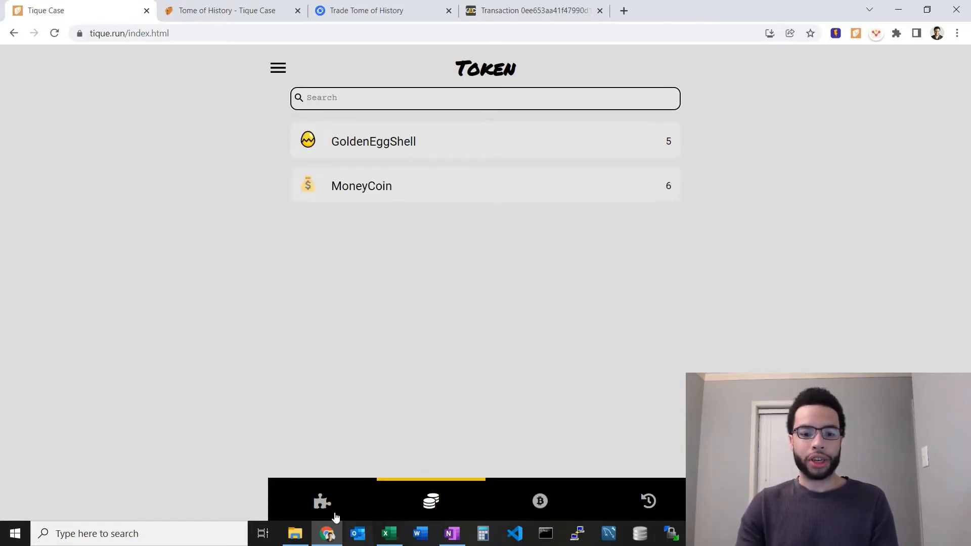
pyautogui.click(321, 502)
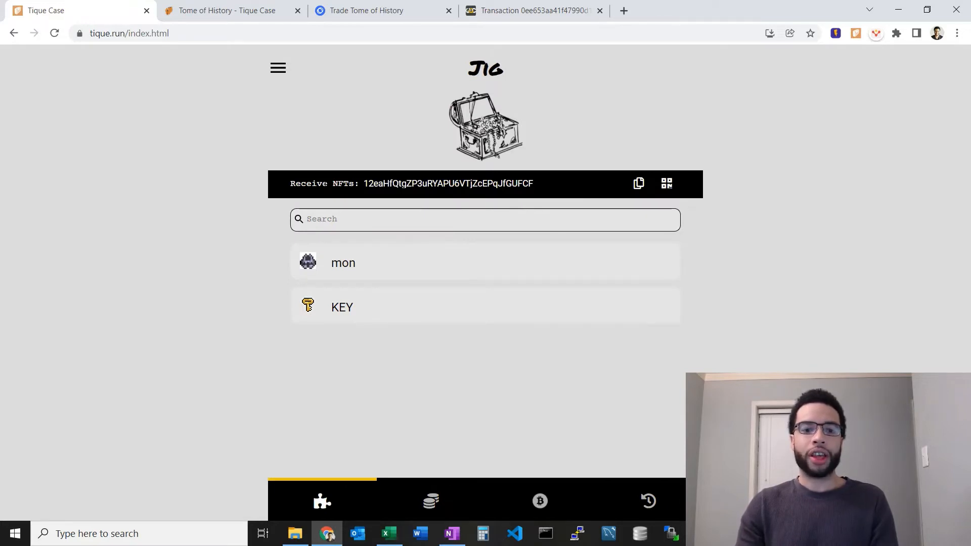
pyautogui.moveTo(456, 171)
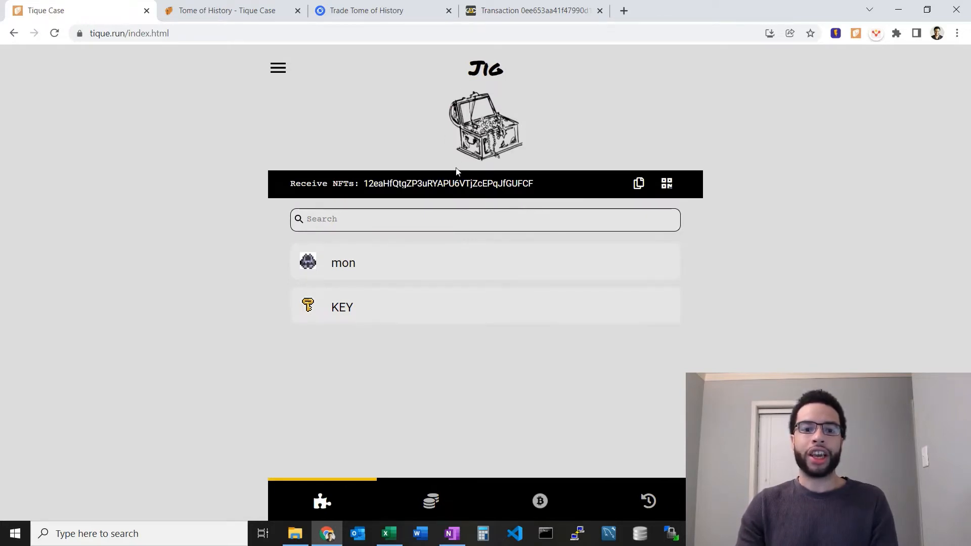
pyautogui.moveTo(501, 105)
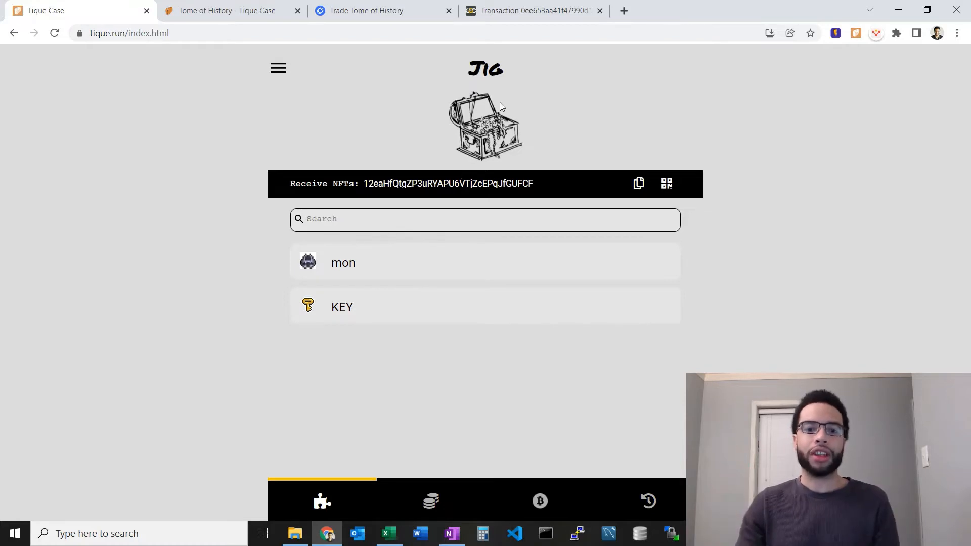
pyautogui.moveTo(504, 76)
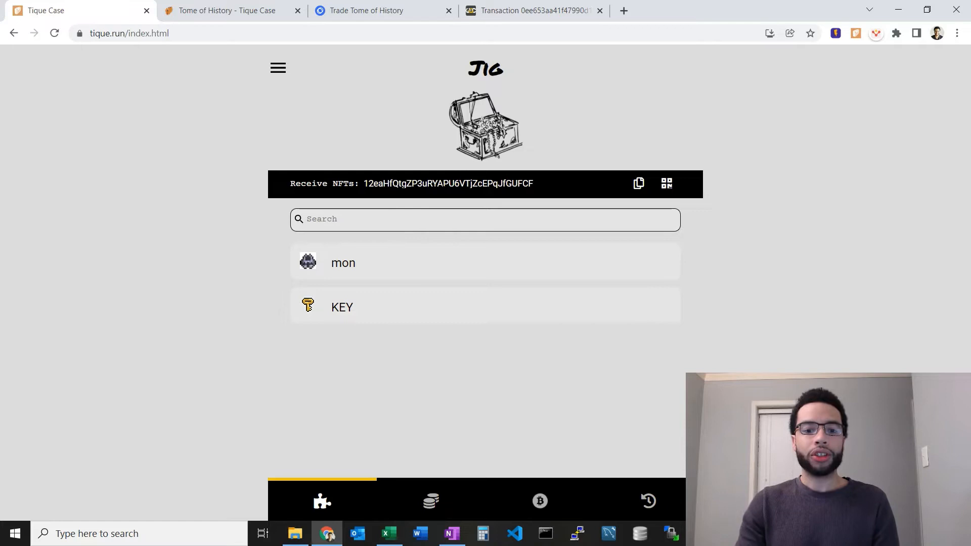
# - Copy the NFT receiving address and show the token holdings, GoldenEggShell 5 and MoneyCoin 6
pyautogui.click(638, 183)
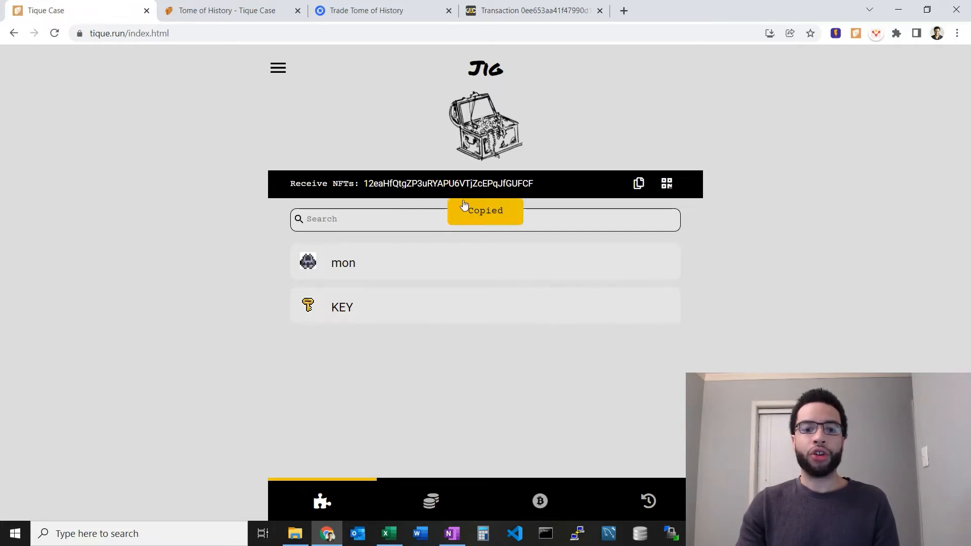
pyautogui.click(431, 500)
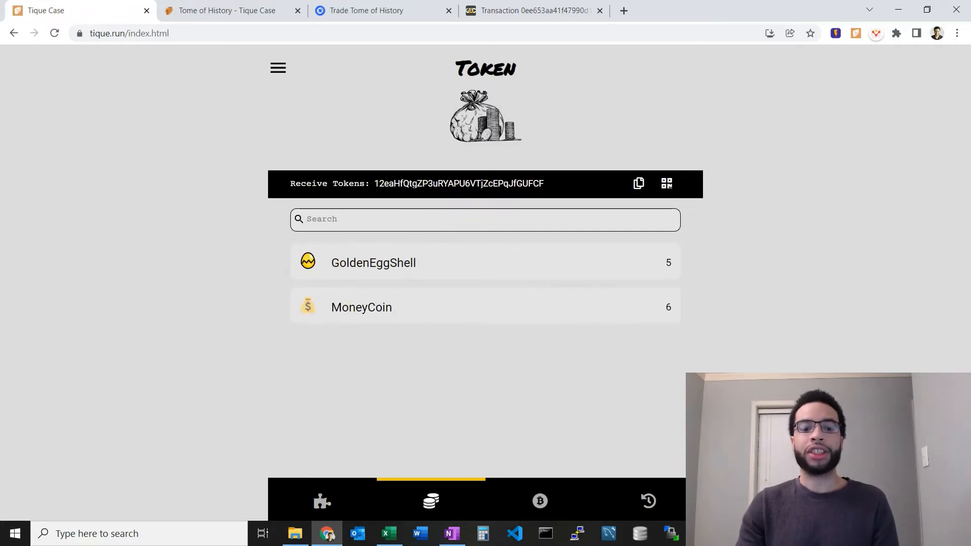
pyautogui.moveTo(528, 506)
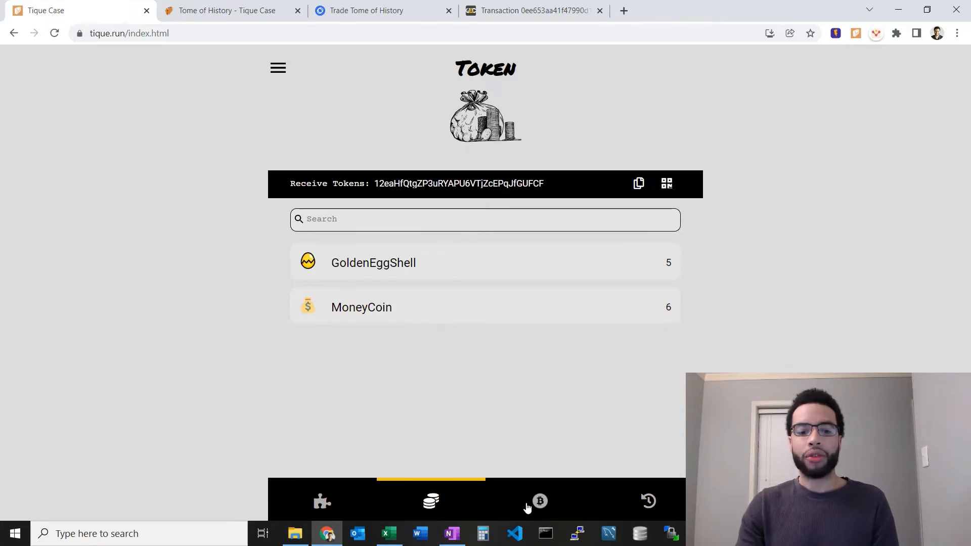
# - Show the Bitcoin purse with its $3.70 balance and view the receiving address as a QR code
pyautogui.click(539, 500)
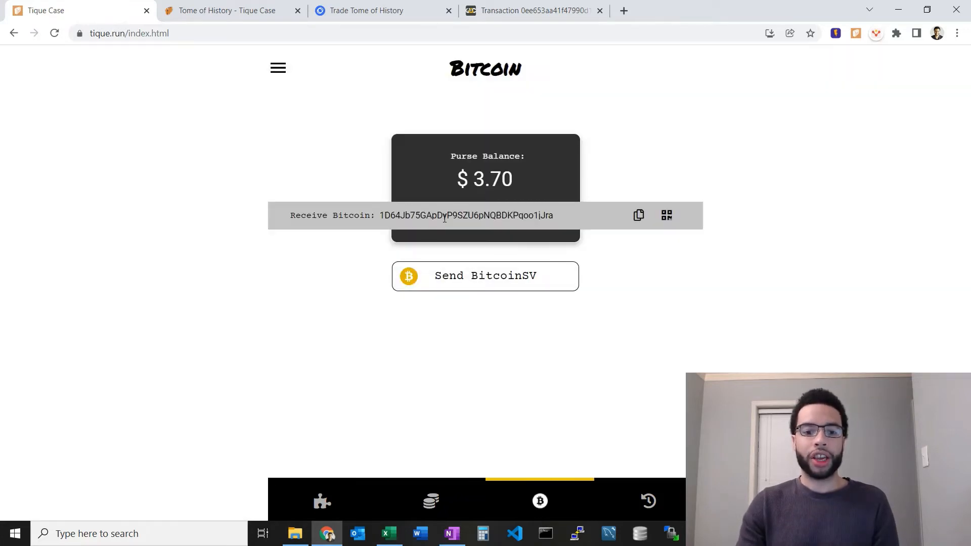
pyautogui.moveTo(628, 372)
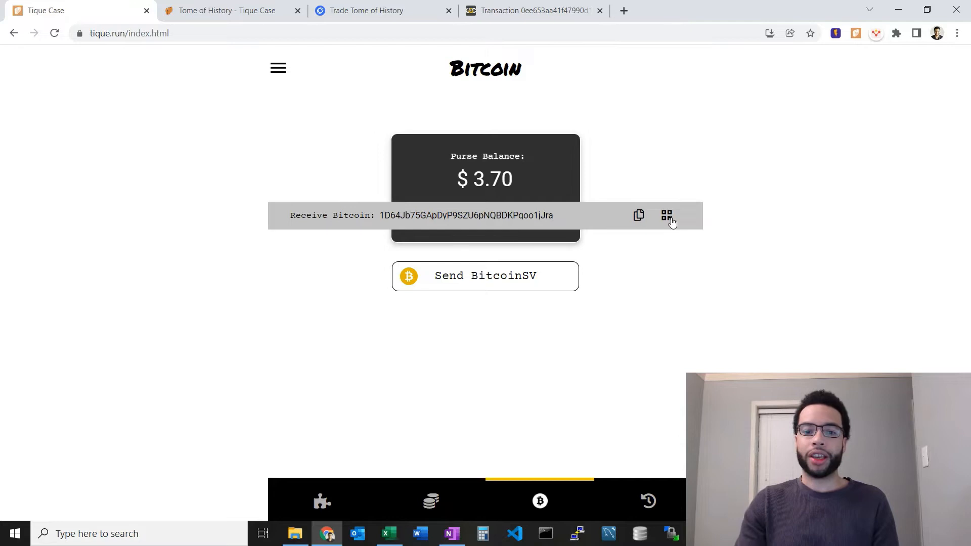
pyautogui.click(666, 214)
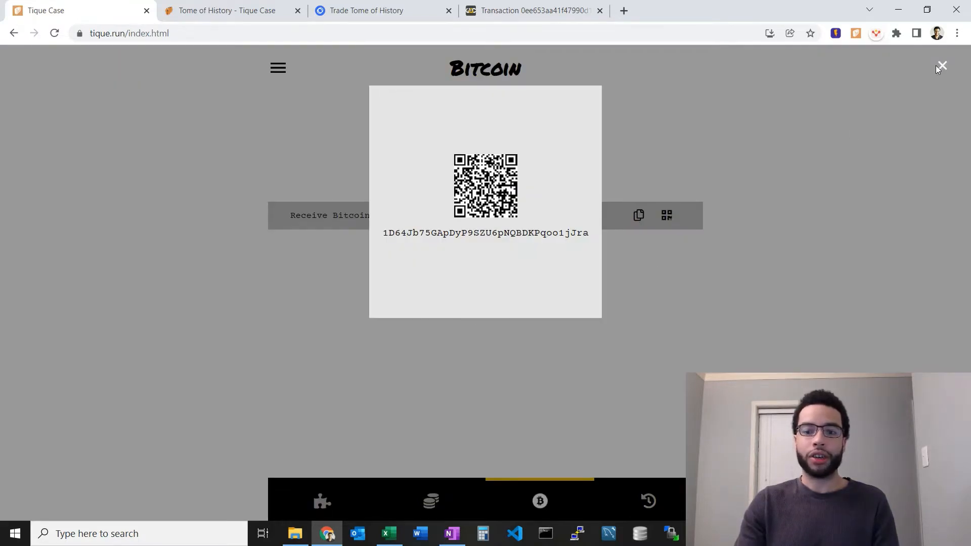
pyautogui.click(940, 65)
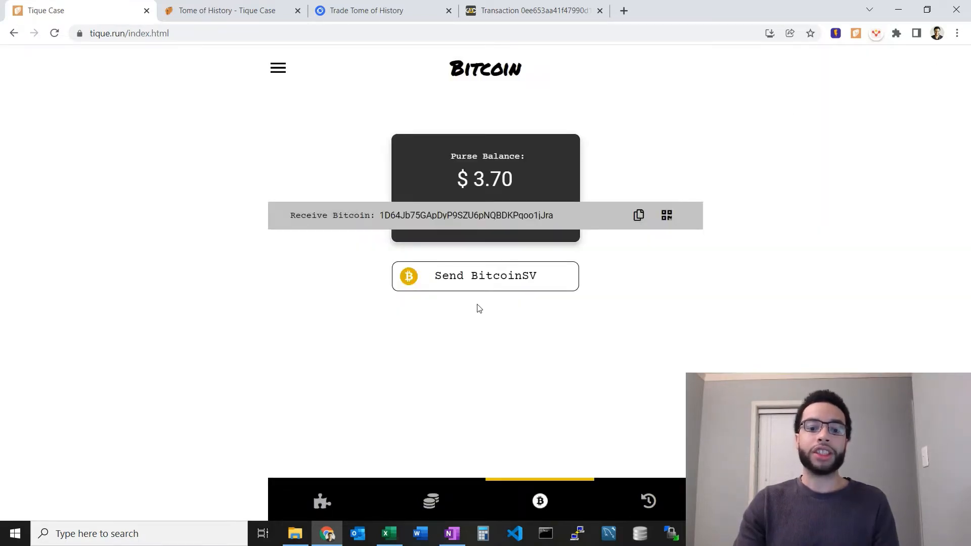
# - Start a Send BitcoinSV form with the full 0.04025873 BSV balance as the amount to send
pyautogui.click(484, 275)
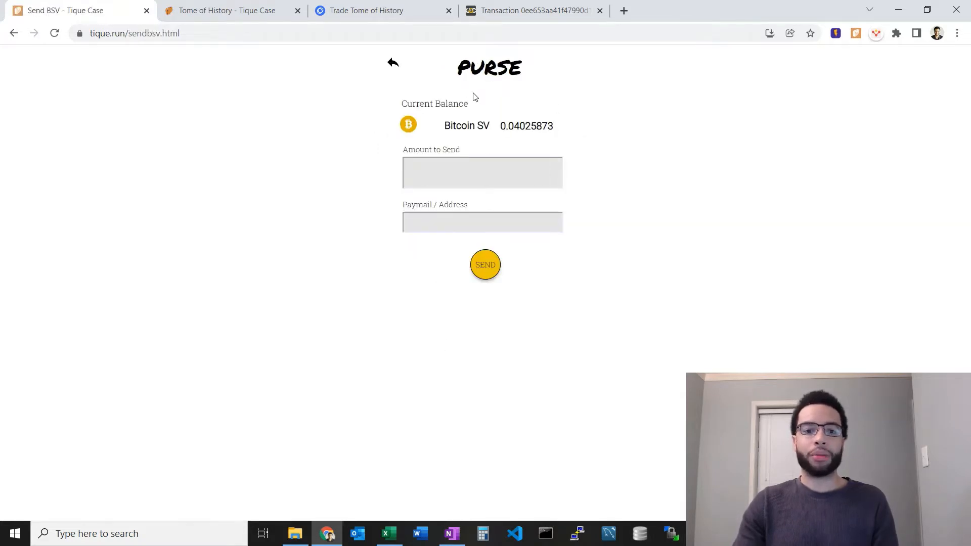
pyautogui.moveTo(512, 136)
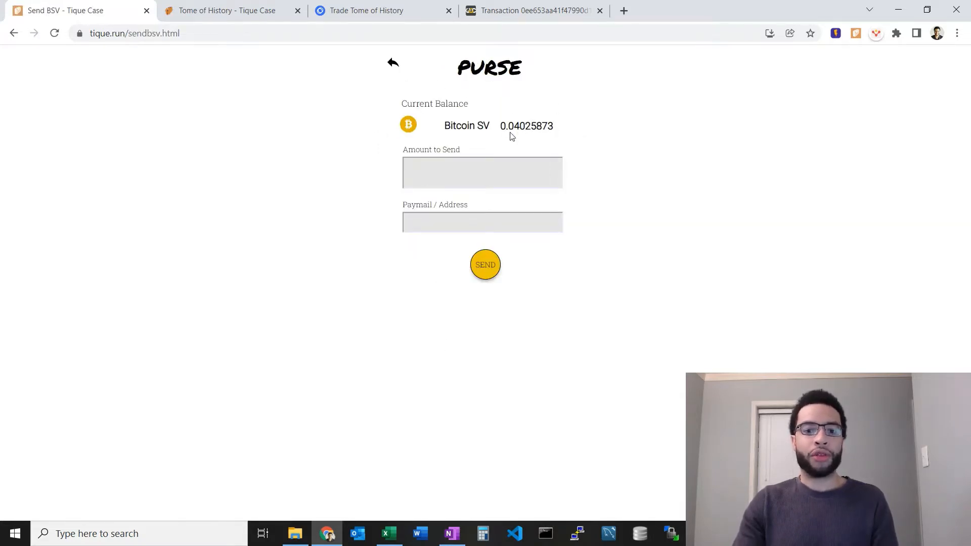
pyautogui.click(481, 172)
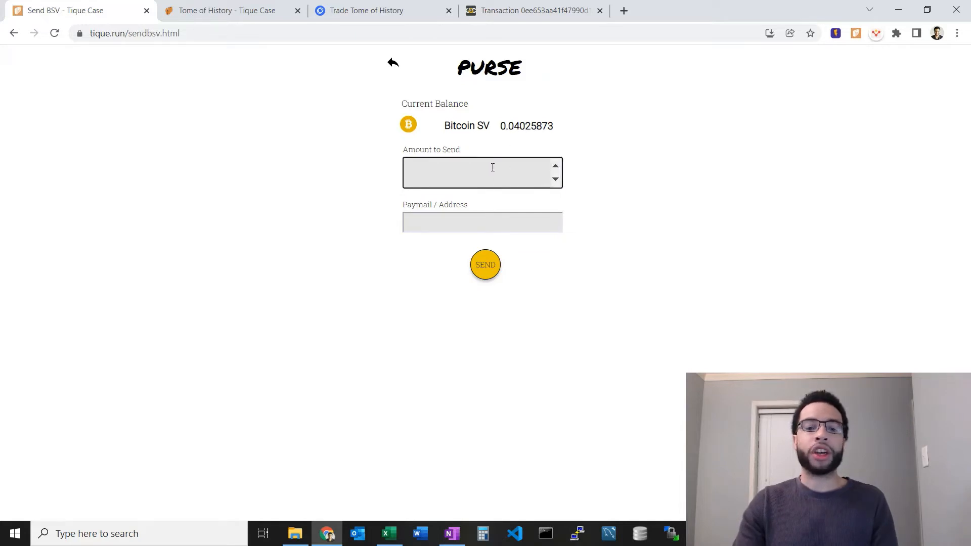
pyautogui.click(481, 221)
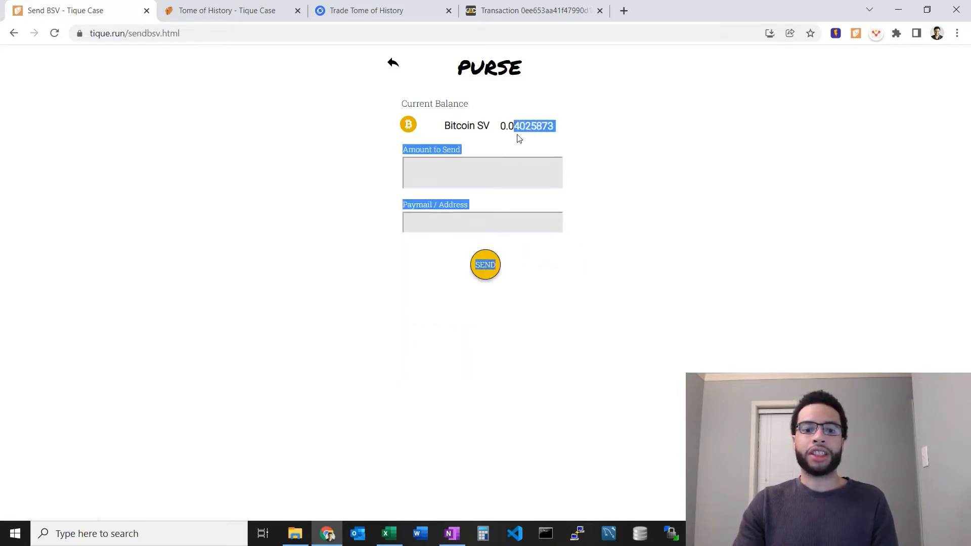
pyautogui.click(482, 172)
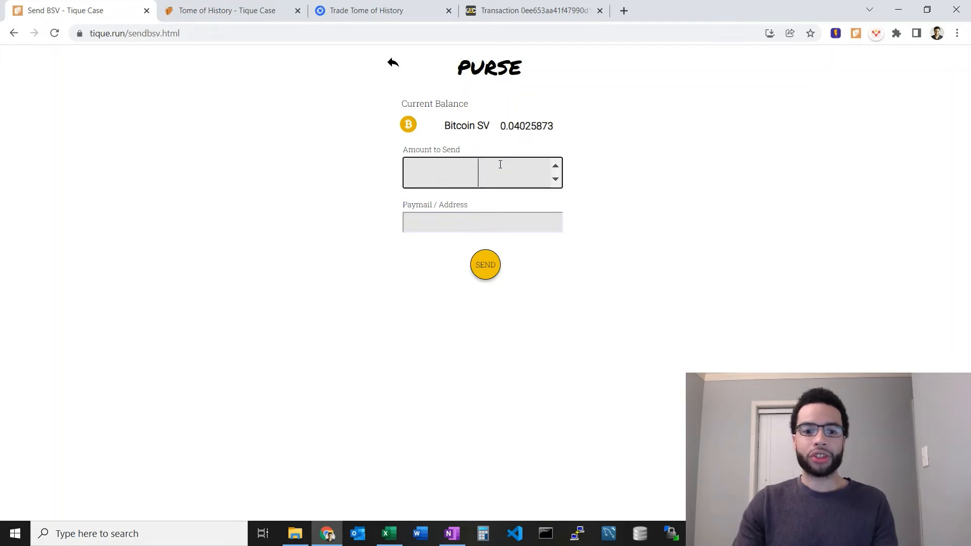
pyautogui.write('0.04025873')
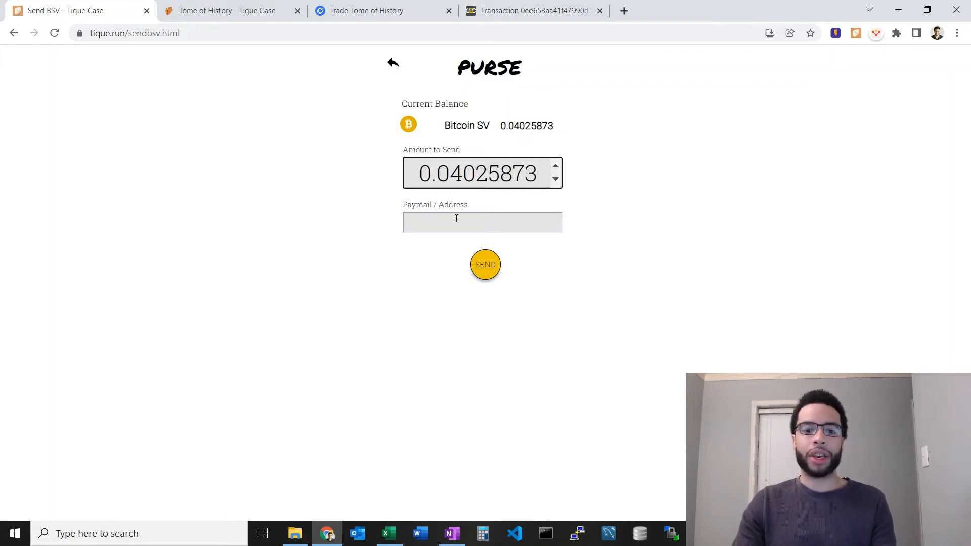
pyautogui.moveTo(418, 123)
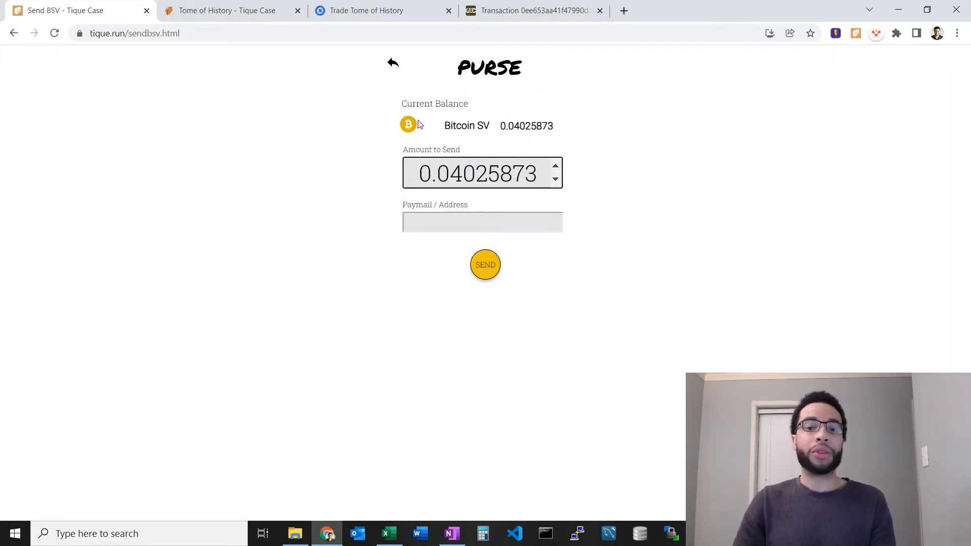
pyautogui.click(481, 172)
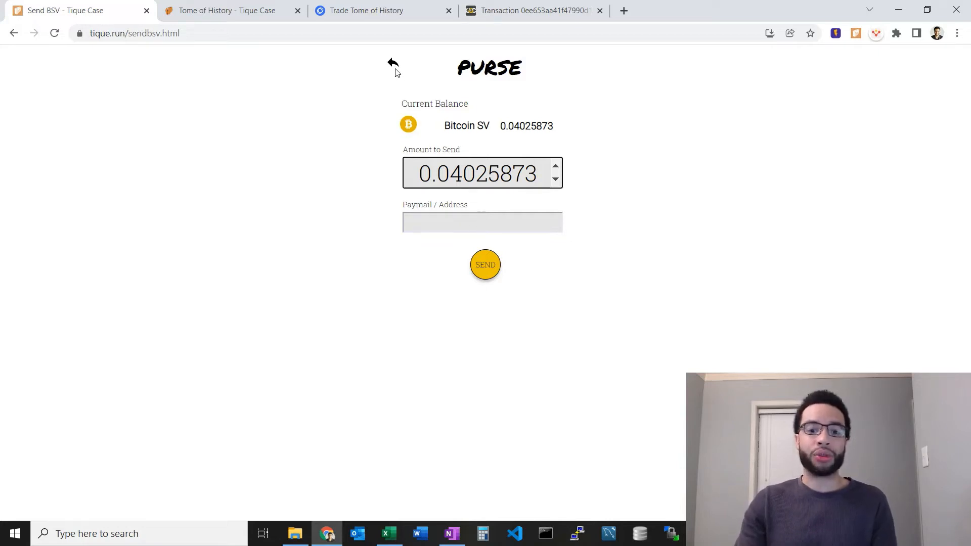
# - Abandon the send form, view the locked History page and Bitcoin purse, then return to the NFT collection
pyautogui.click(392, 63)
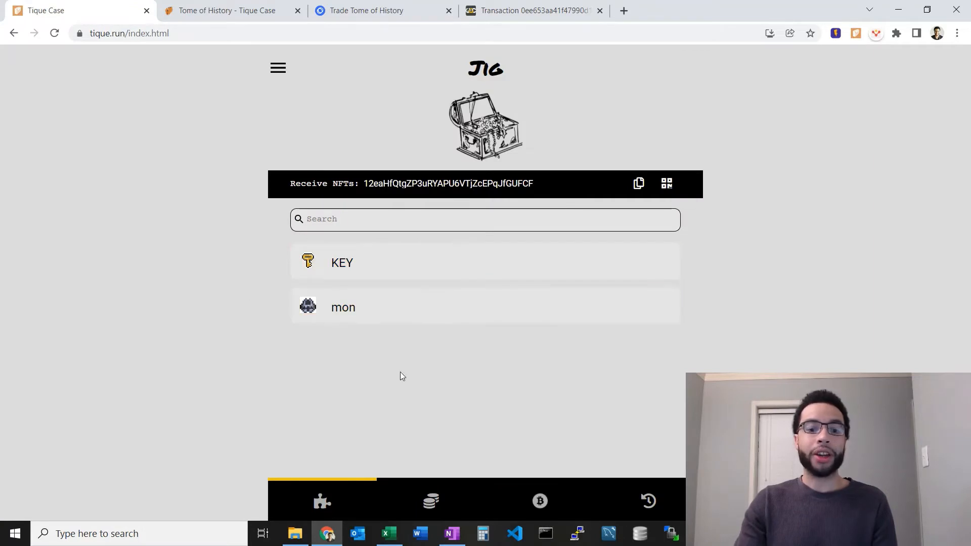
pyautogui.click(647, 500)
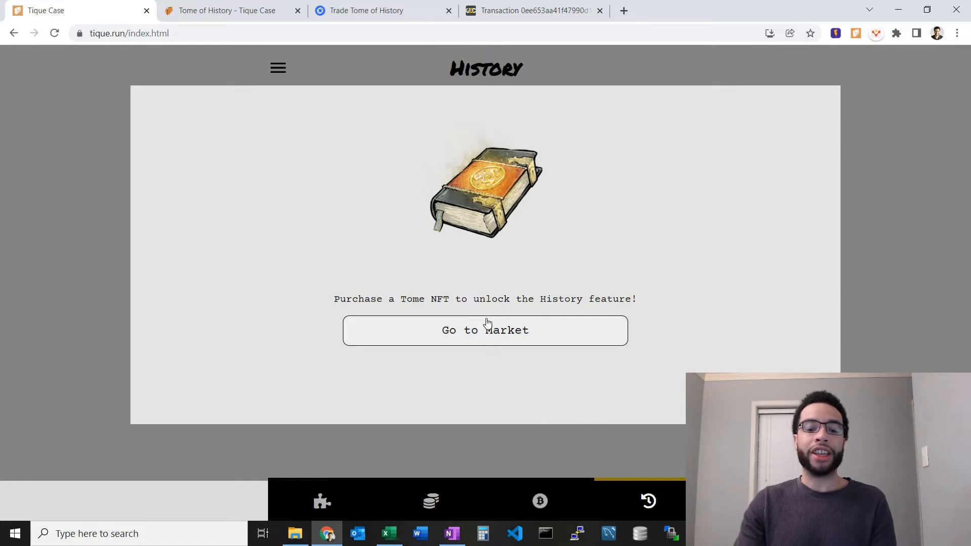
pyautogui.moveTo(489, 258)
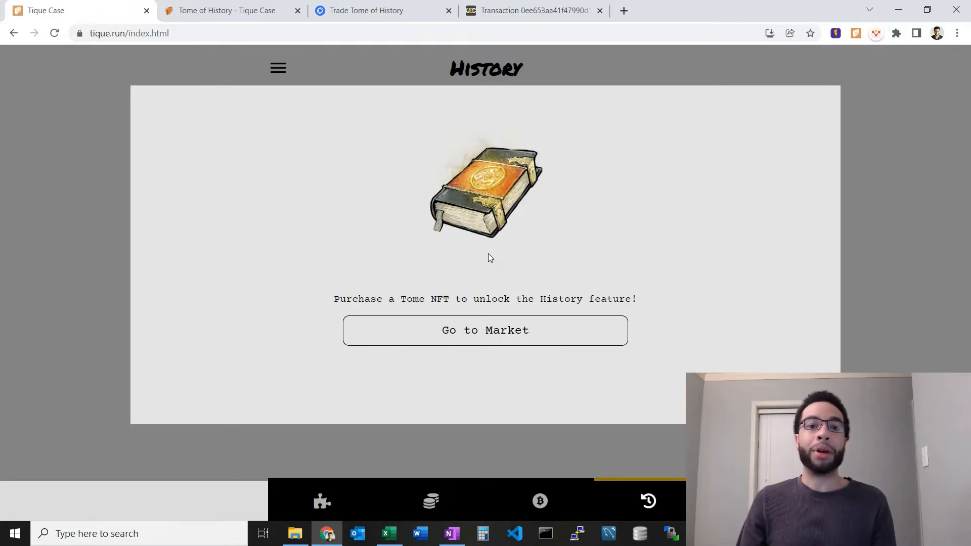
pyautogui.moveTo(517, 217)
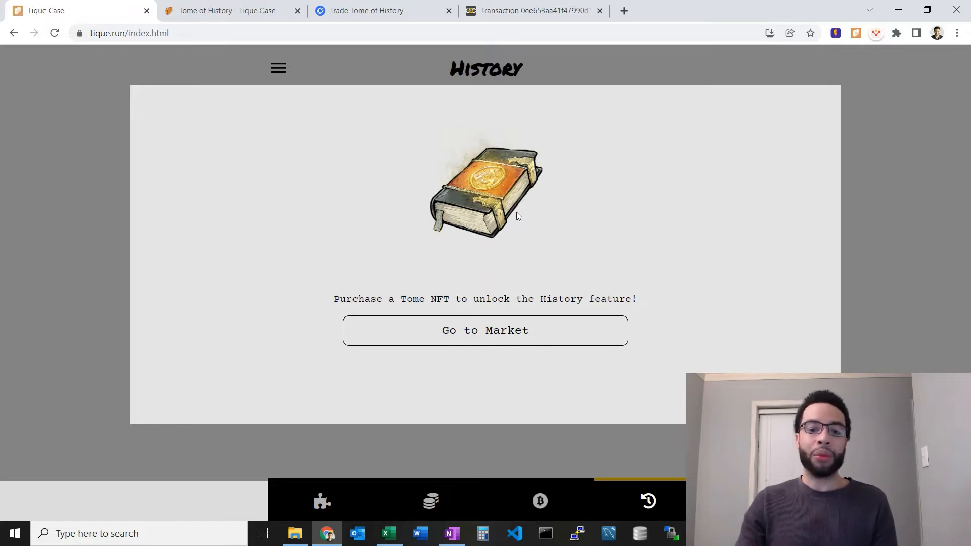
pyautogui.moveTo(523, 514)
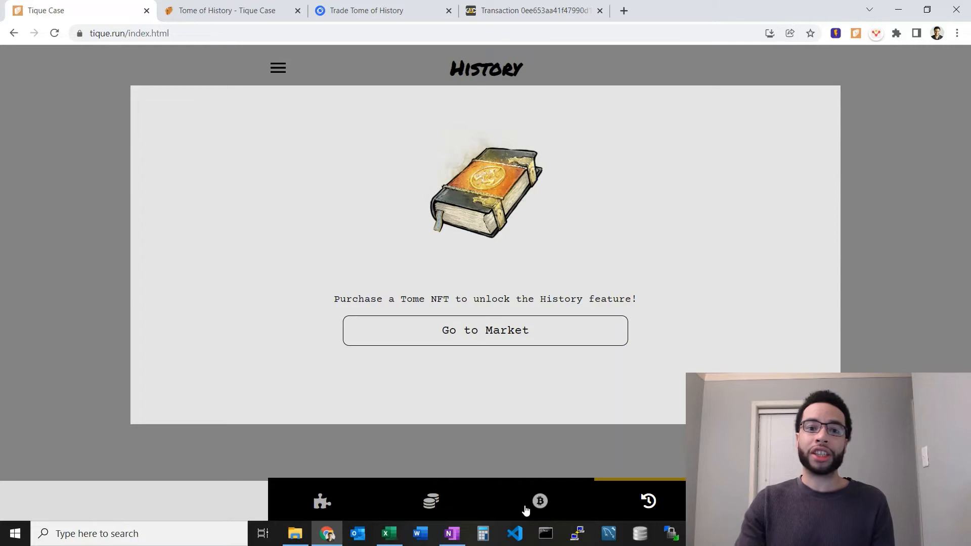
pyautogui.click(539, 502)
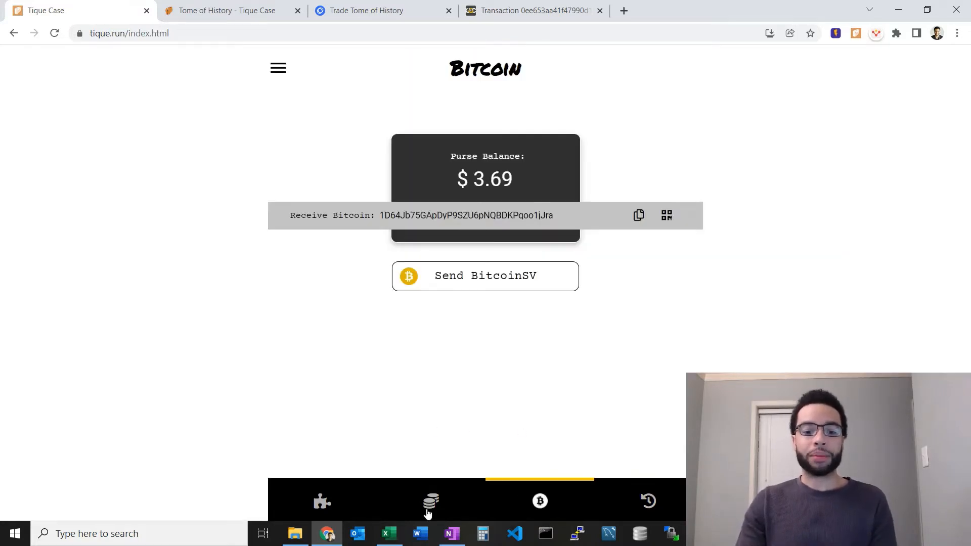
pyautogui.click(322, 501)
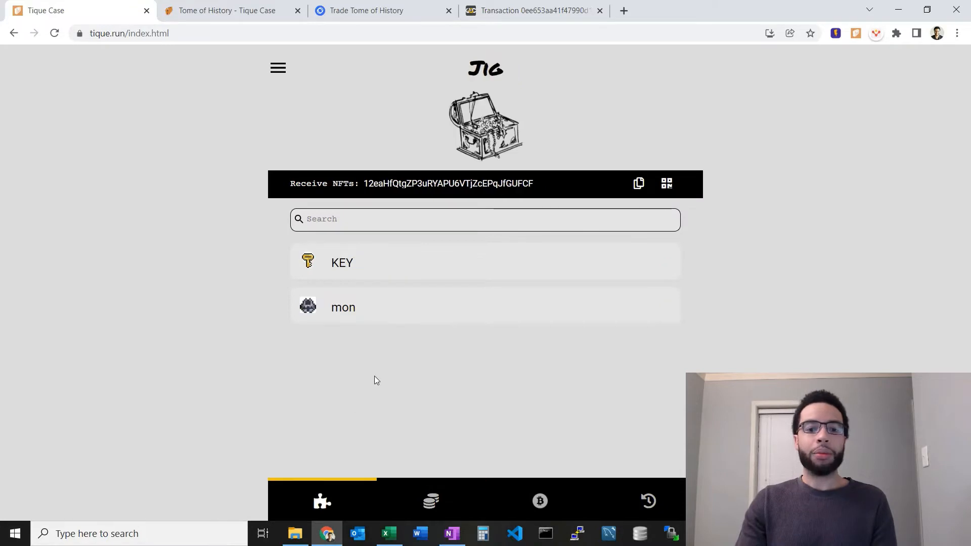
pyautogui.moveTo(578, 365)
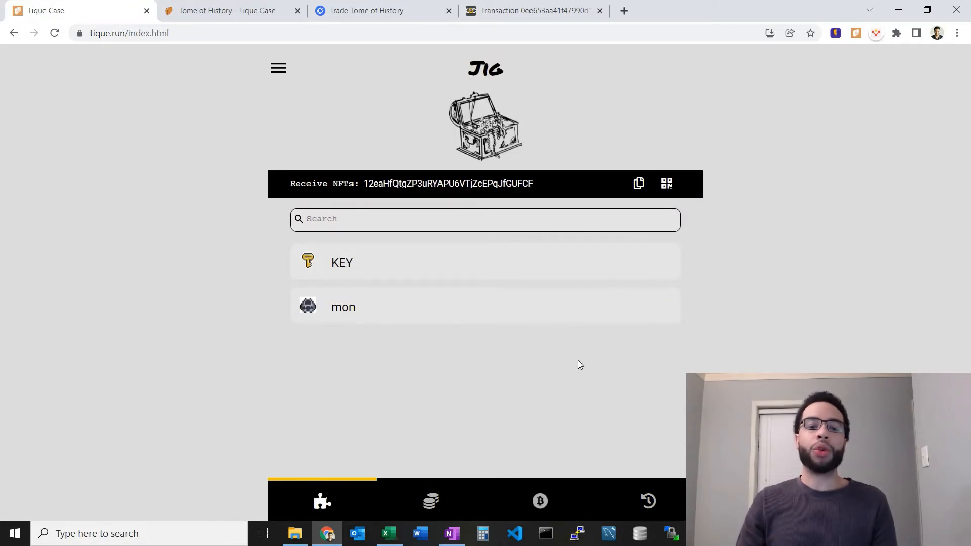
# - Bring up the side menu and go to the wallet's Settings page with seed backup and restore options
pyautogui.click(277, 68)
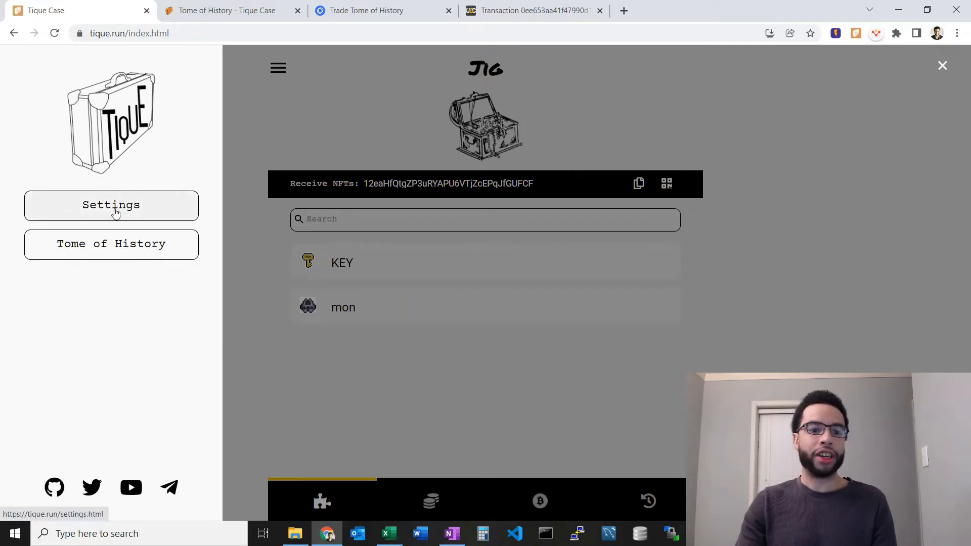
pyautogui.moveTo(120, 123)
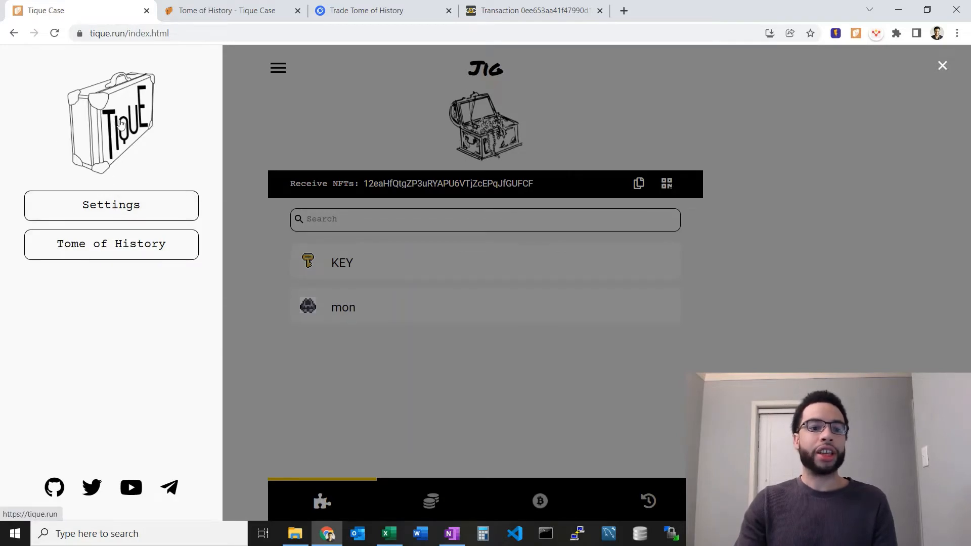
pyautogui.click(112, 120)
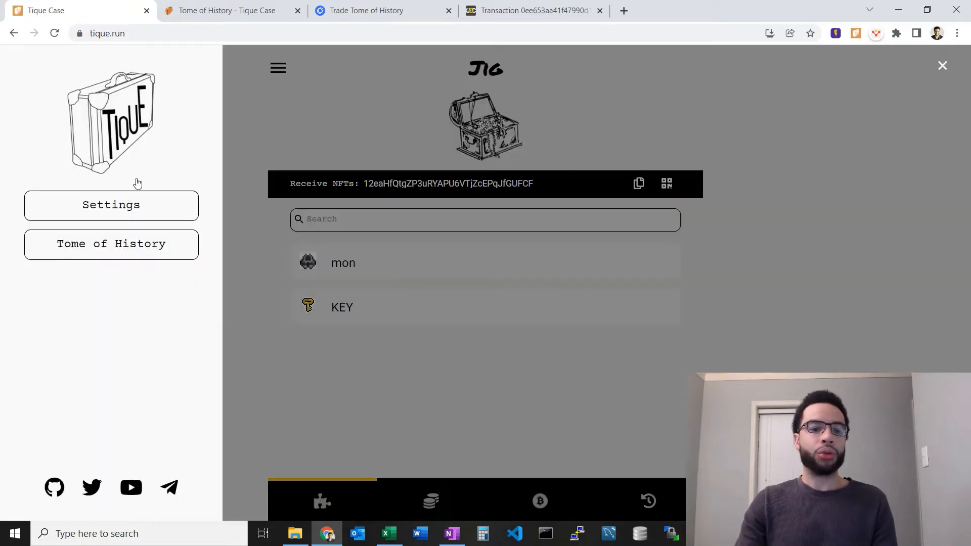
pyautogui.moveTo(146, 188)
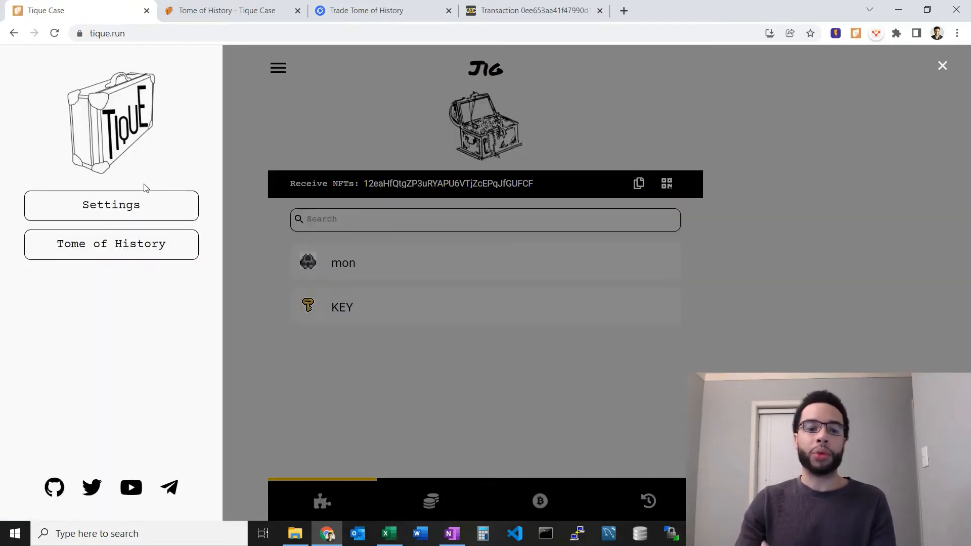
pyautogui.click(111, 204)
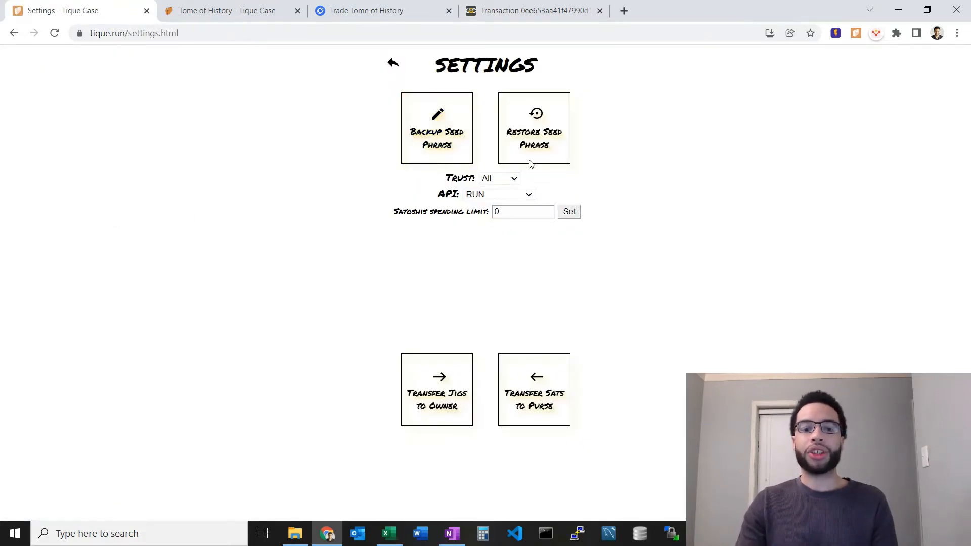
pyautogui.moveTo(613, 189)
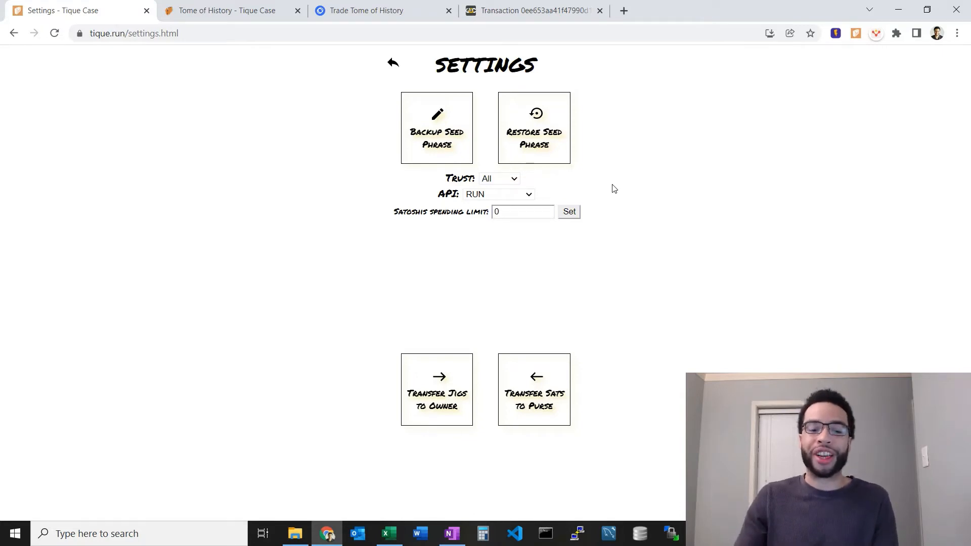
pyautogui.moveTo(485, 199)
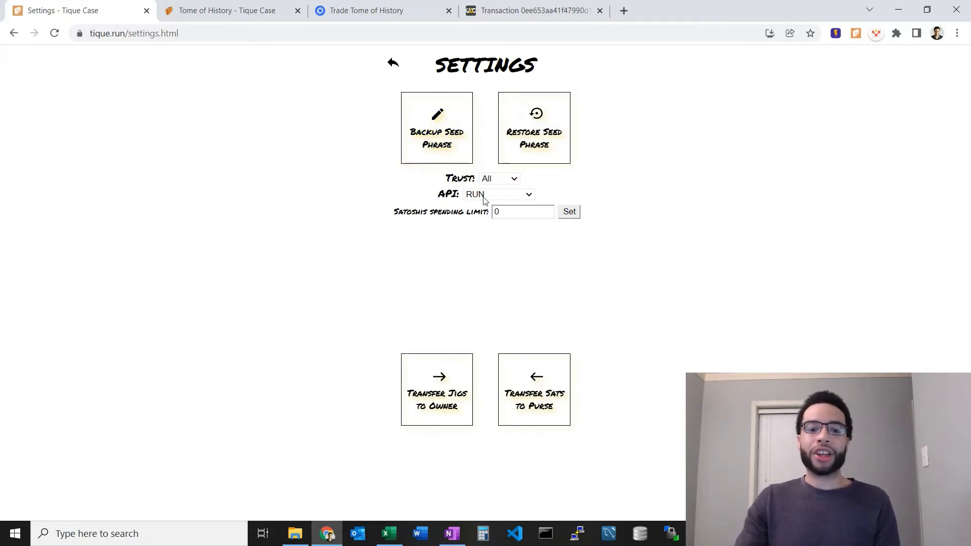
pyautogui.moveTo(415, 286)
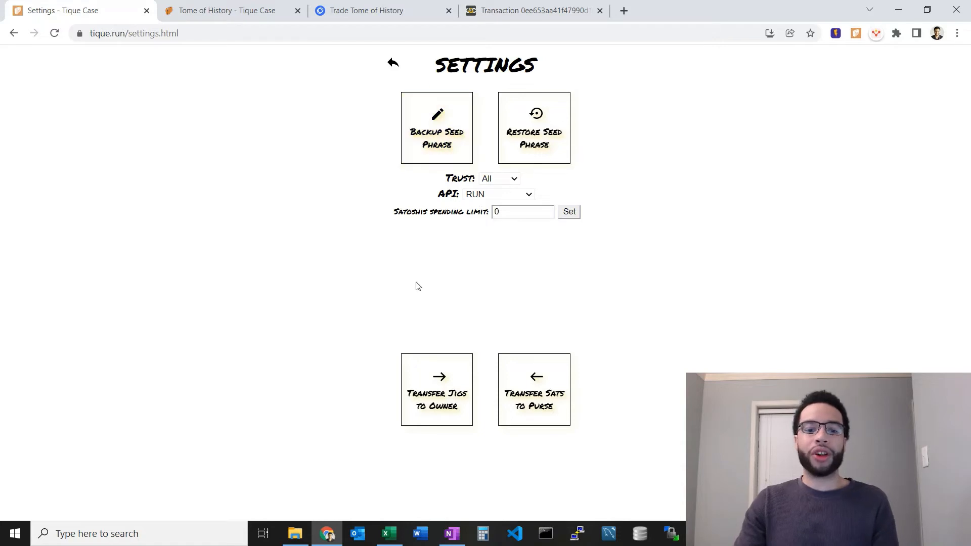
pyautogui.moveTo(471, 333)
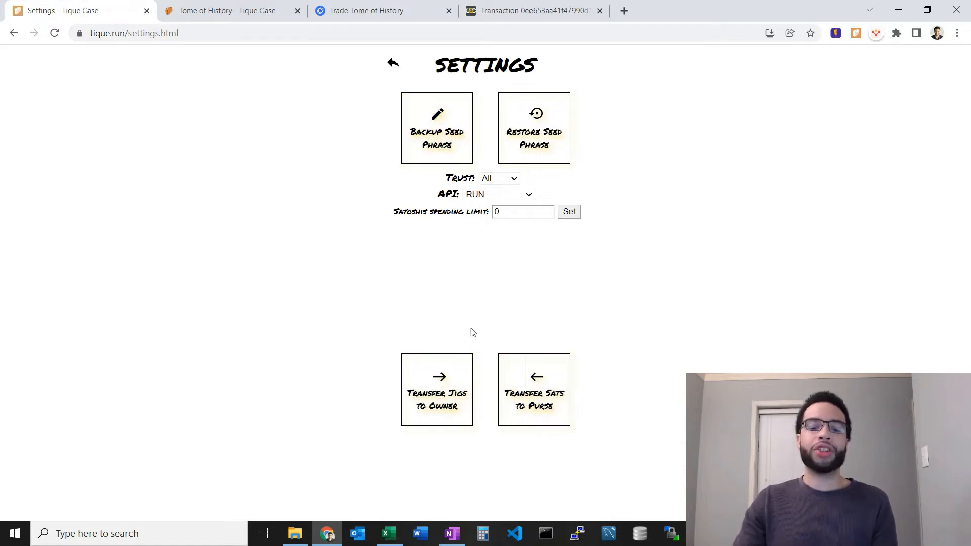
pyautogui.moveTo(481, 302)
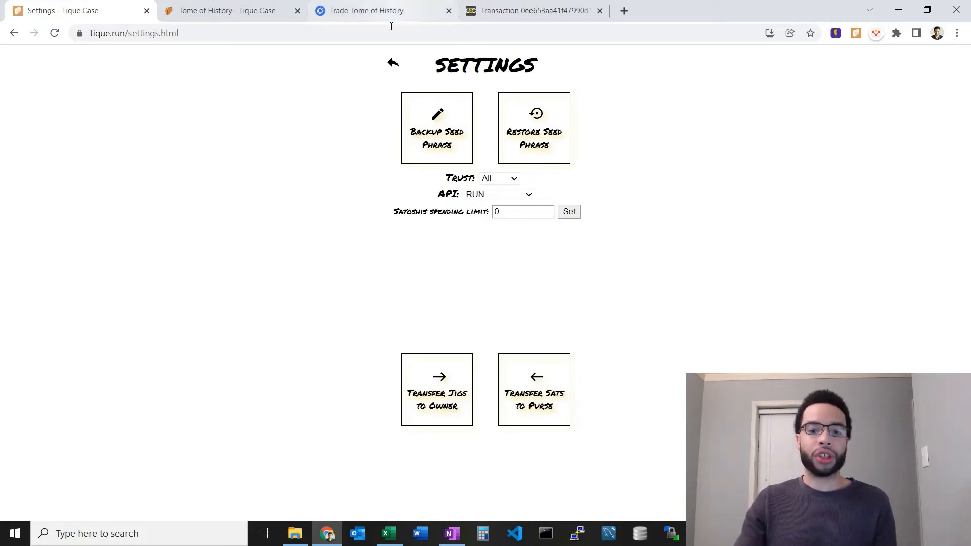
pyautogui.click(392, 62)
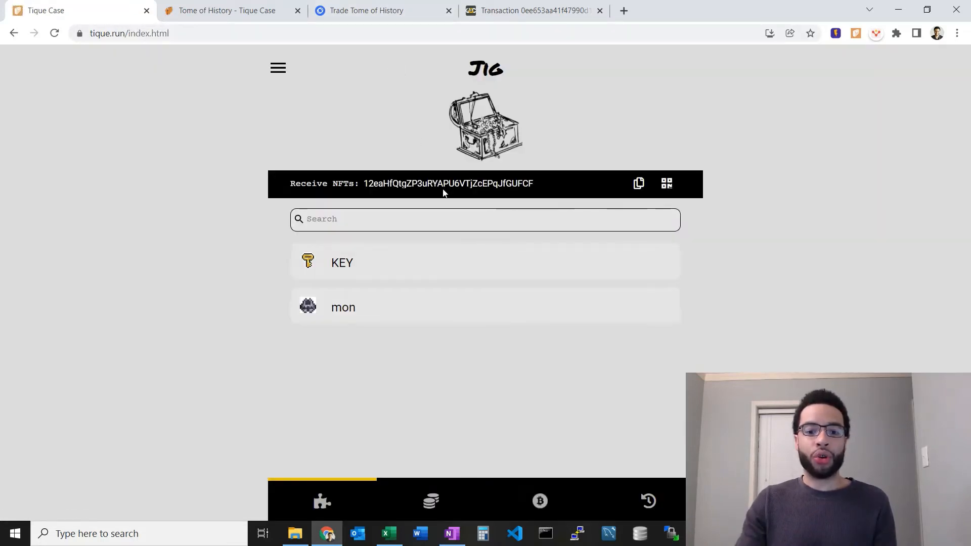
pyautogui.click(539, 500)
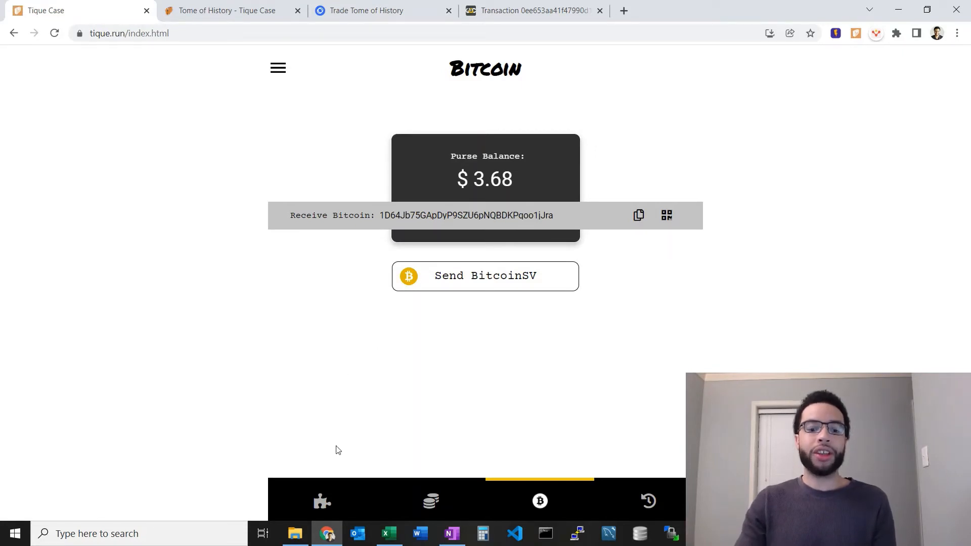
pyautogui.click(322, 501)
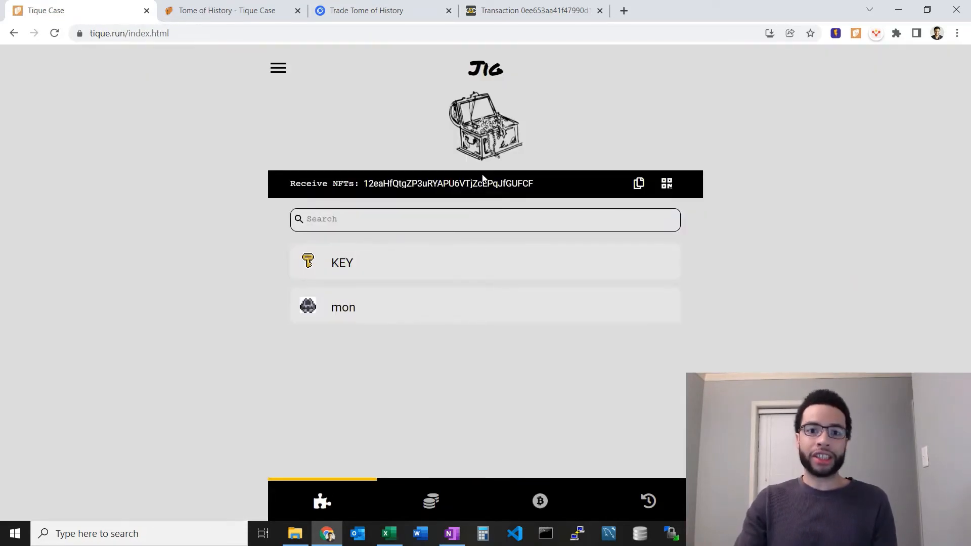
pyautogui.click(277, 68)
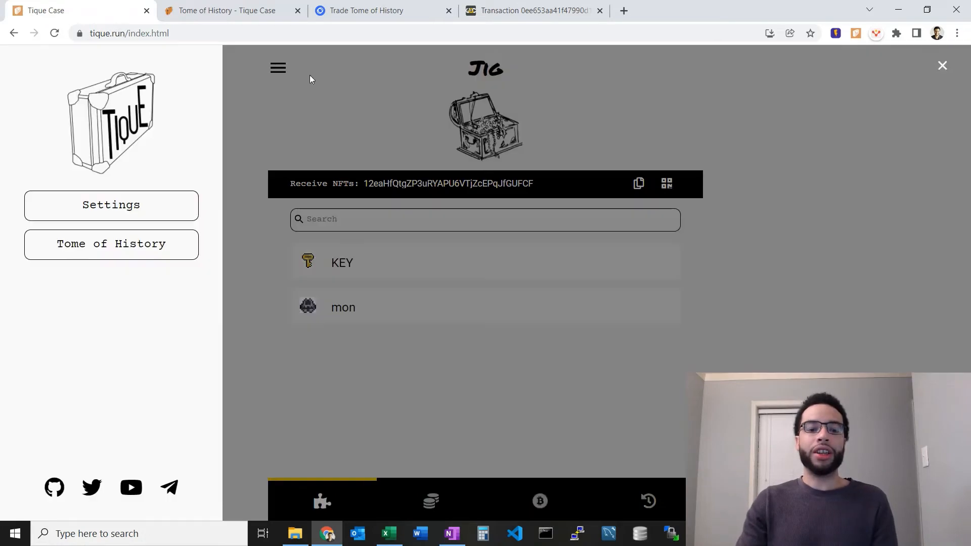
pyautogui.click(112, 205)
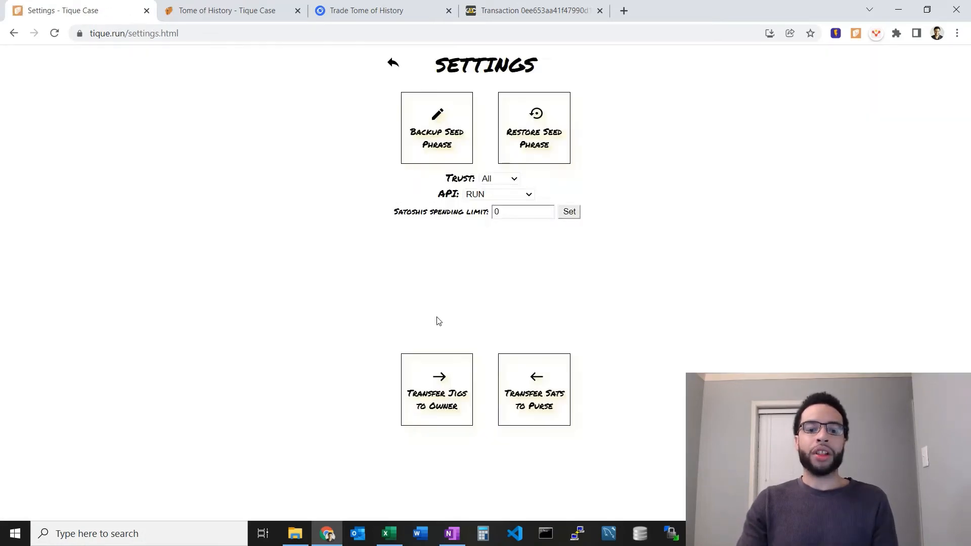
pyautogui.moveTo(420, 332)
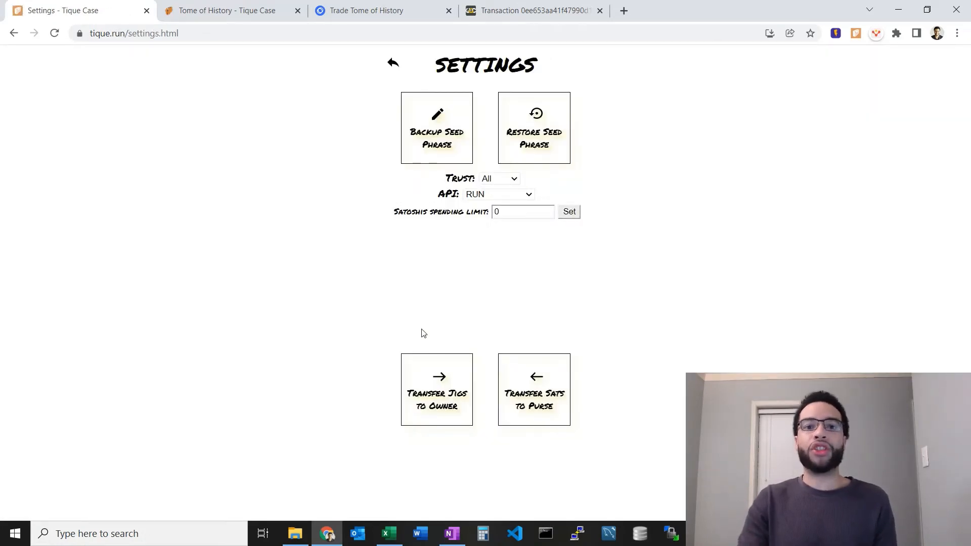
pyautogui.moveTo(465, 339)
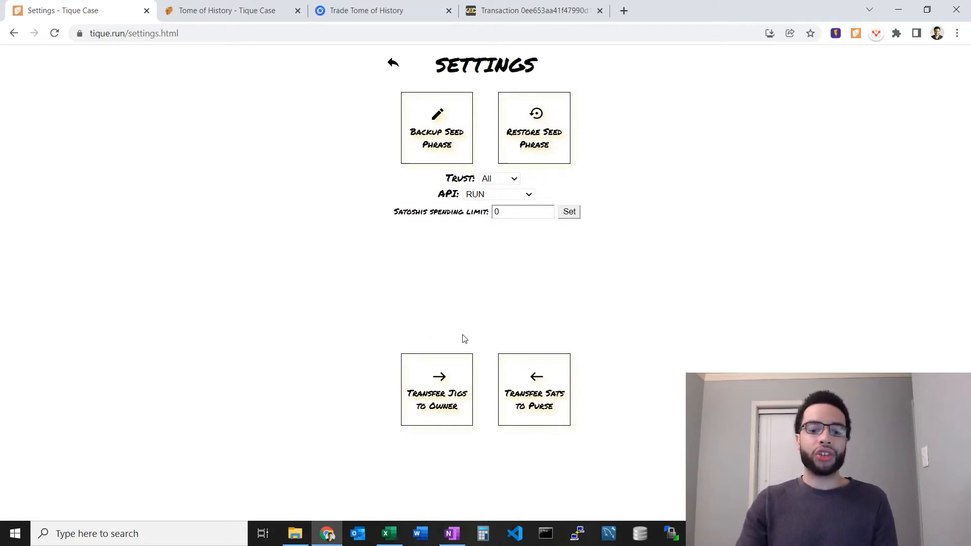
pyautogui.click(437, 390)
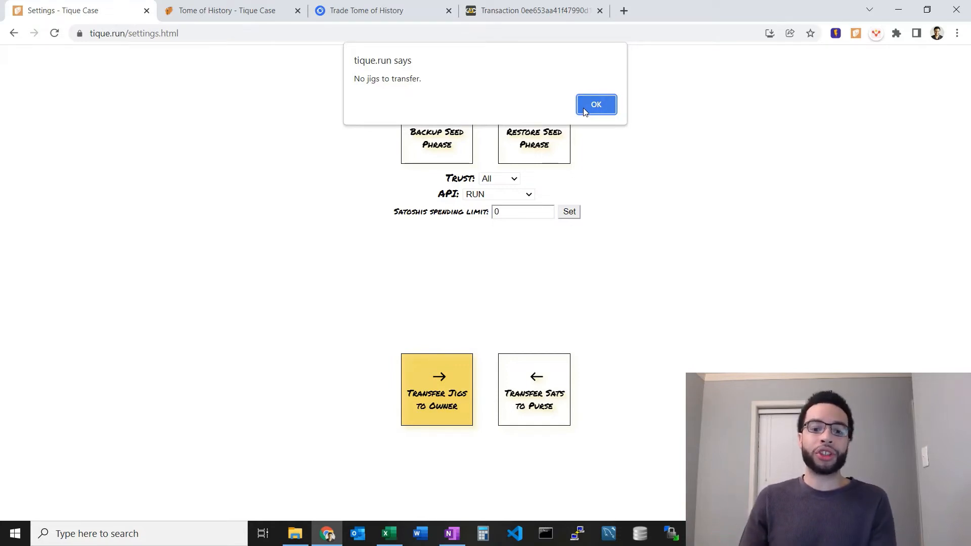
pyautogui.click(595, 104)
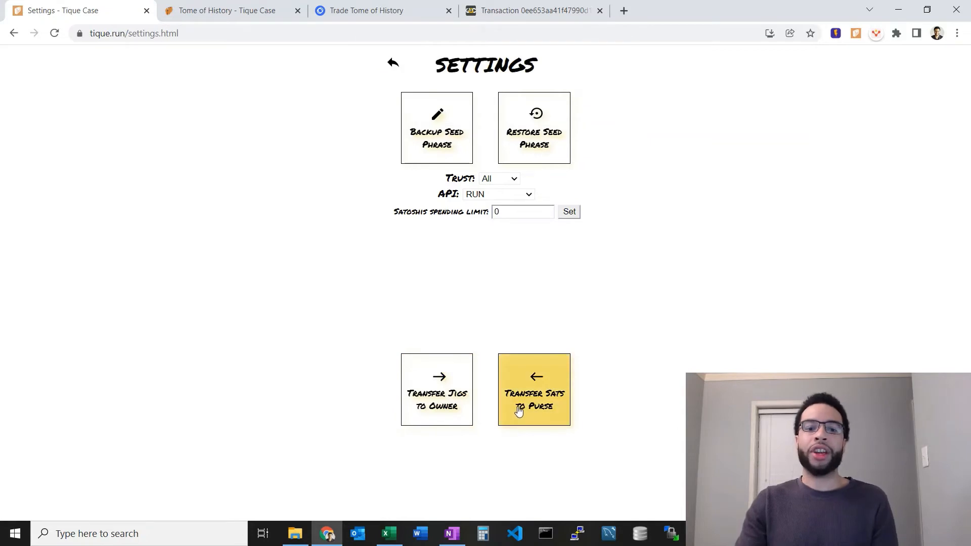
pyautogui.click(534, 399)
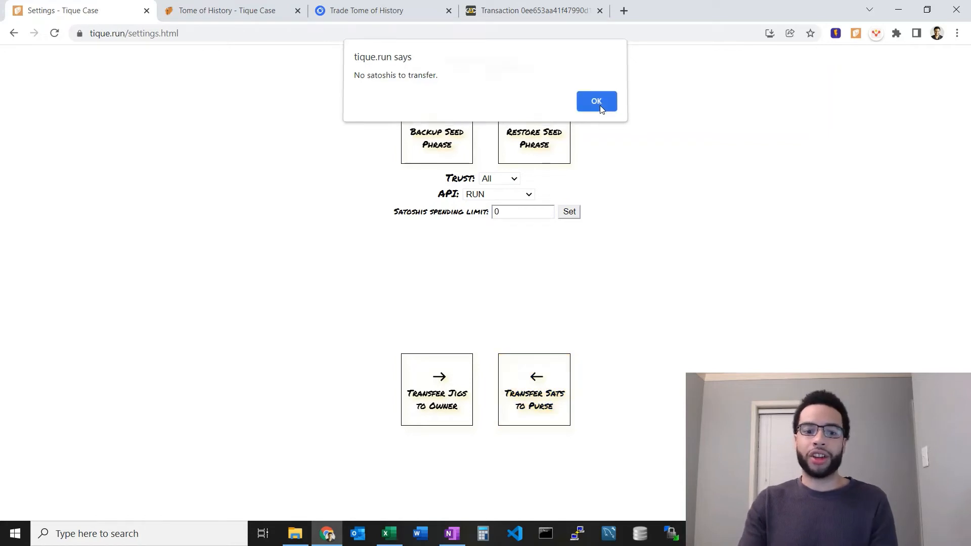
pyautogui.click(596, 101)
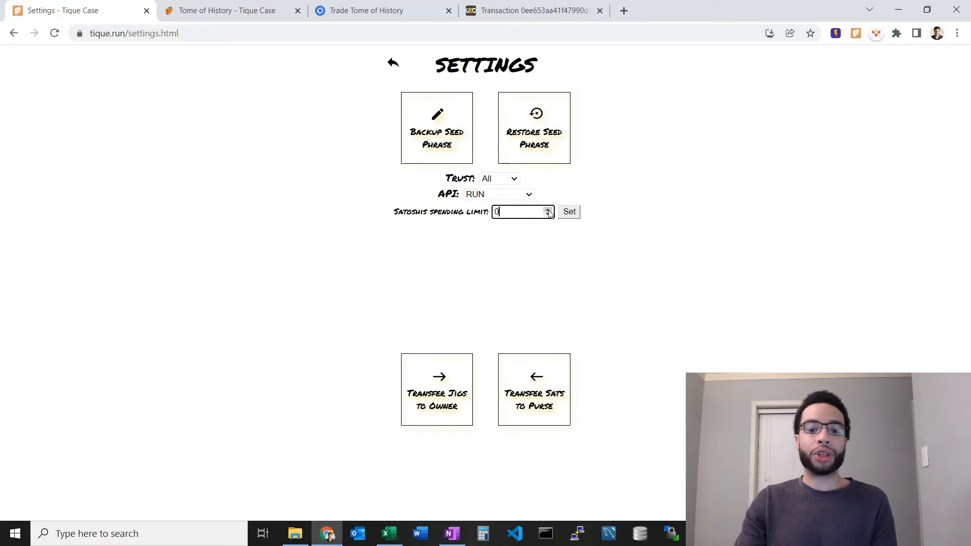
# - Leave Settings, check the $3.69 Bitcoin purse, and show the History page locked pending a Tome NFT
pyautogui.write('100000')
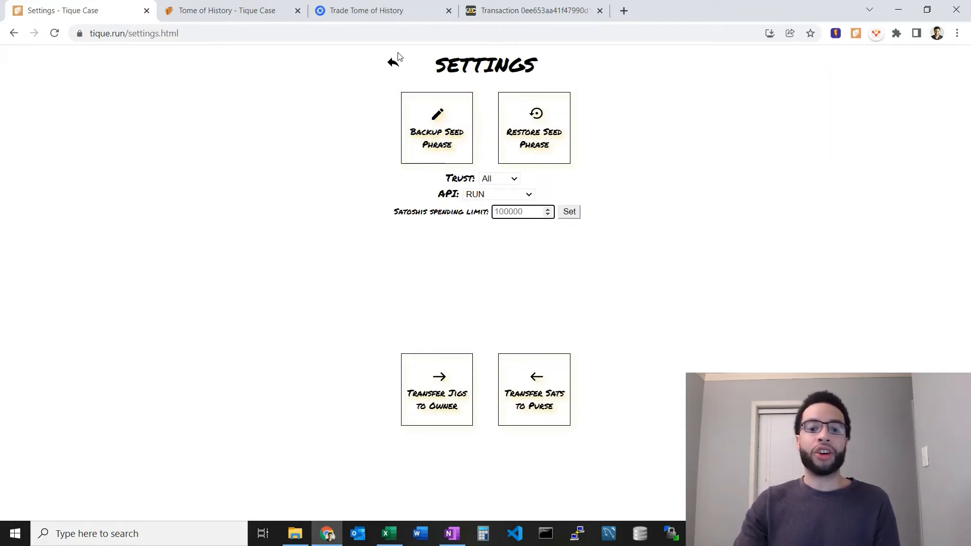
pyautogui.click(392, 62)
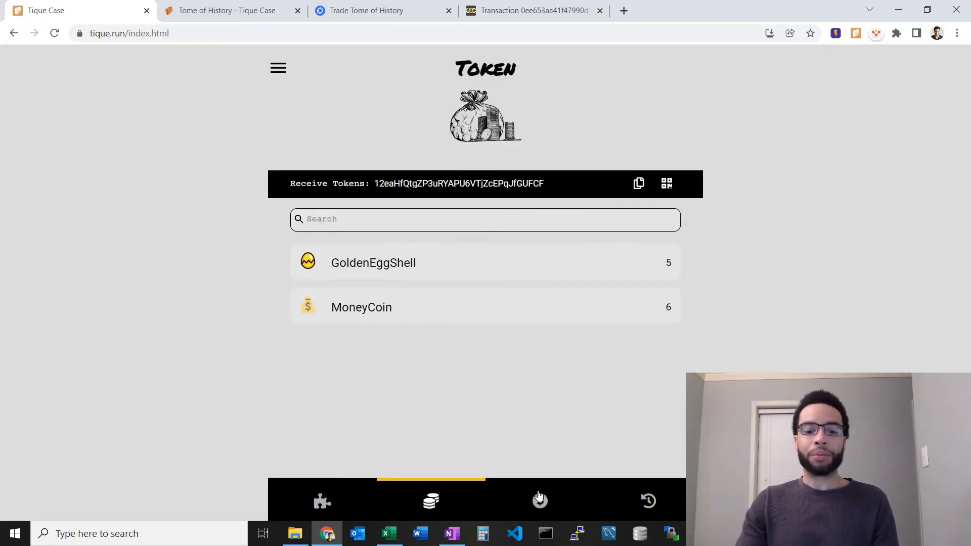
pyautogui.click(539, 501)
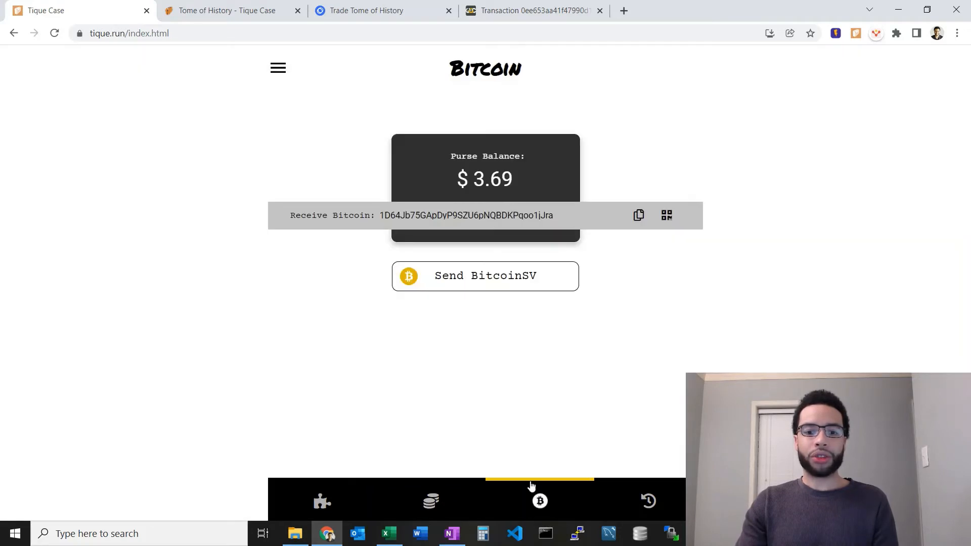
pyautogui.moveTo(647, 501)
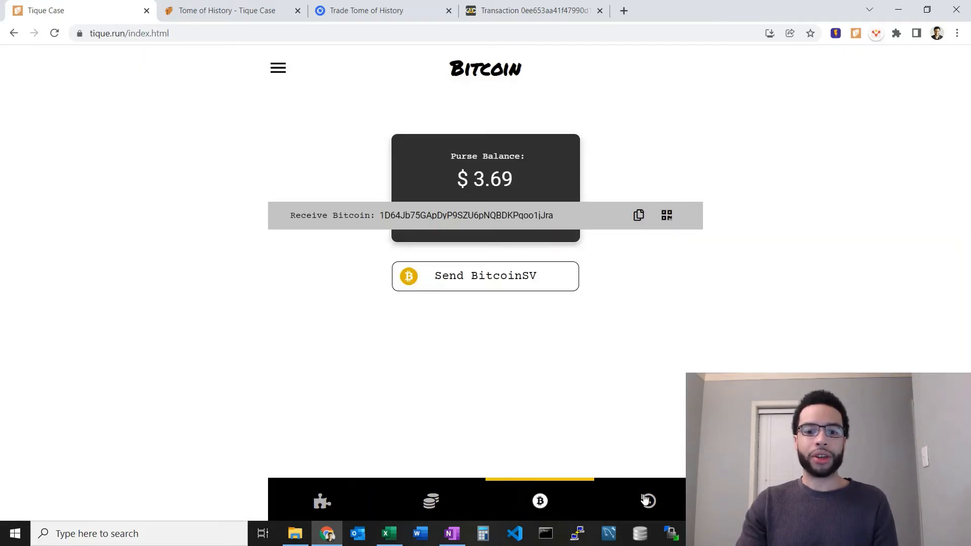
pyautogui.click(647, 500)
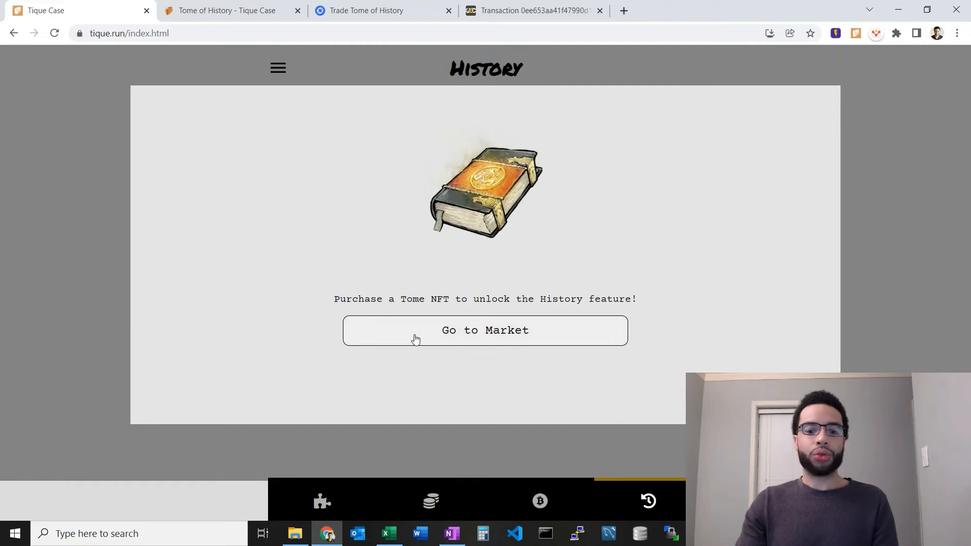
pyautogui.moveTo(575, 271)
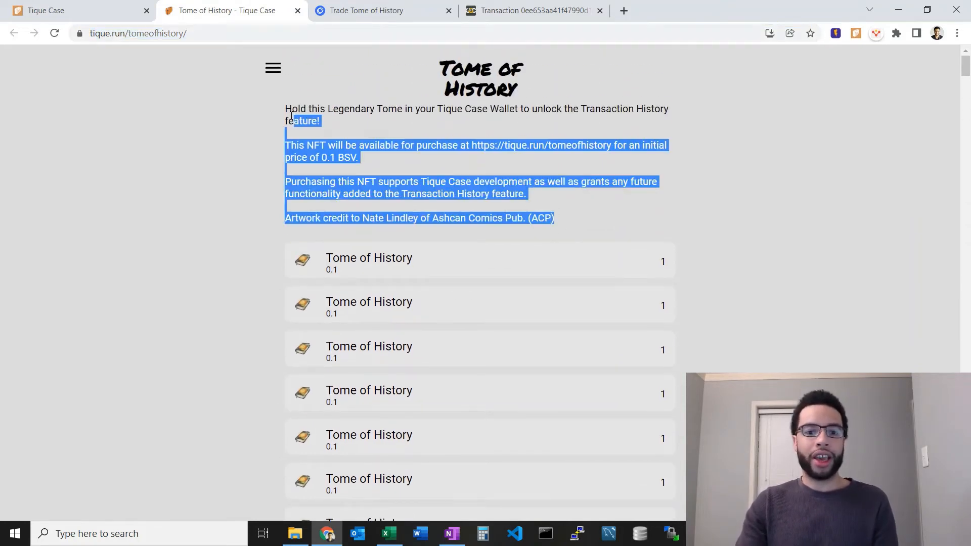
# - Move to the Tome of History's RelayX listing, priced 0.1 BSV with 250 total supply
pyautogui.click(455, 191)
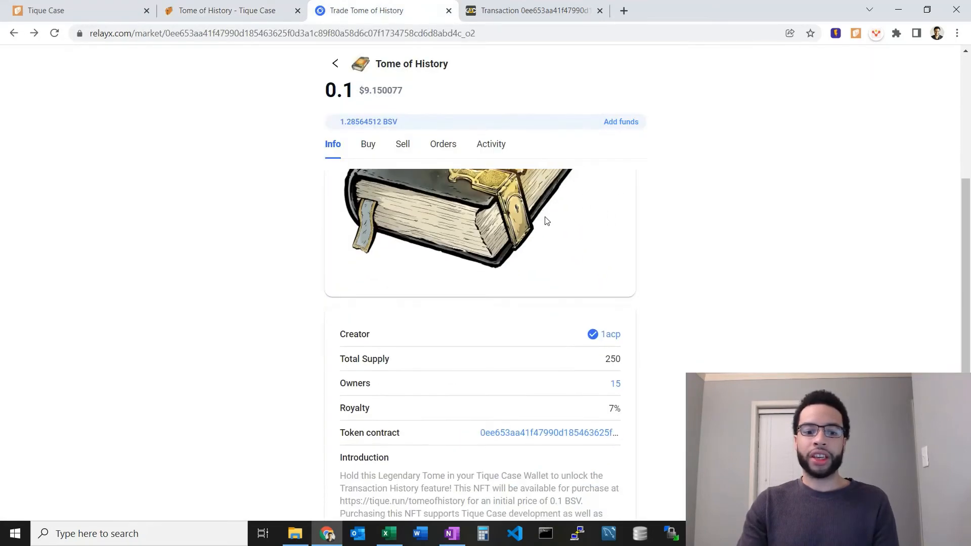
# - Review the token details (250 supply, 15 owners, 7% royalty) and switch to its WhatsOnChain deploy transaction
pyautogui.scroll(-3)
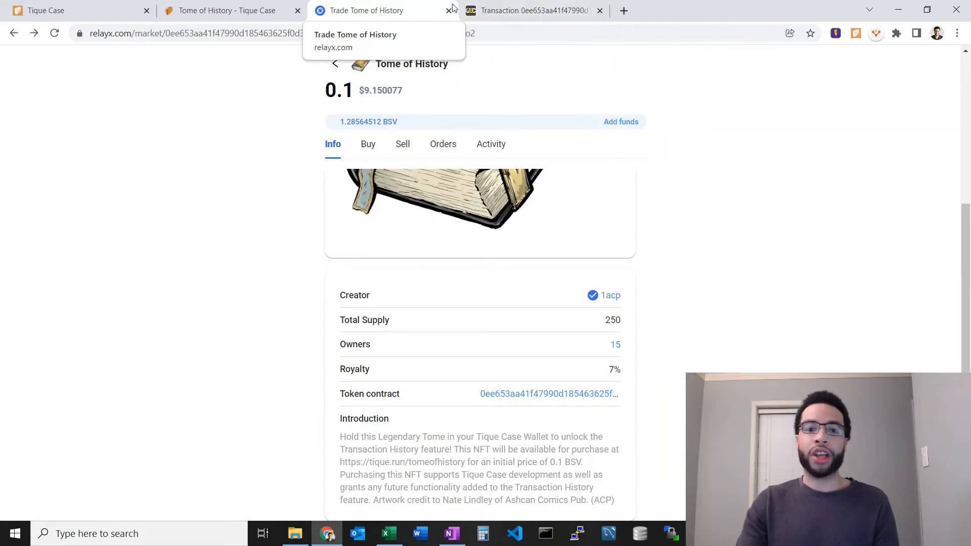
pyautogui.moveTo(226, 11)
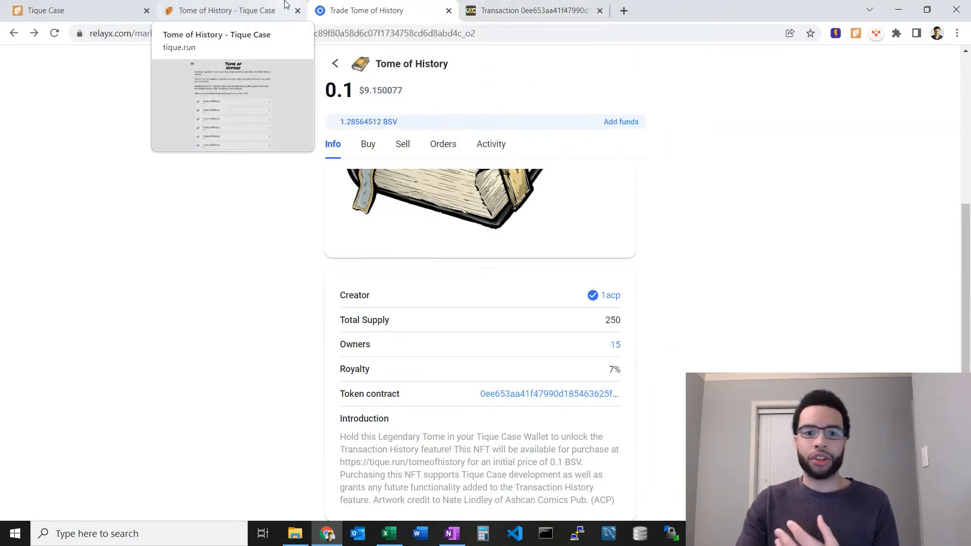
pyautogui.moveTo(514, 77)
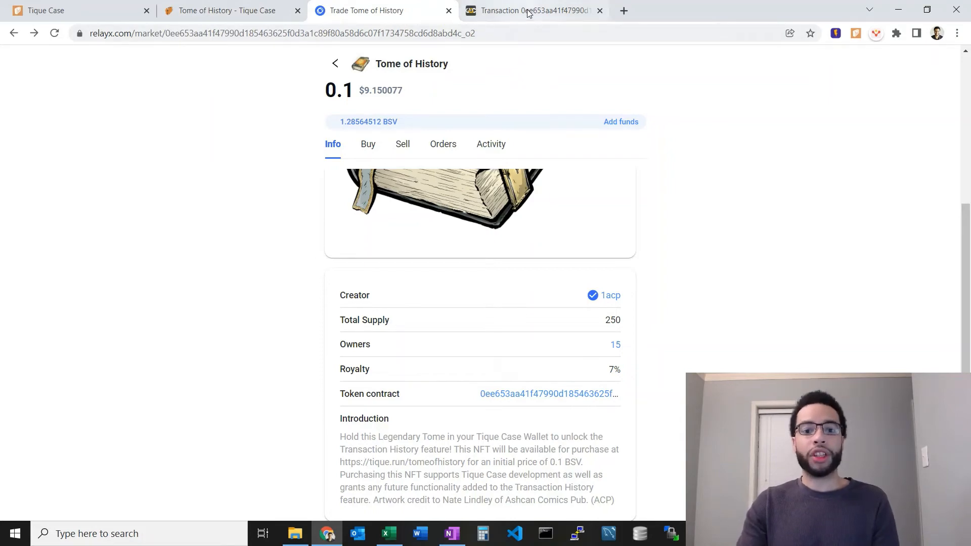
pyautogui.click(529, 10)
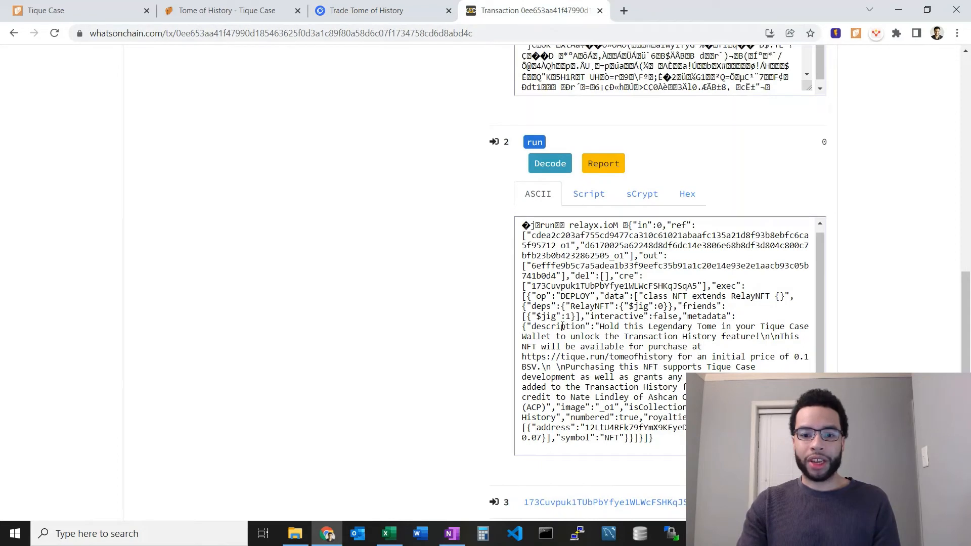
# - Inspect the deploy metadata's 0.07 royalty and payout address, then return to the RelayX listing
pyautogui.doubleClick(559, 326)
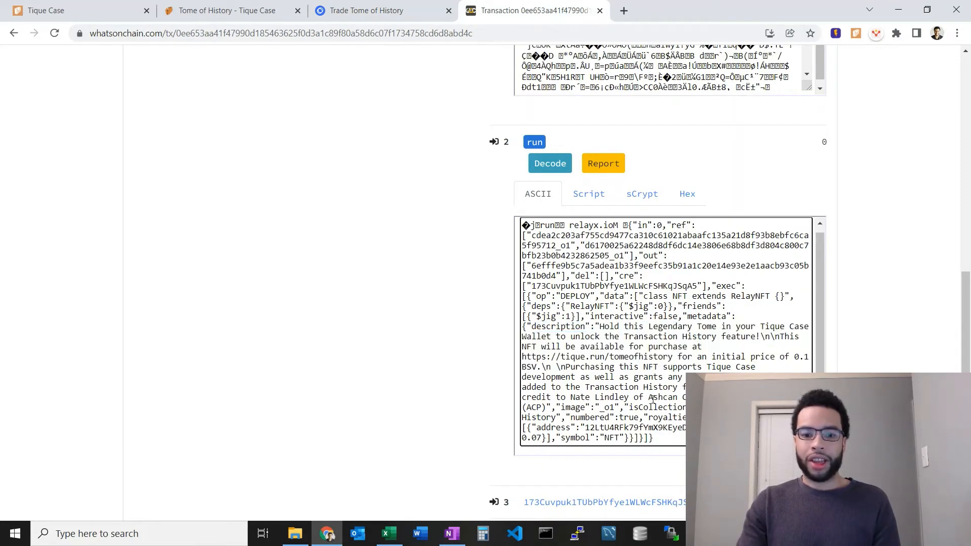
pyautogui.scroll(-3)
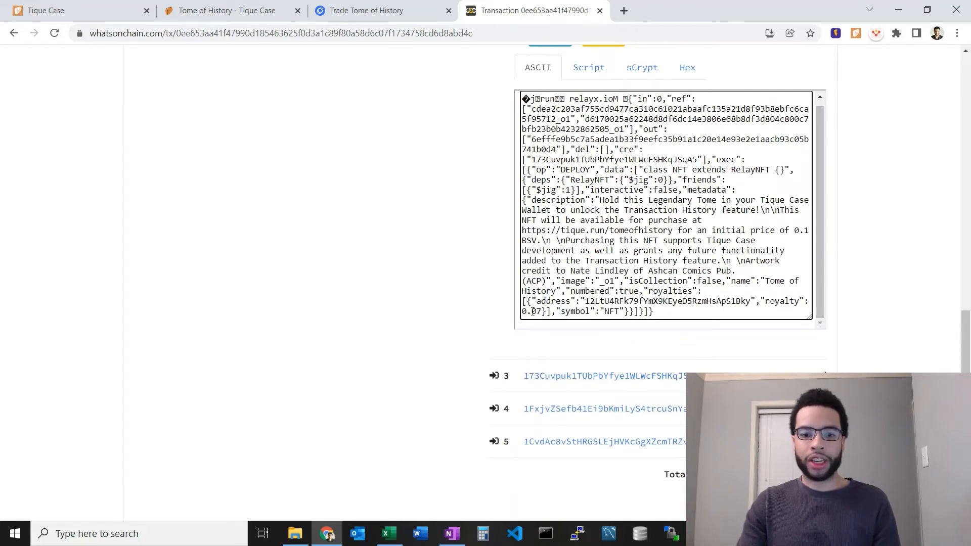
pyautogui.doubleClick(588, 301)
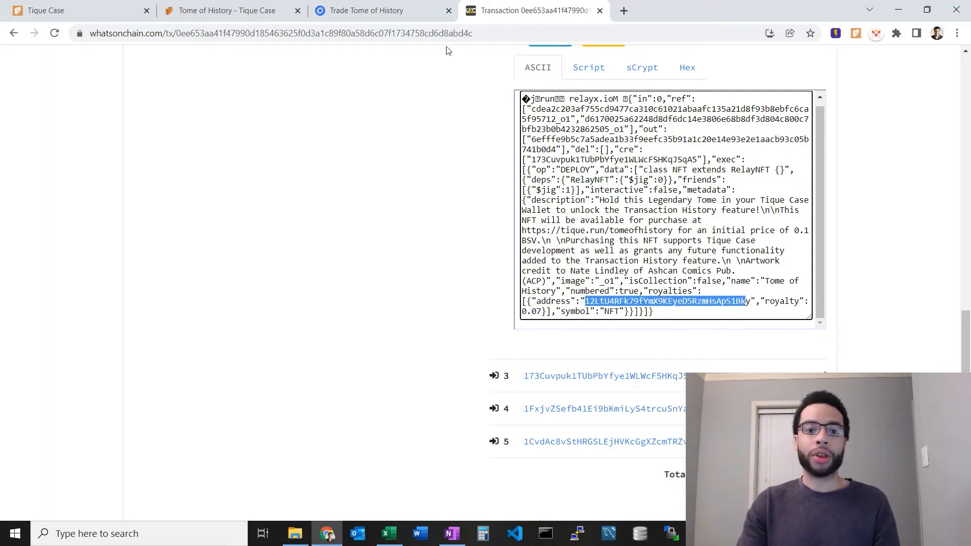
pyautogui.click(368, 10)
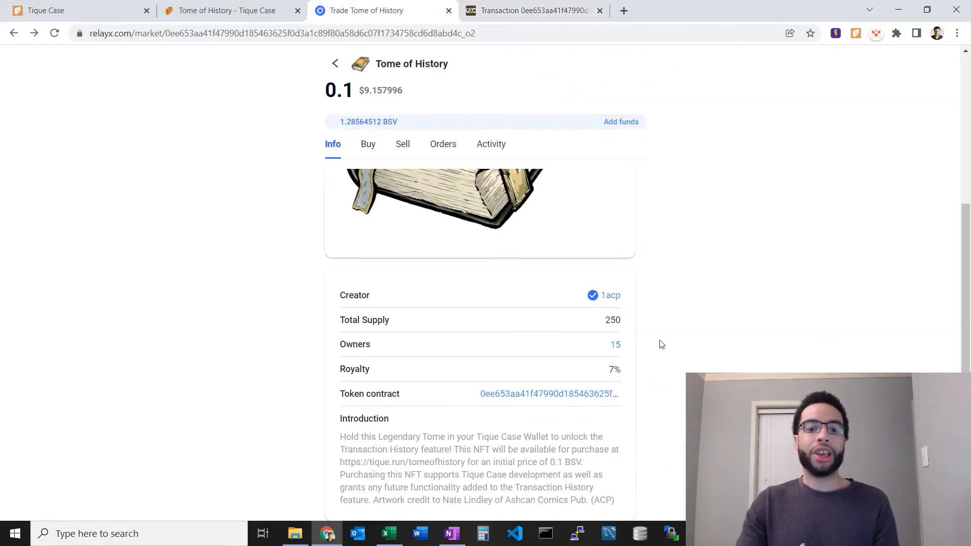
pyautogui.scroll(3)
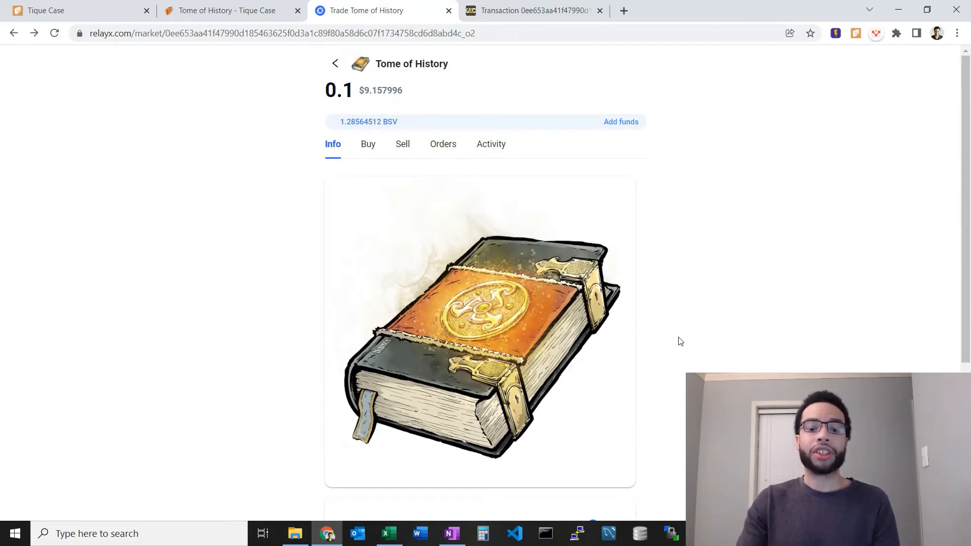
pyautogui.scroll(-3)
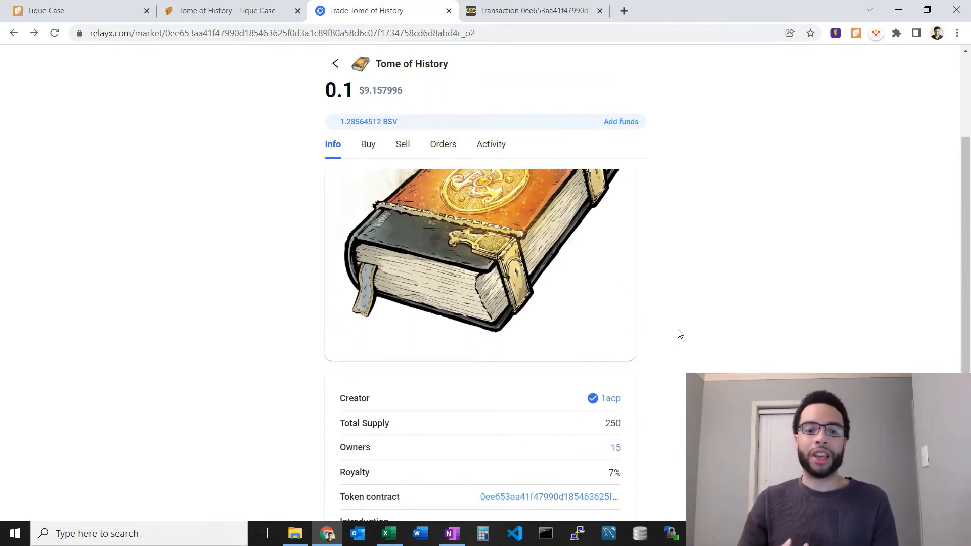
pyautogui.scroll(-3)
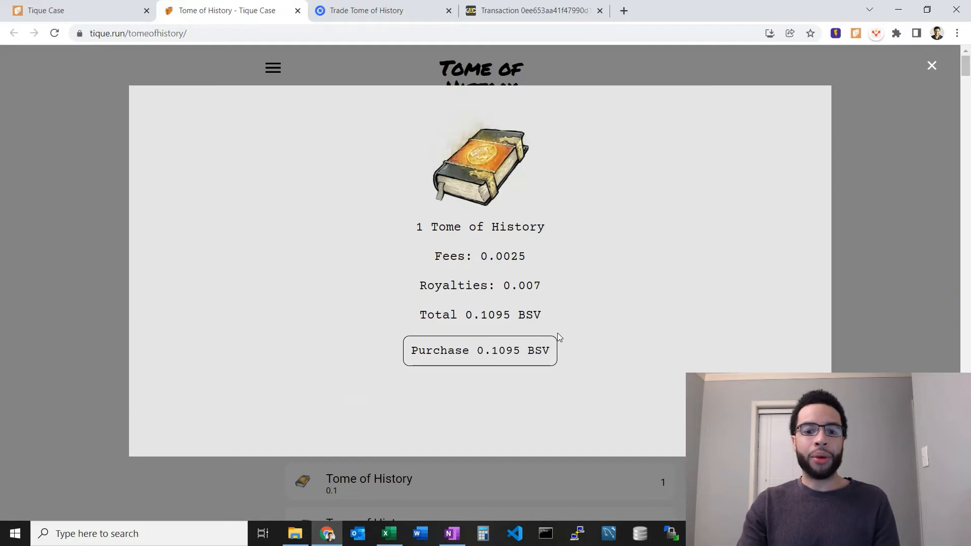
pyautogui.moveTo(538, 279)
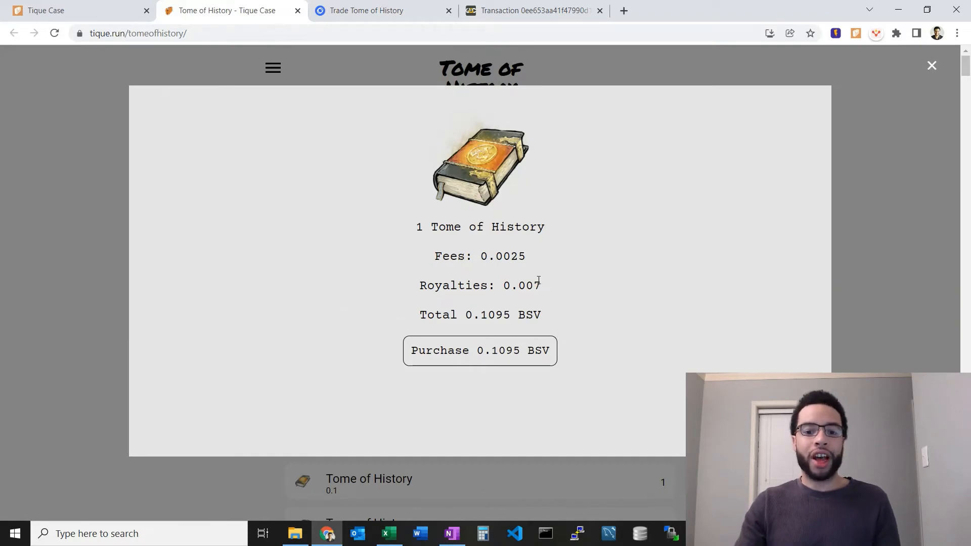
# - Highlight the 0.007 royalty figure in the purchase summary totalling 0.1095 BSV
pyautogui.doubleClick(521, 285)
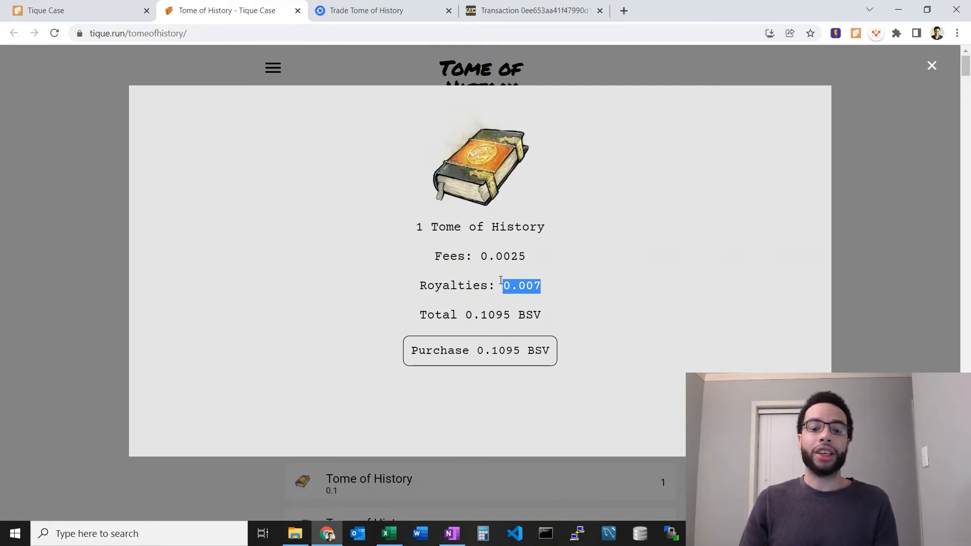
pyautogui.moveTo(470, 353)
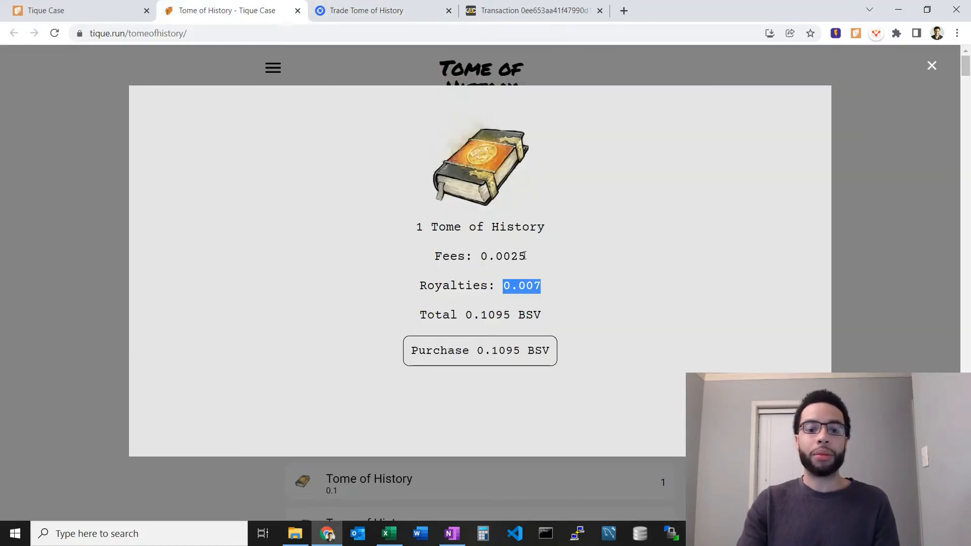
pyautogui.doubleClick(502, 256)
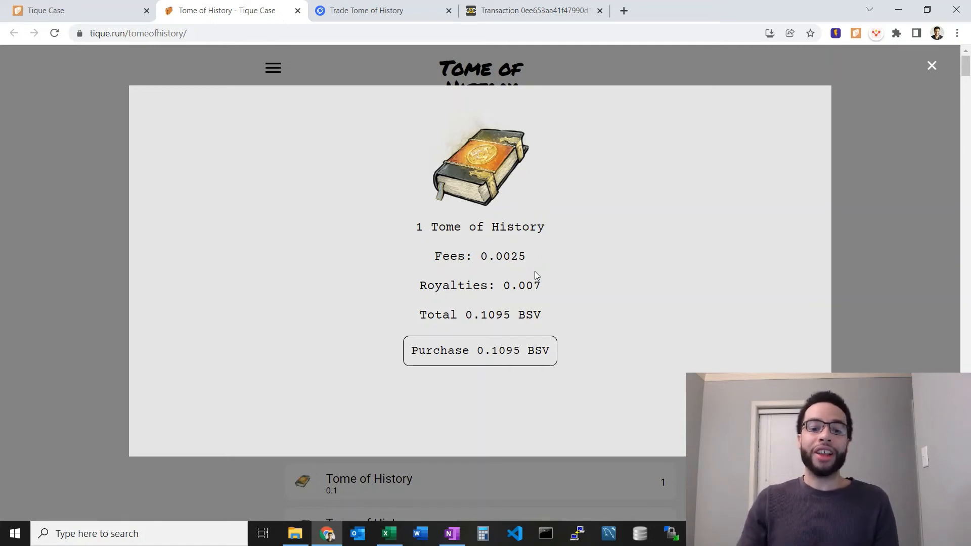
pyautogui.moveTo(853, 98)
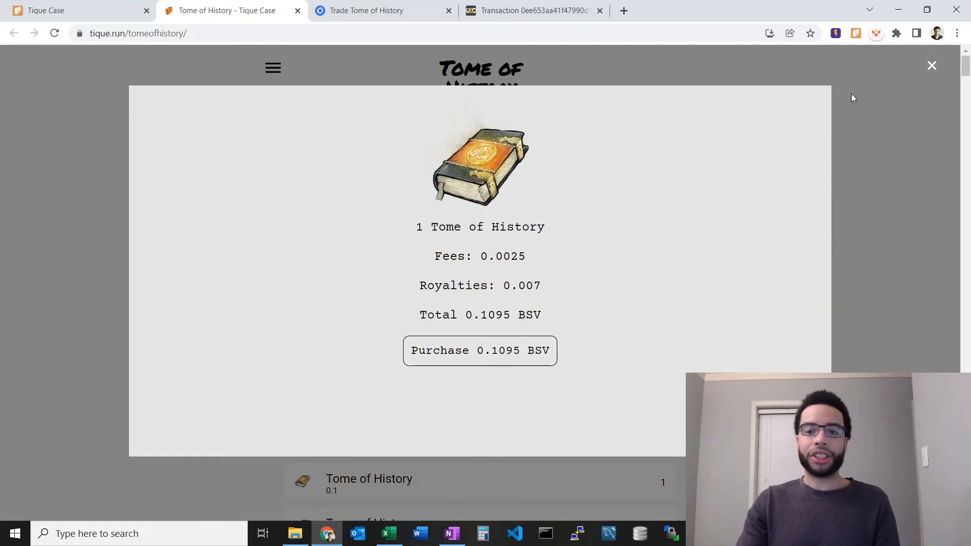
pyautogui.moveTo(931, 65)
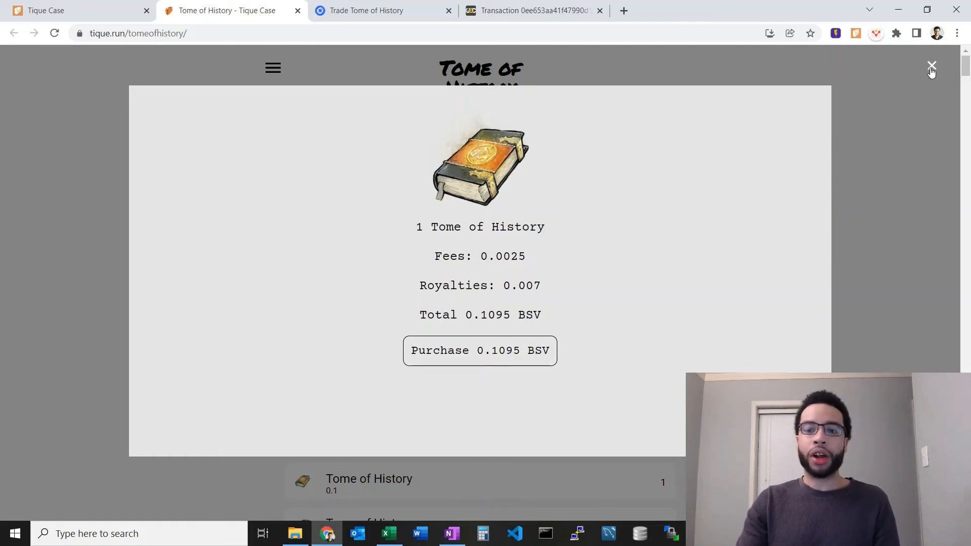
# - Dismiss the purchase summary, check the $13.68 purse balance, and return to the Tome listings
pyautogui.click(930, 66)
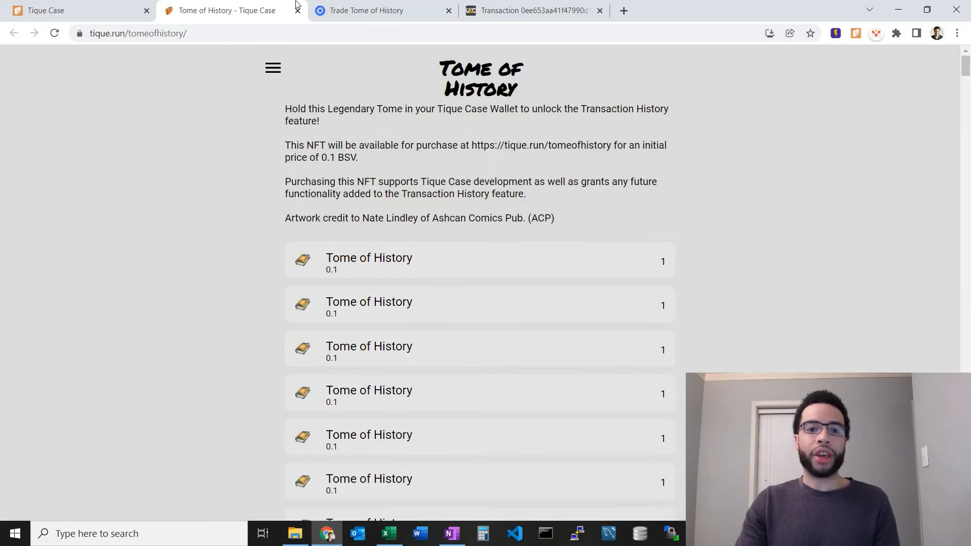
pyautogui.moveTo(371, 10)
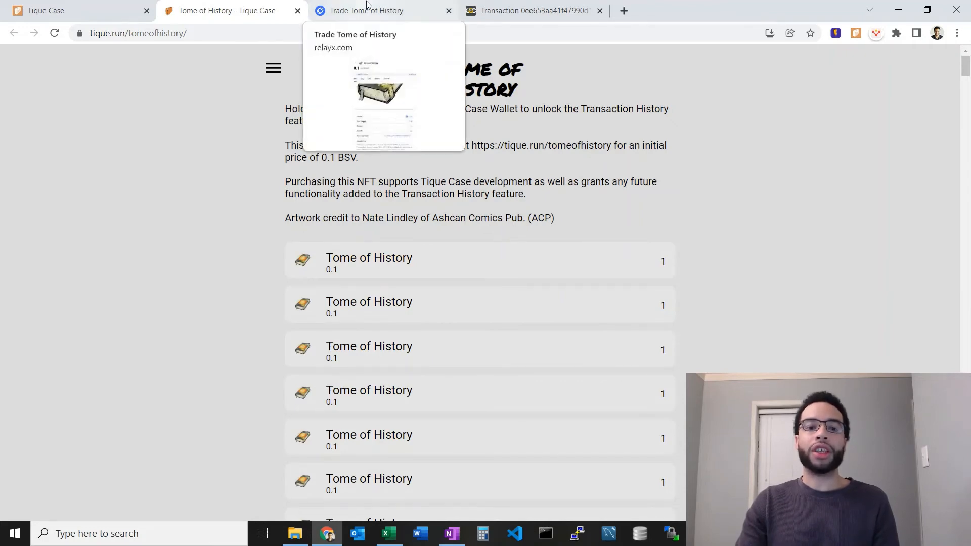
pyautogui.click(73, 10)
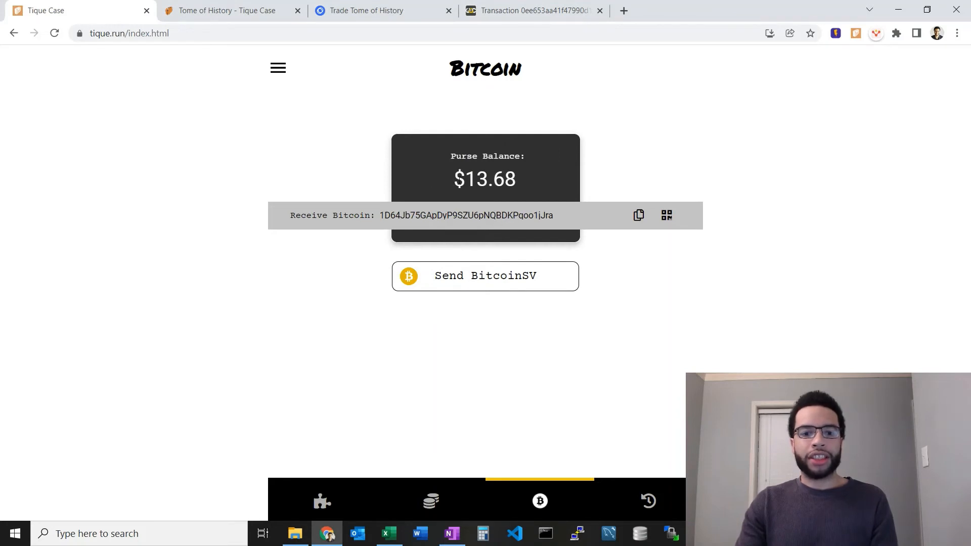
pyautogui.click(485, 178)
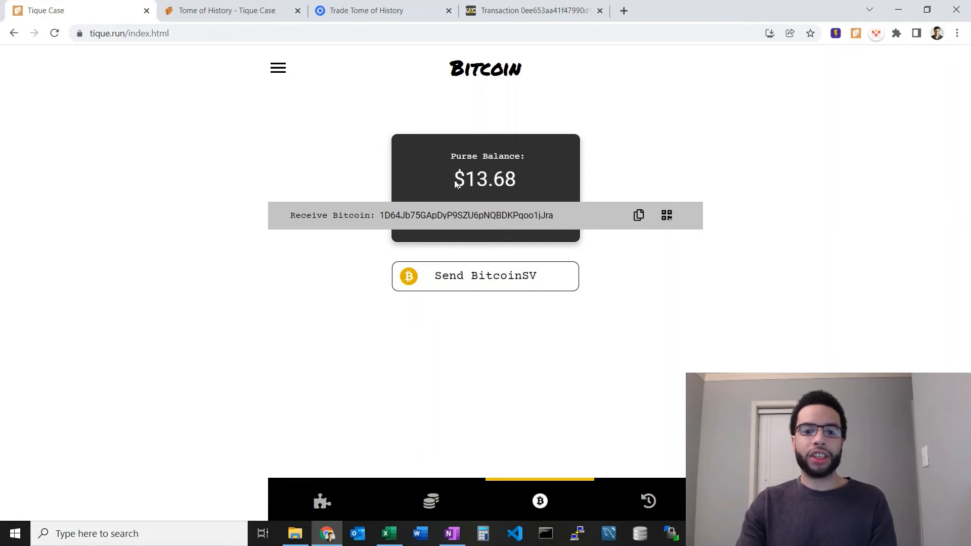
pyautogui.moveTo(531, 214)
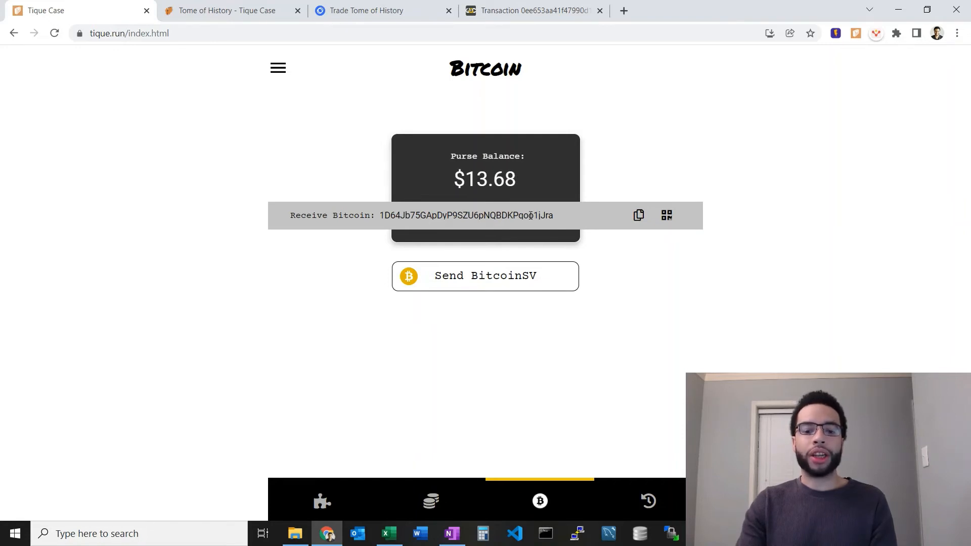
pyautogui.click(224, 10)
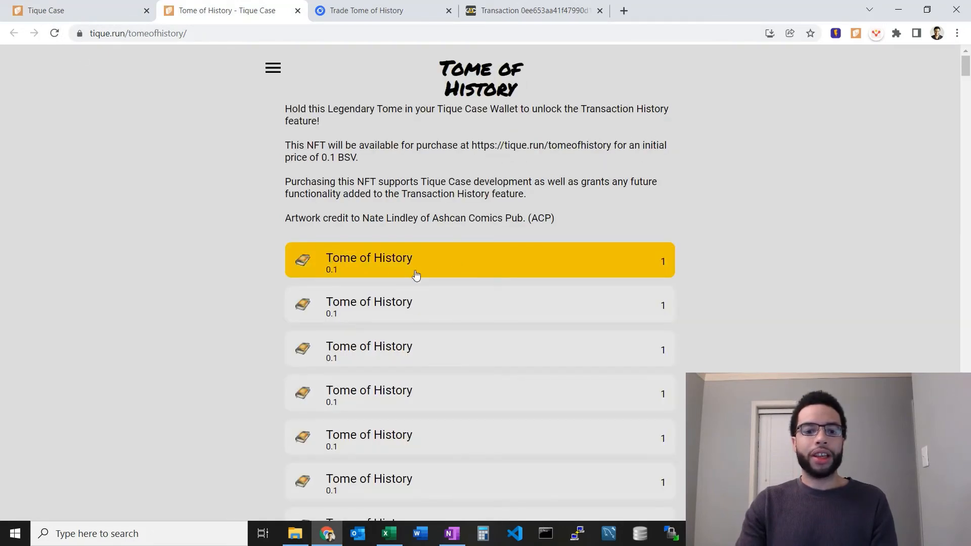
# - Purchase the first listed Tome of History for a total of 0.1095 BSV
pyautogui.click(414, 260)
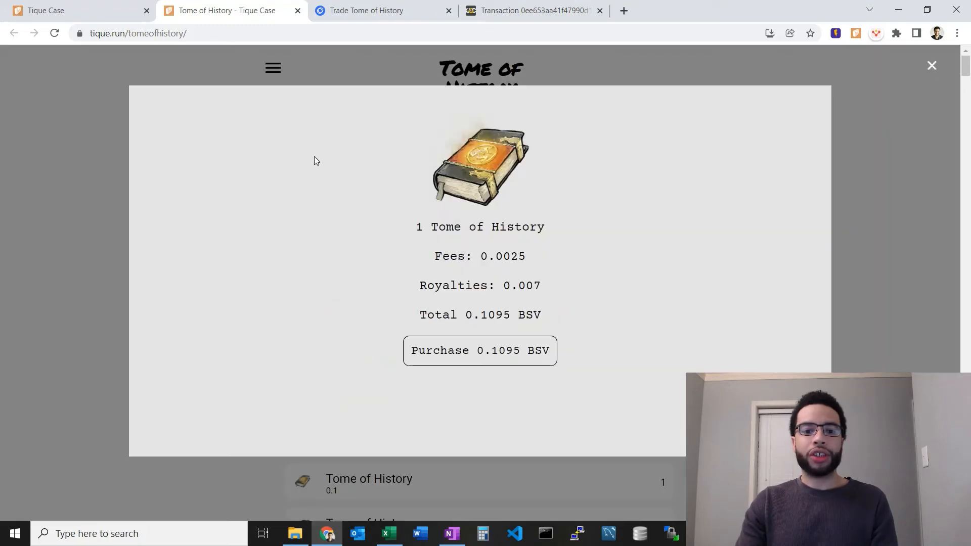
pyautogui.moveTo(510, 355)
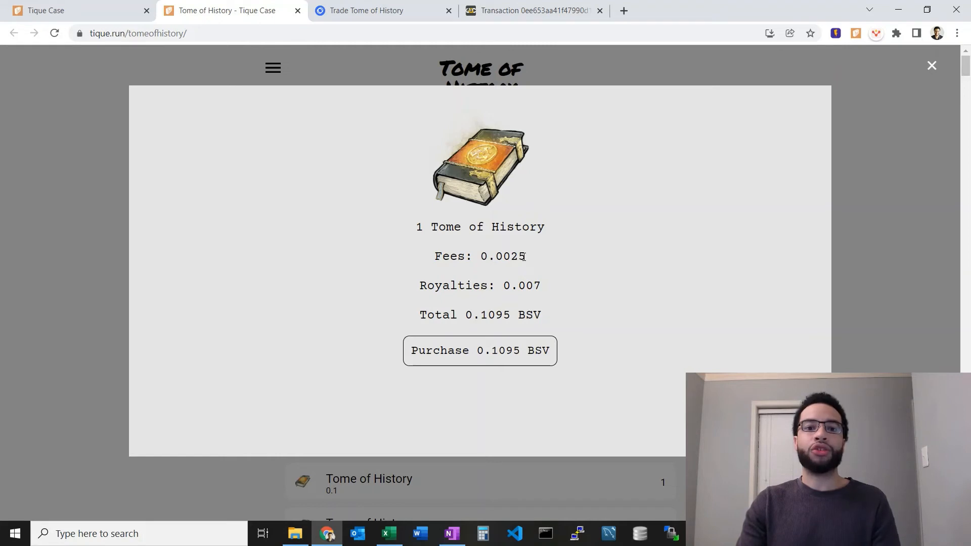
pyautogui.moveTo(526, 273)
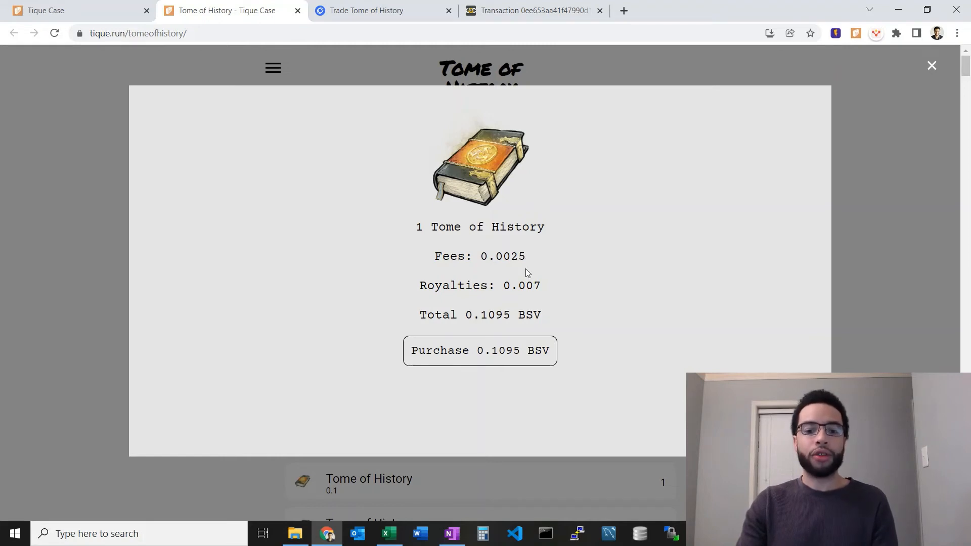
pyautogui.moveTo(407, 249)
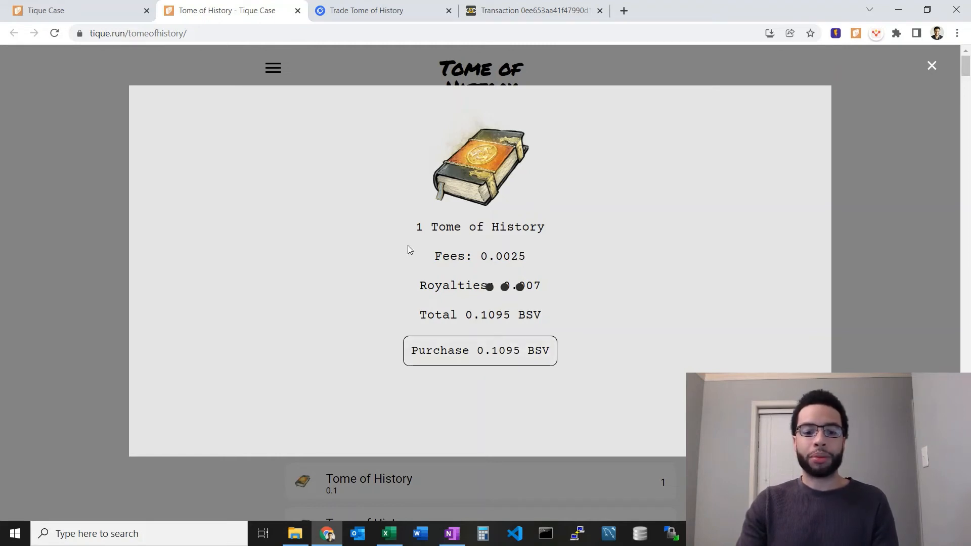
pyautogui.moveTo(445, 301)
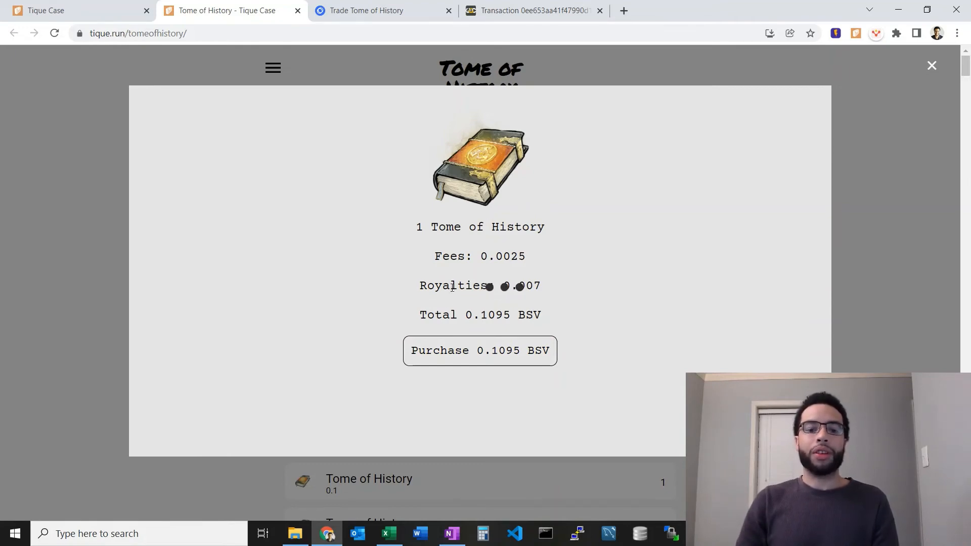
pyautogui.click(479, 350)
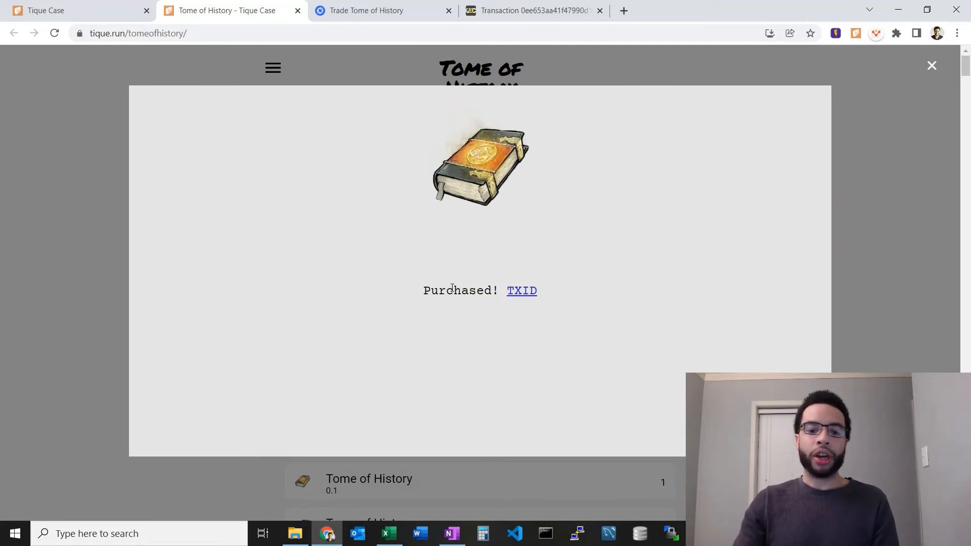
pyautogui.moveTo(515, 294)
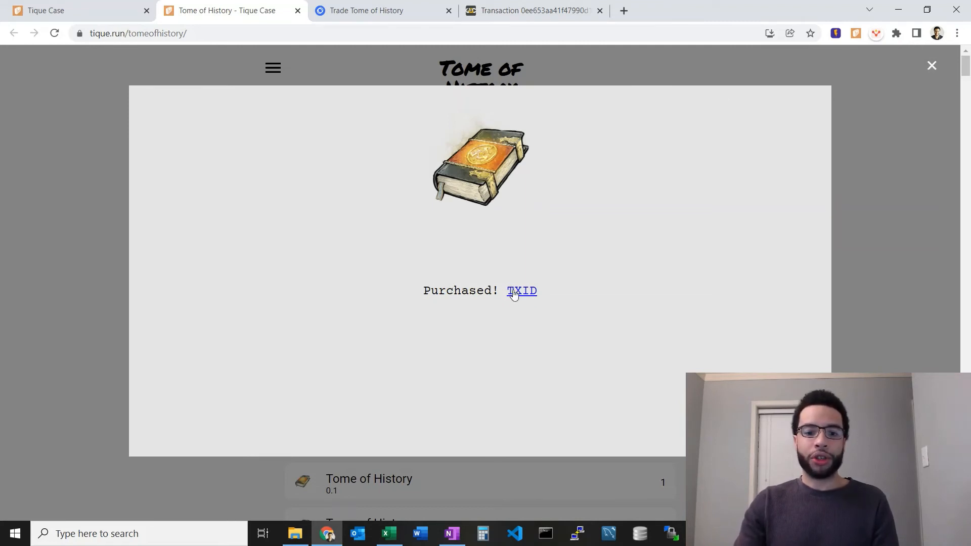
# - View the purchase transaction on WhatsOnChain and highlight the 0.0025 BSV fee output
pyautogui.click(522, 290)
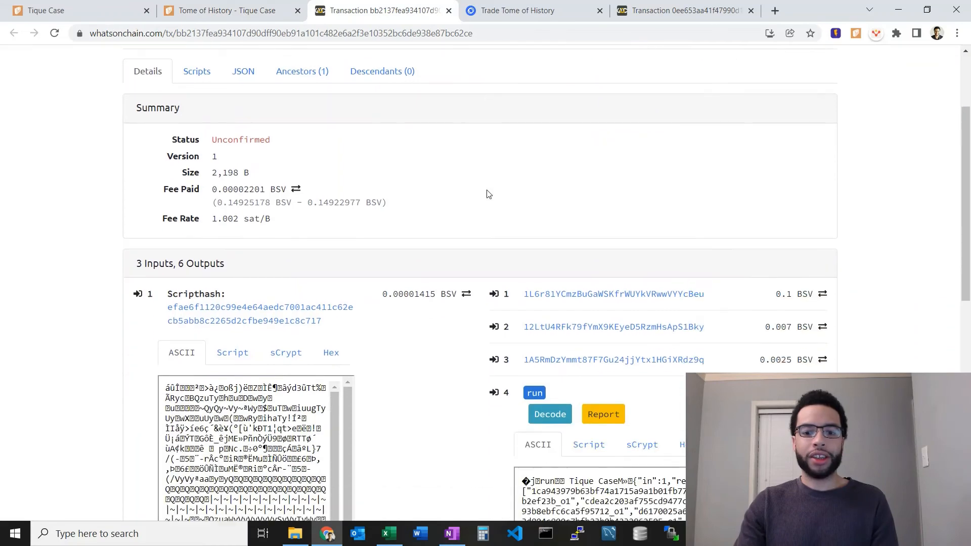
pyautogui.scroll(-3)
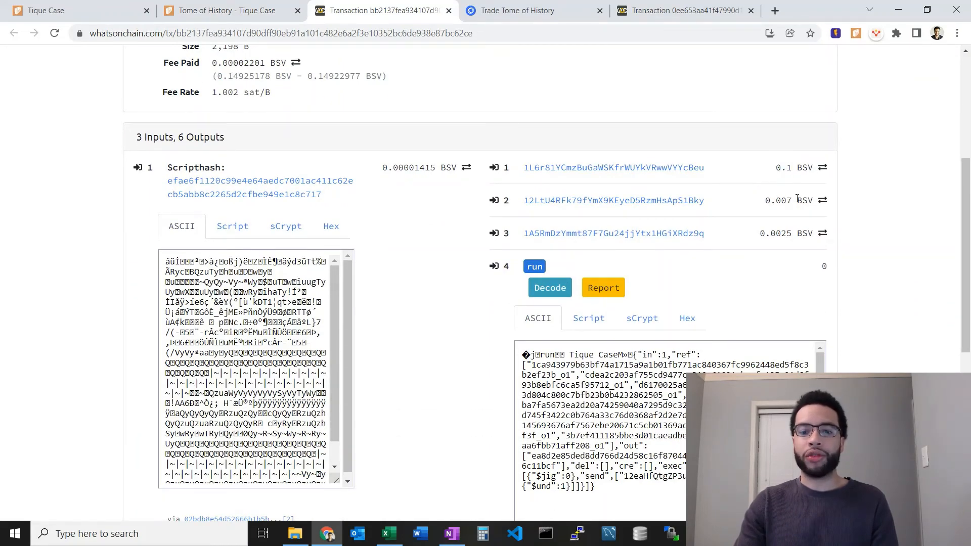
pyautogui.doubleClick(776, 200)
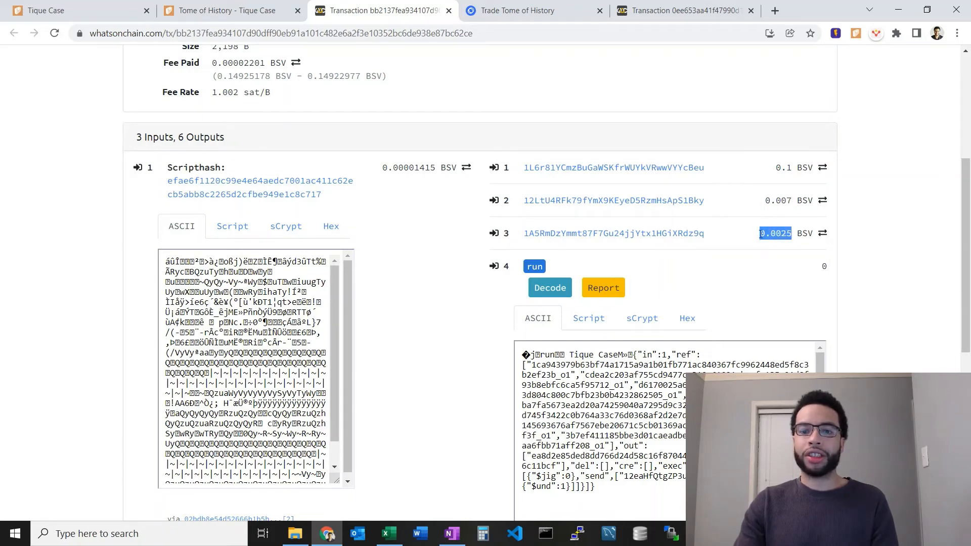
pyautogui.moveTo(757, 203)
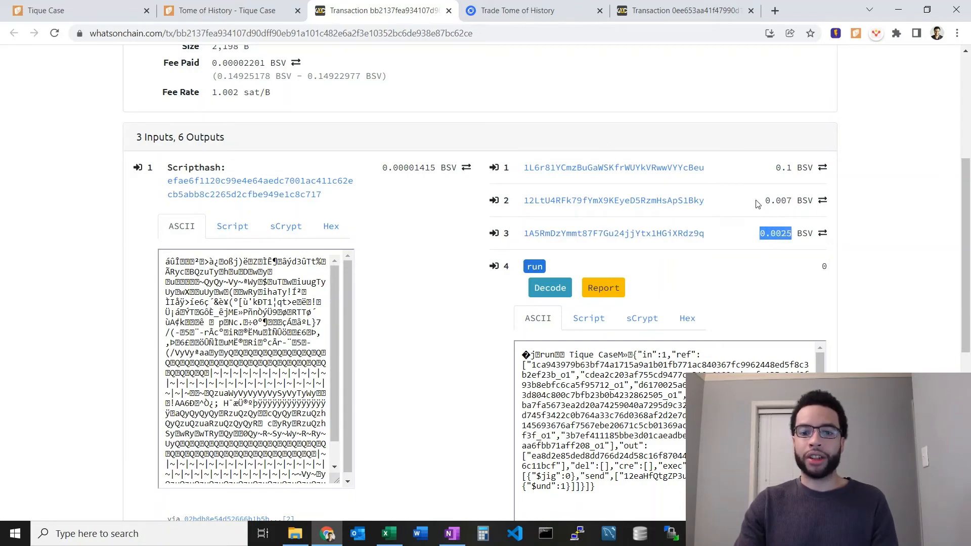
pyautogui.moveTo(536, 210)
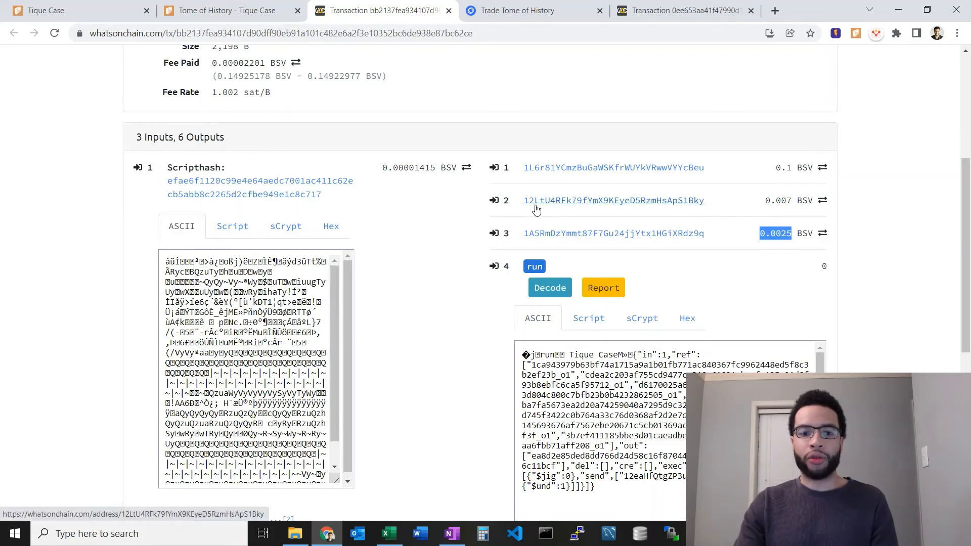
# - Compare the royalties address in the NFT deploy transaction with the 0.007 output, then return to the wallet
pyautogui.click(681, 10)
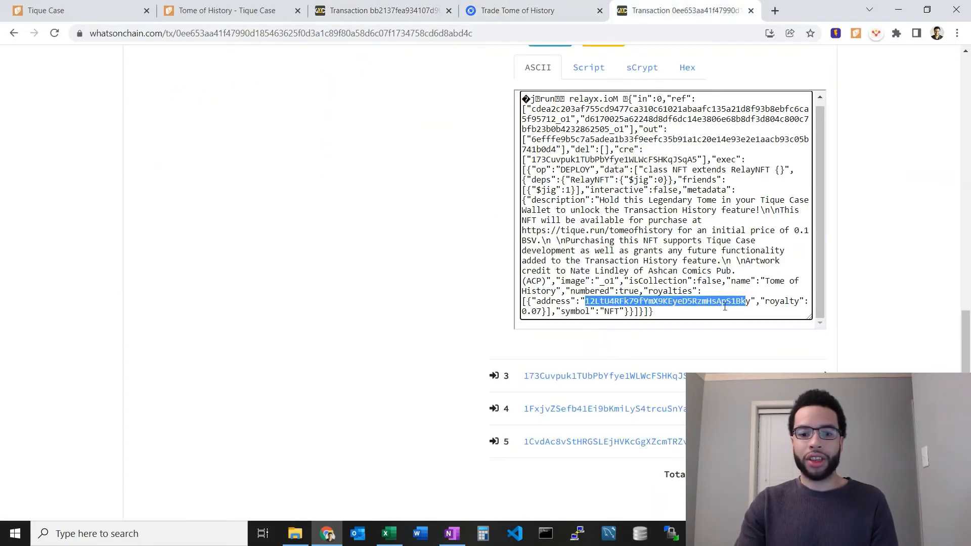
pyautogui.doubleClick(672, 291)
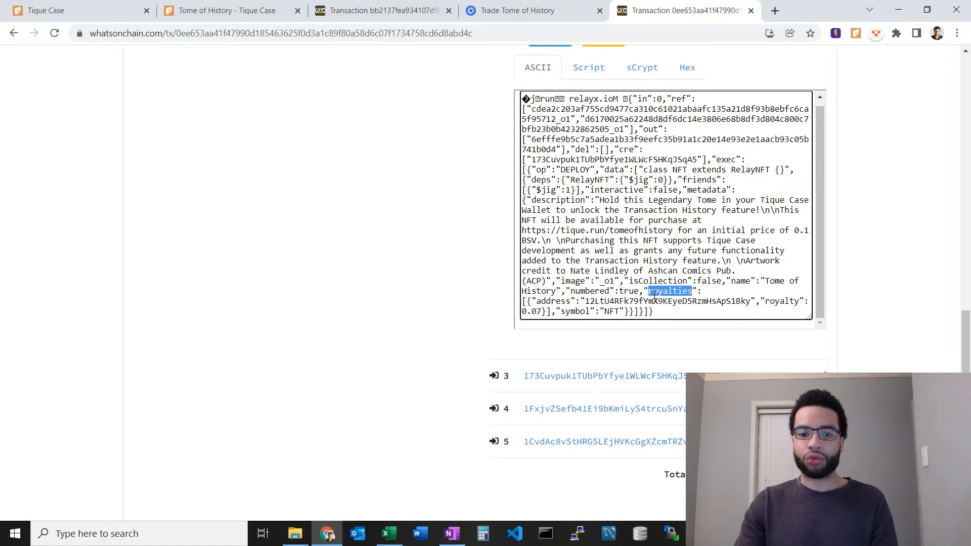
pyautogui.click(381, 10)
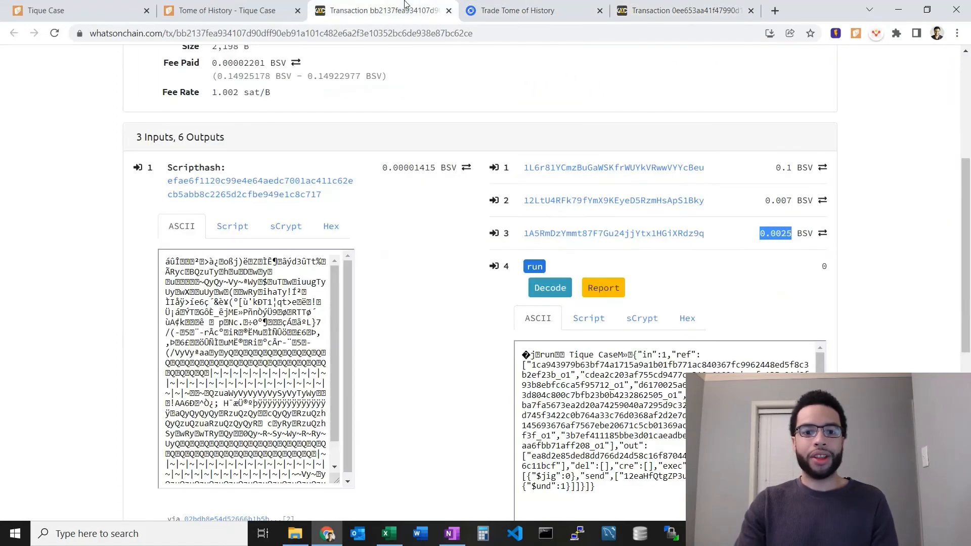
pyautogui.scroll(-3)
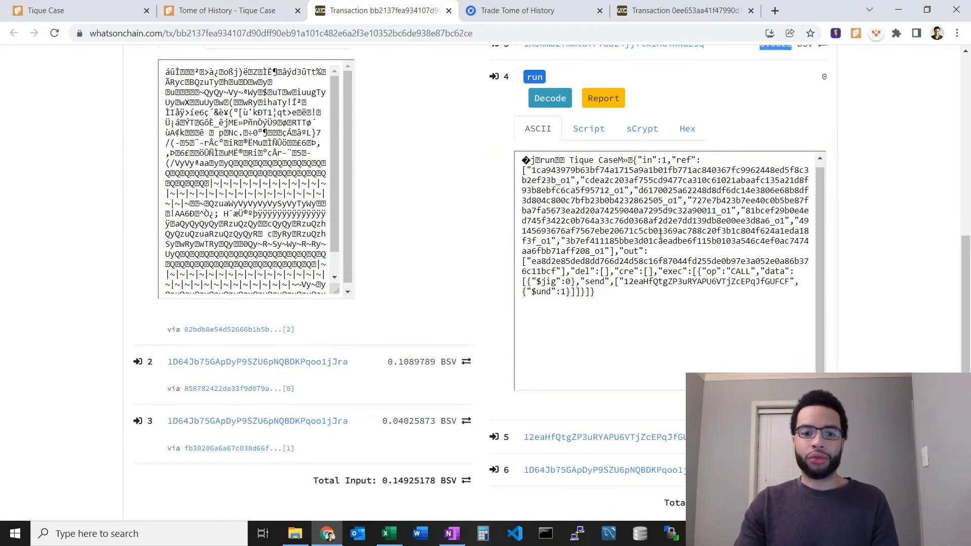
pyautogui.scroll(-3)
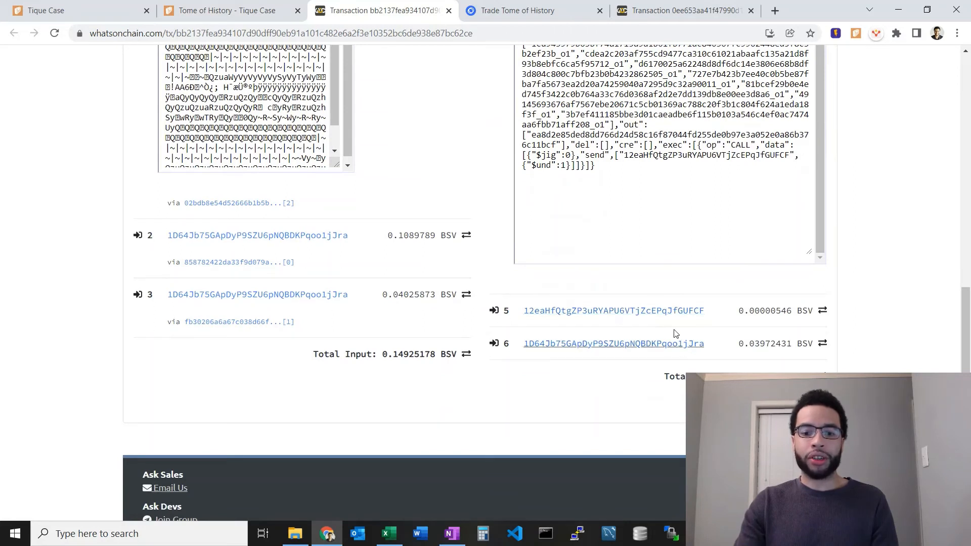
pyautogui.click(74, 10)
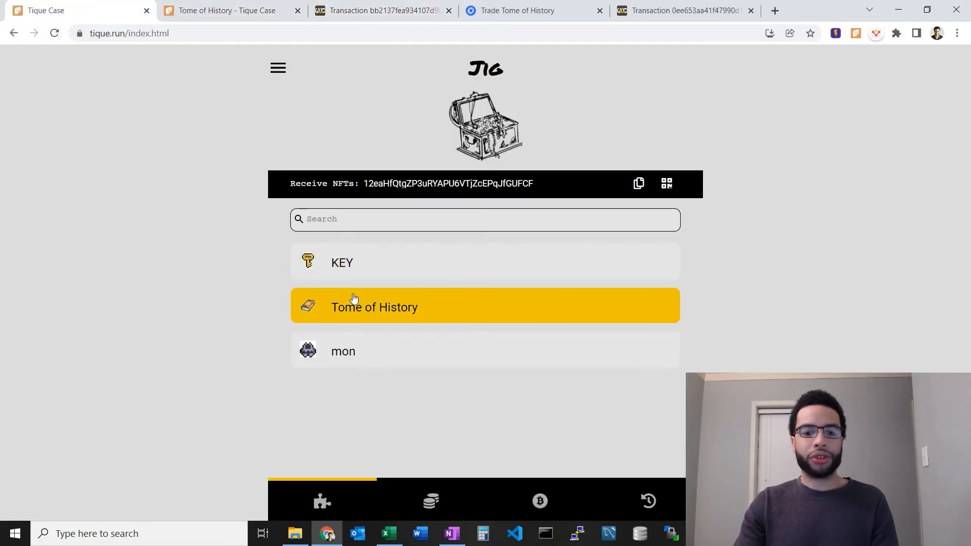
# - Show the unlocked History listing Tome of History +1, then the NFT collection and Token holdings
pyautogui.click(374, 307)
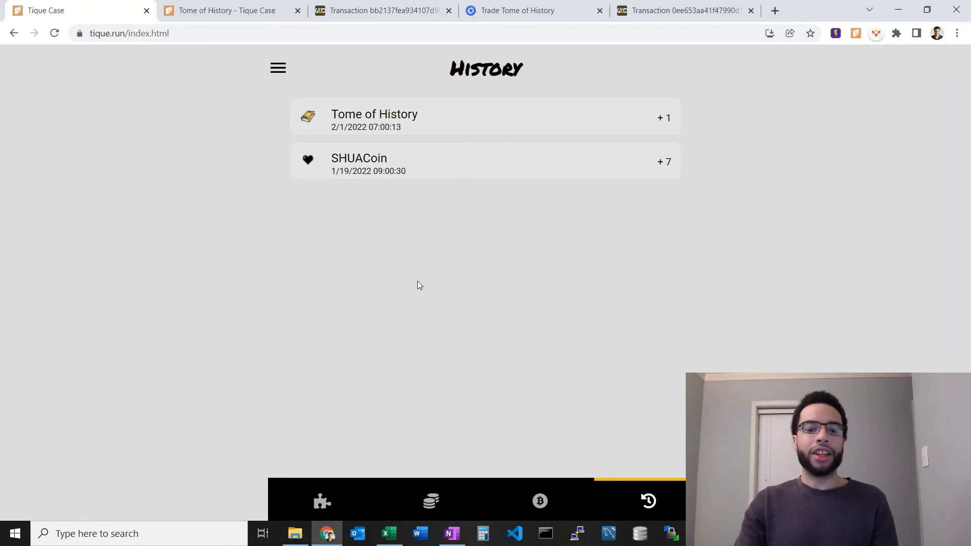
pyautogui.moveTo(306, 502)
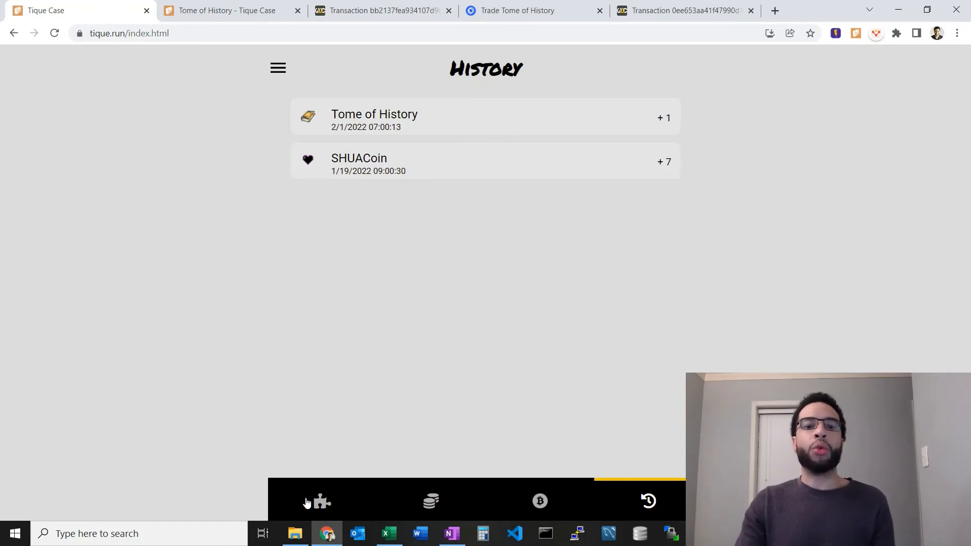
pyautogui.moveTo(321, 502)
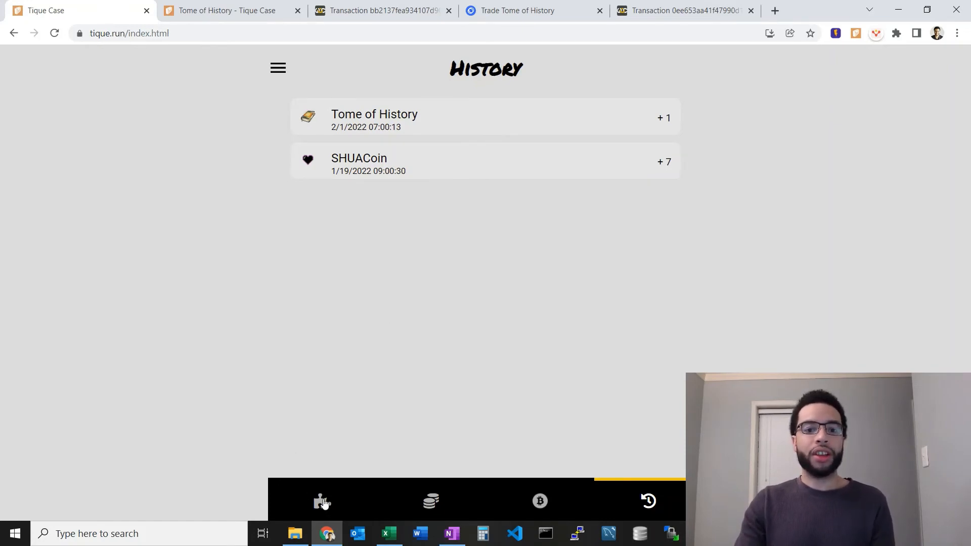
pyautogui.moveTo(286, 487)
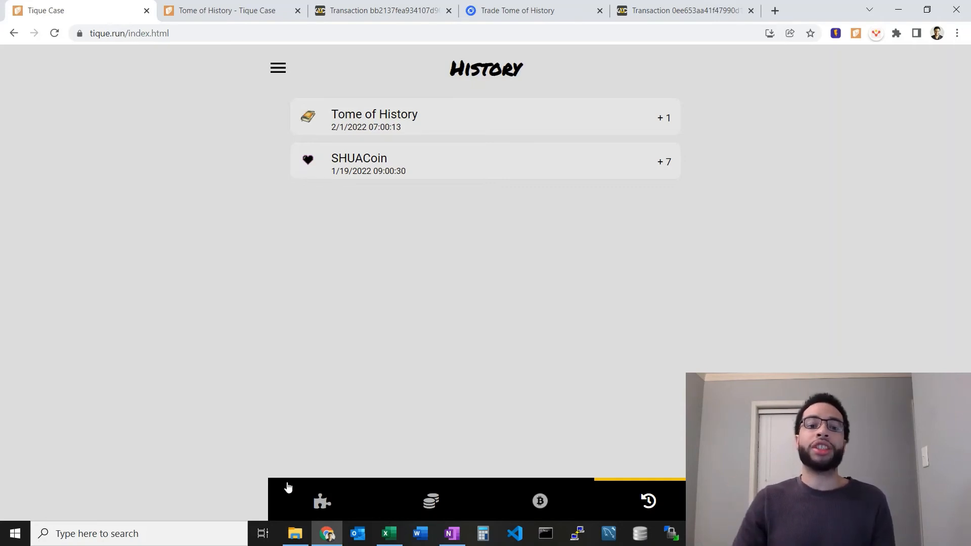
pyautogui.click(321, 500)
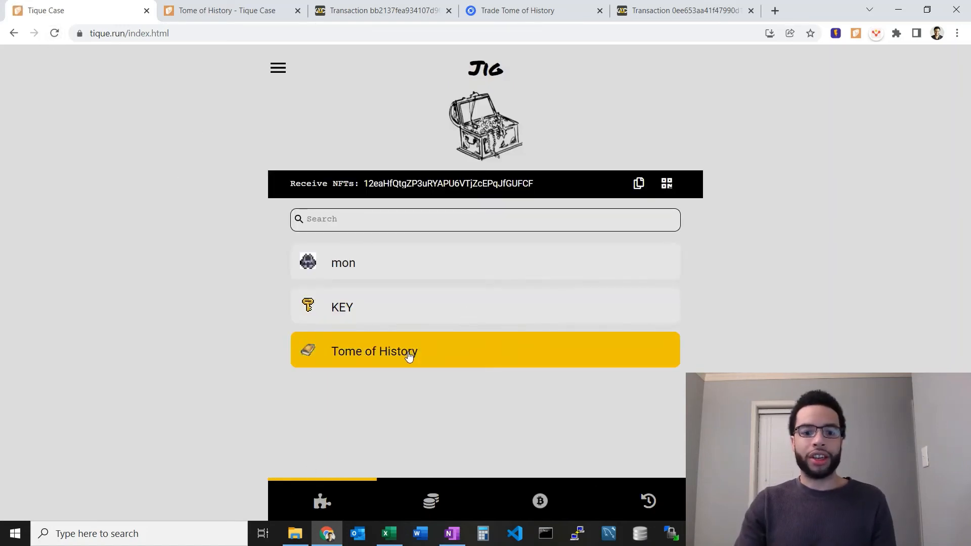
pyautogui.click(429, 501)
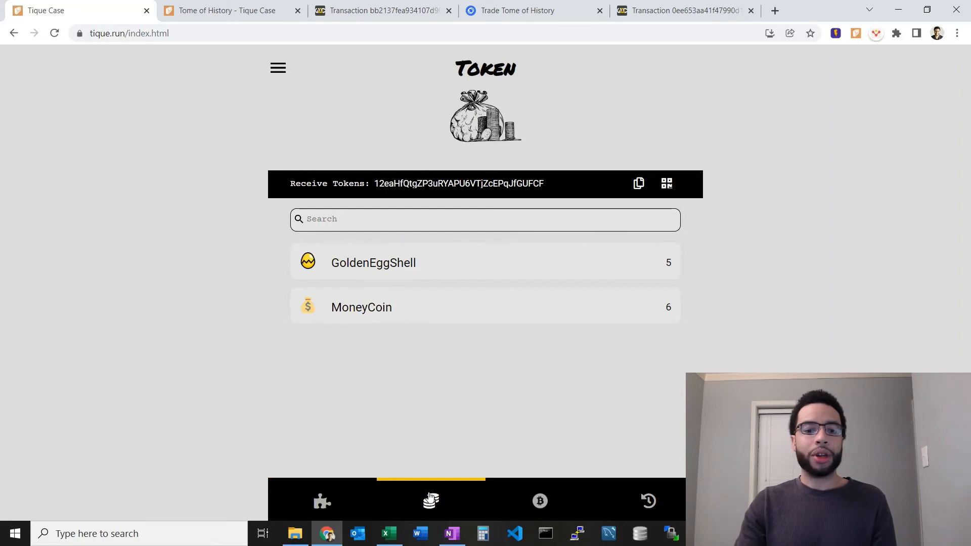
pyautogui.moveTo(525, 484)
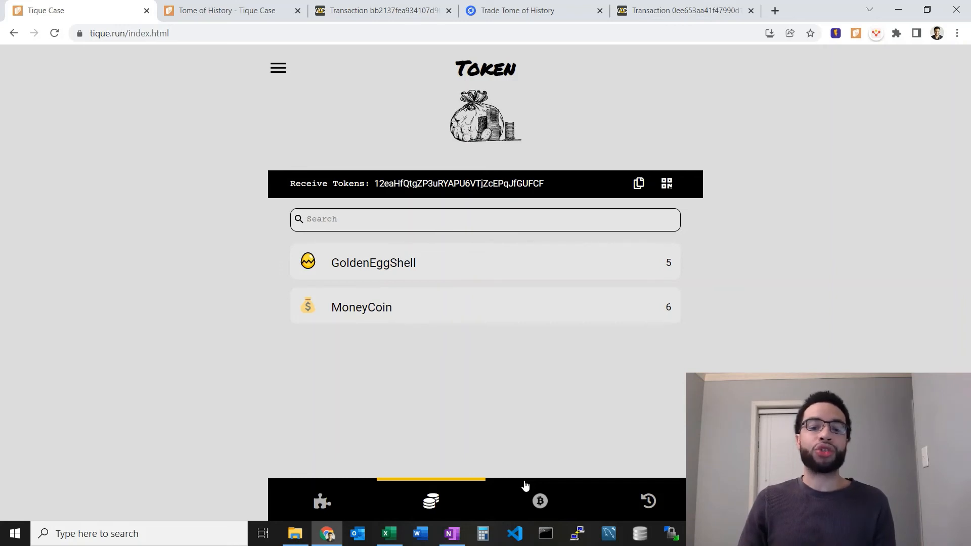
pyautogui.moveTo(676, 509)
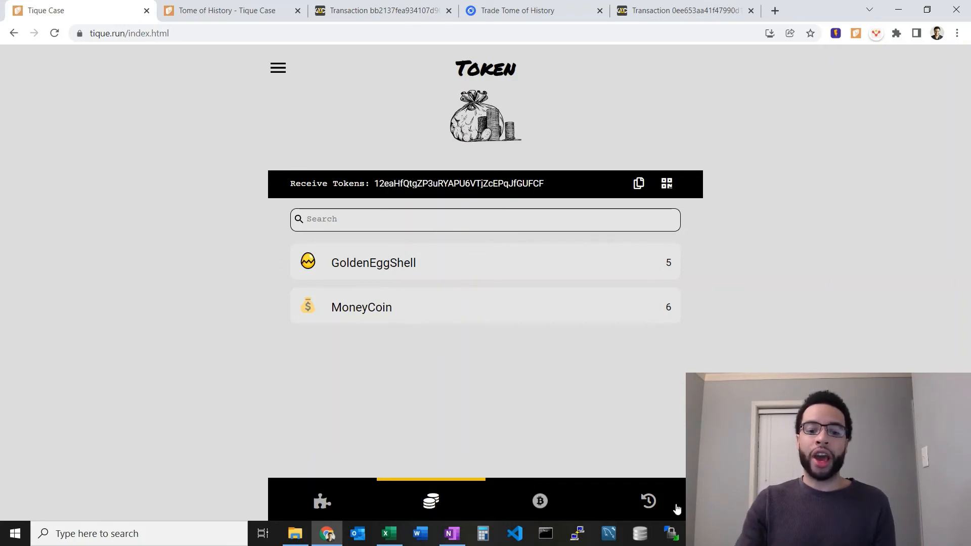
# - Scroll through the History entries with BSV amounts and bitSword +1 receipts
pyautogui.click(647, 501)
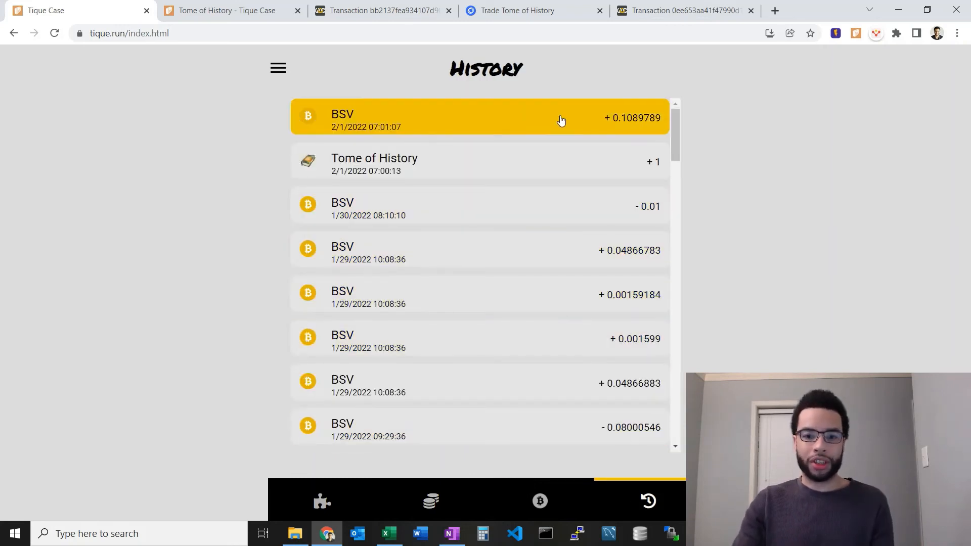
pyautogui.scroll(-3)
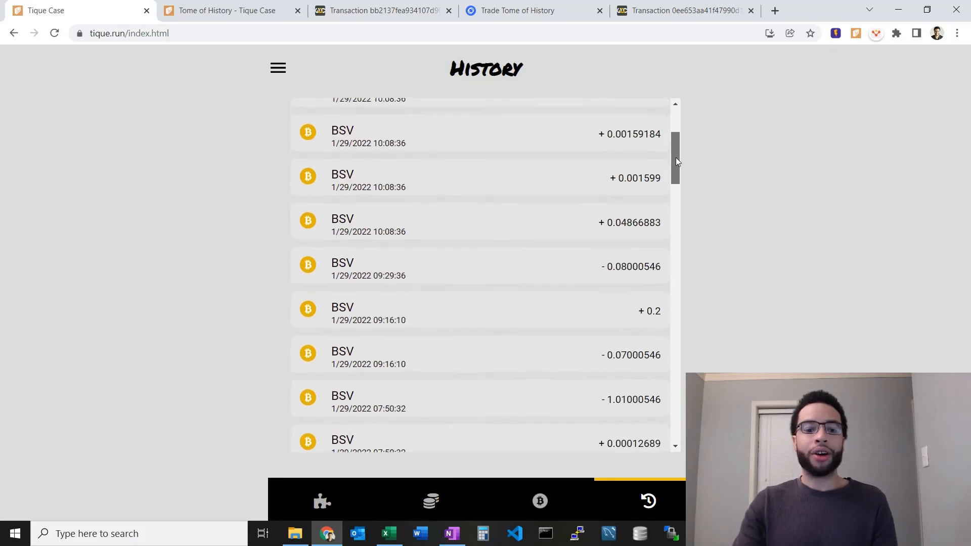
pyautogui.scroll(-3)
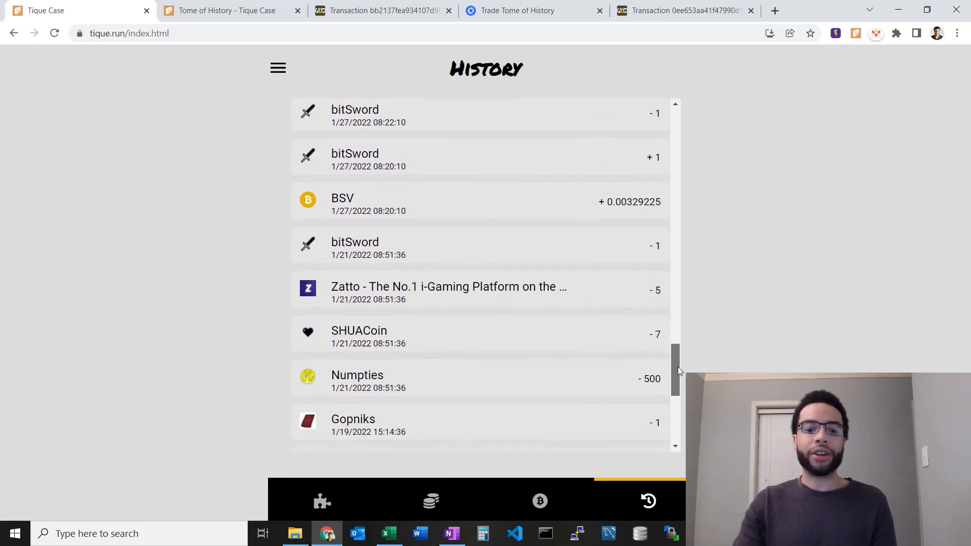
pyautogui.scroll(-3)
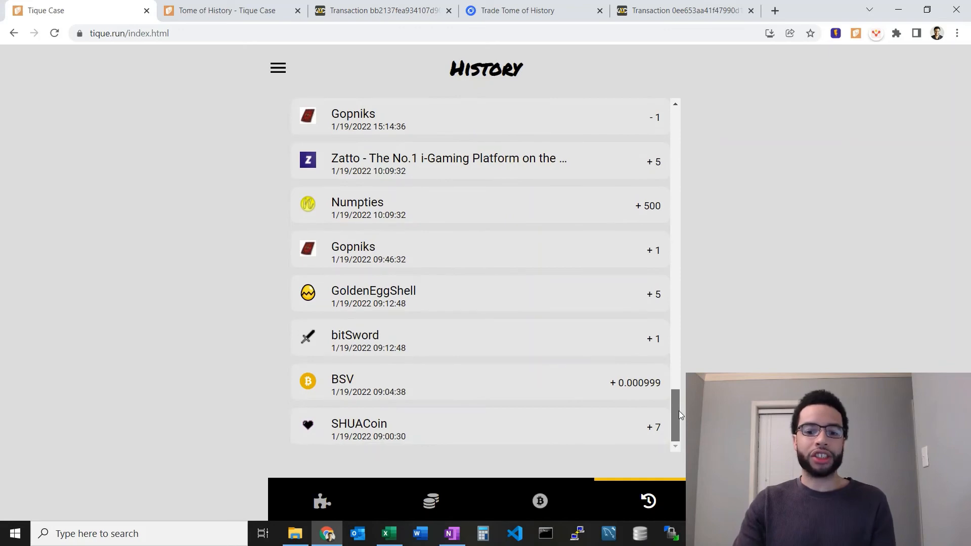
pyautogui.click(420, 383)
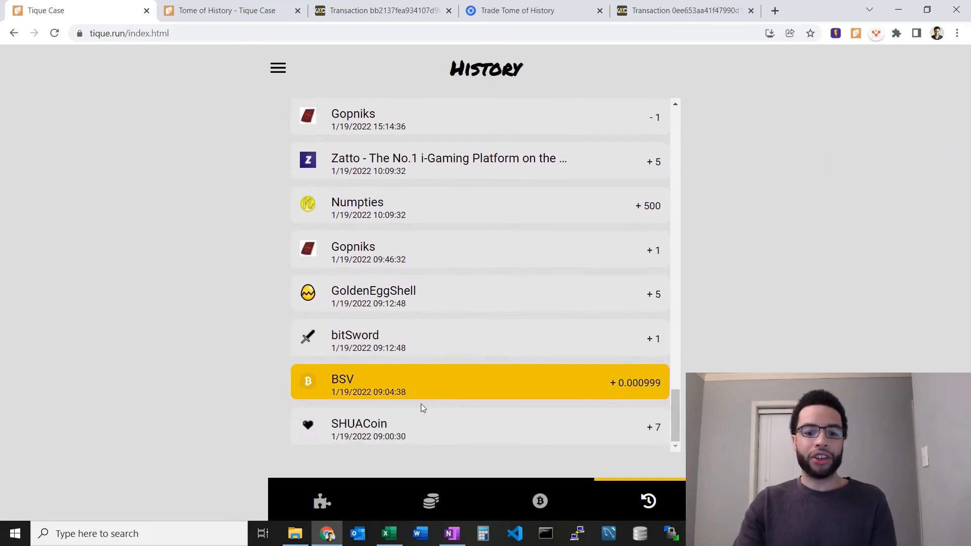
pyautogui.scroll(3)
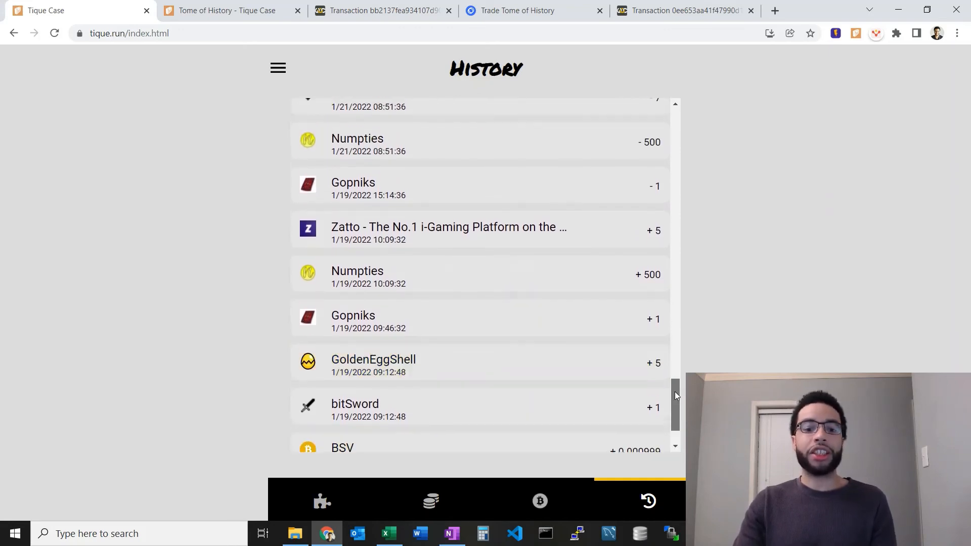
pyautogui.scroll(3)
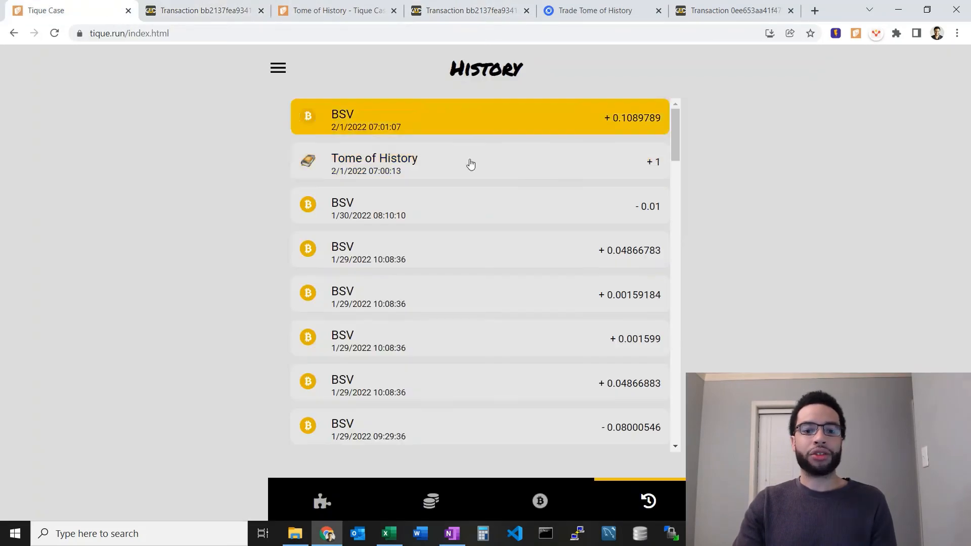
pyautogui.moveTo(485, 128)
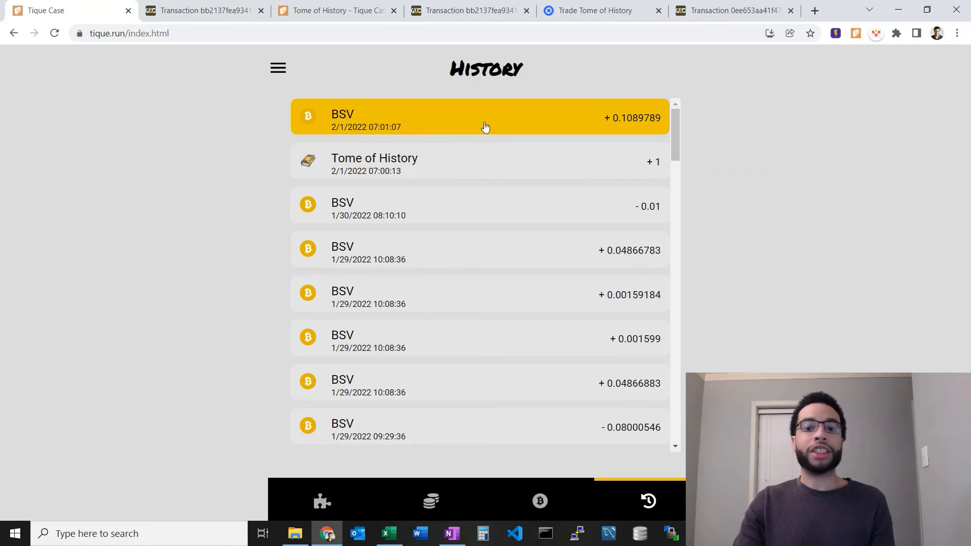
pyautogui.moveTo(582, 121)
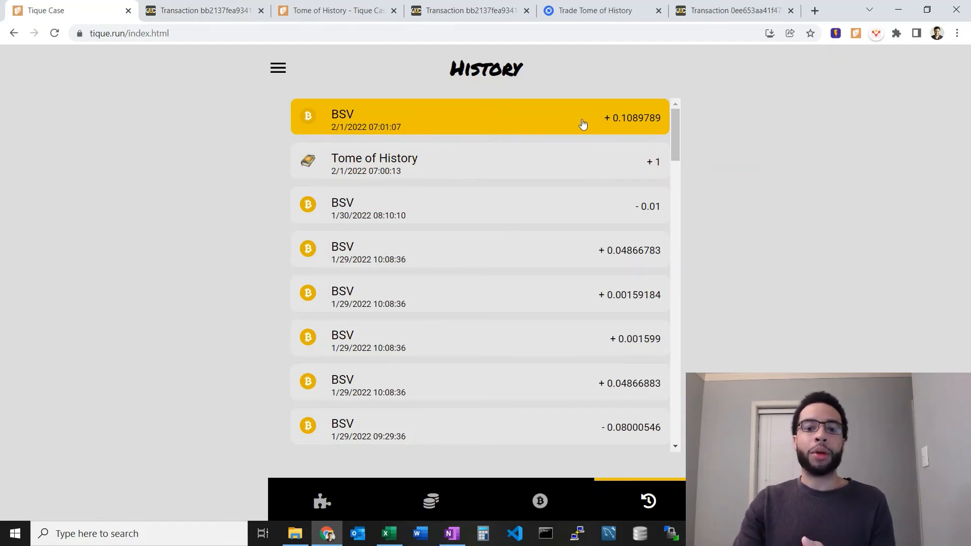
# - Switch to the NFT collection holding mon, KEY and Tome of History and scroll through it
pyautogui.click(402, 162)
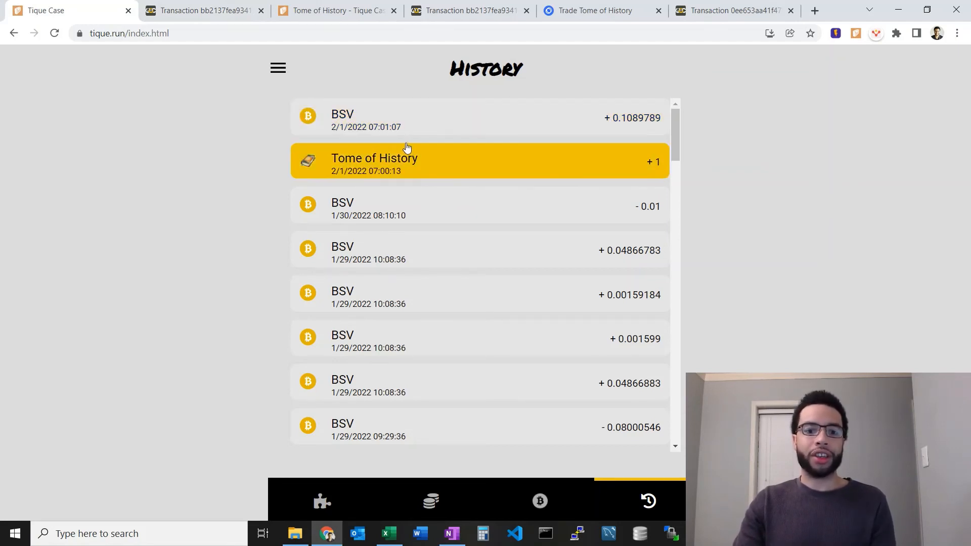
pyautogui.moveTo(419, 164)
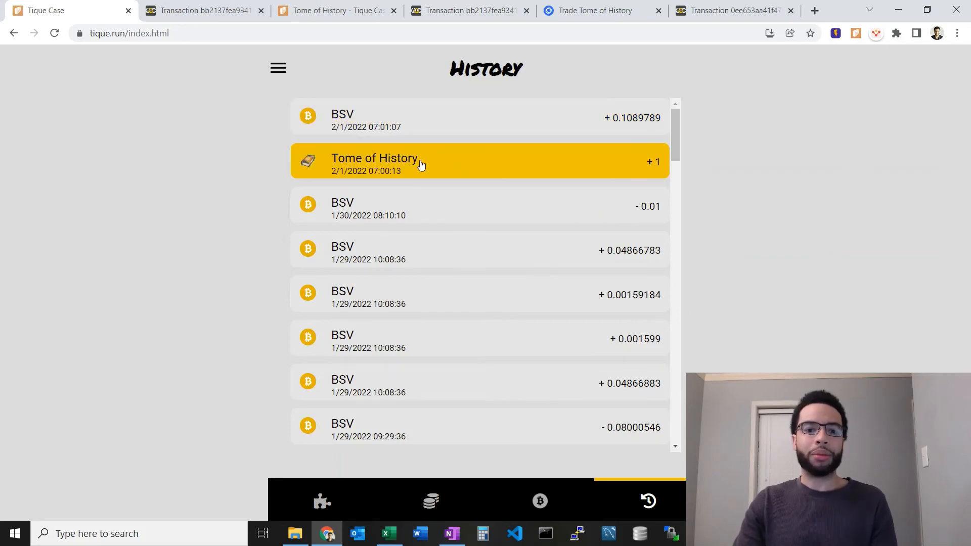
pyautogui.click(201, 10)
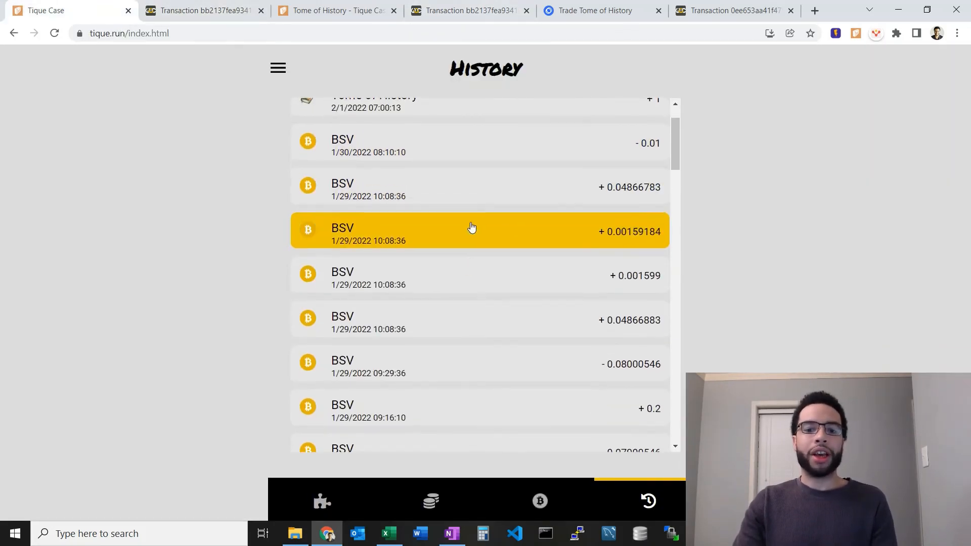
pyautogui.scroll(-3)
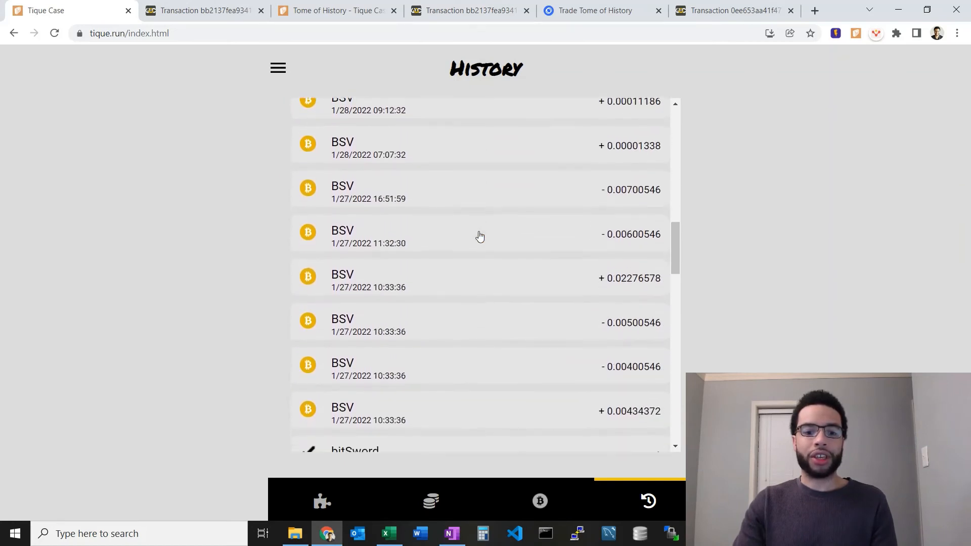
pyautogui.scroll(-3)
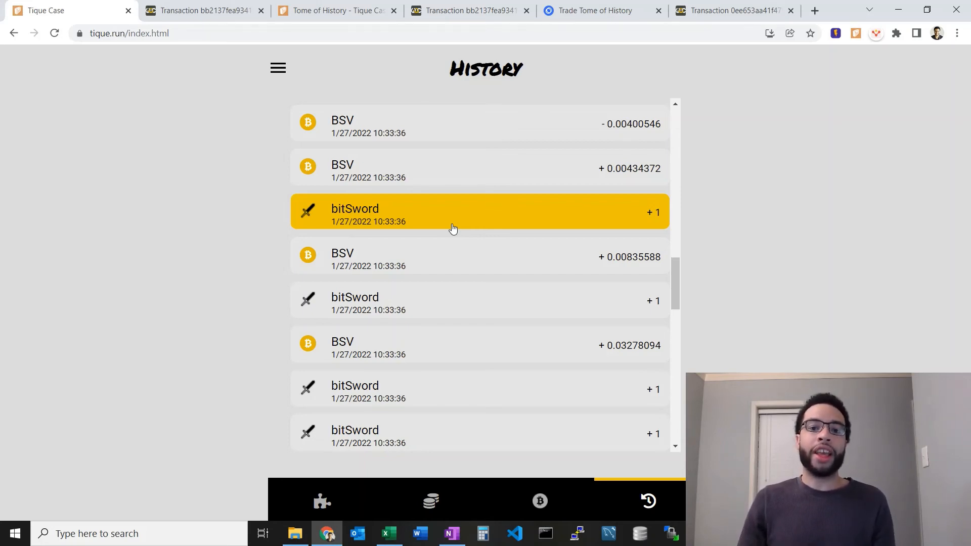
pyautogui.scroll(-3)
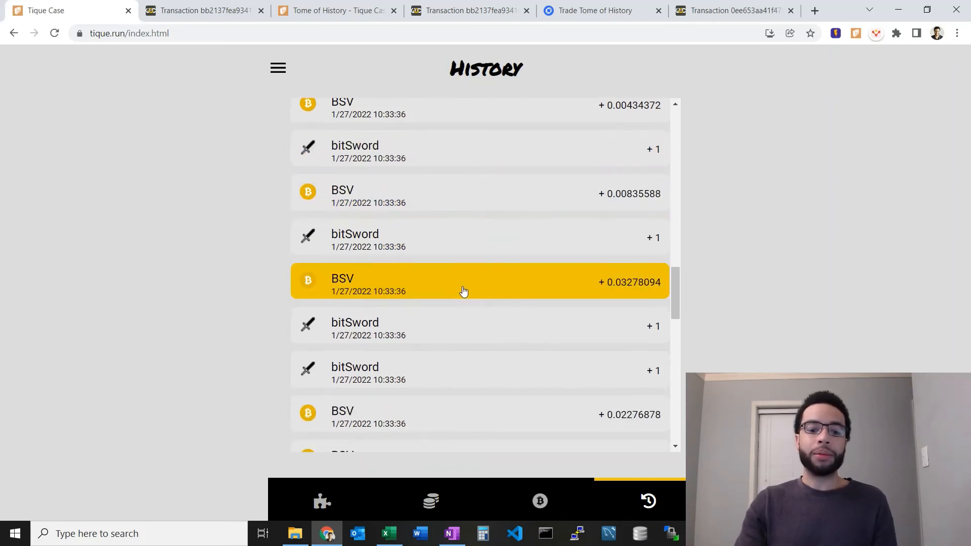
pyautogui.scroll(-3)
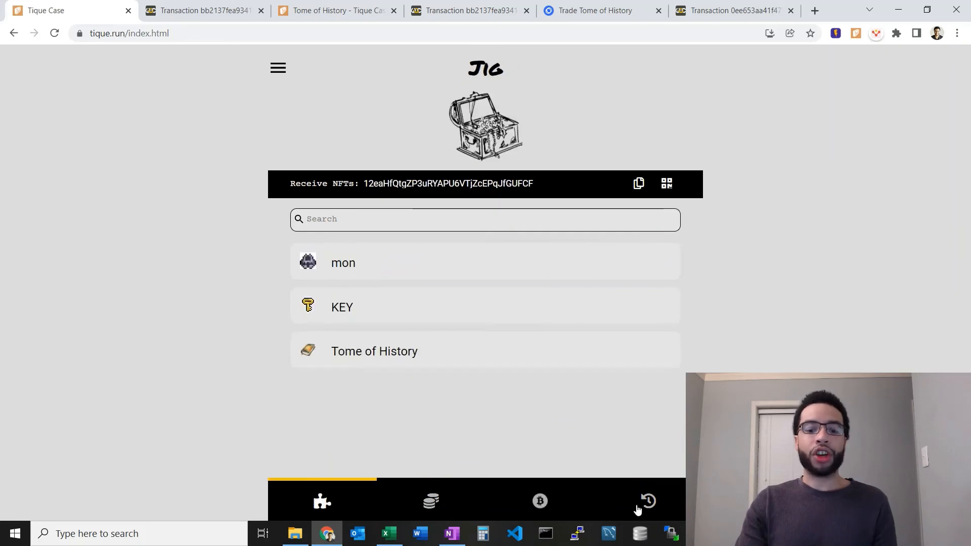
# - Show the tique.run/tomeofhistory marketplace page listing tomes at 0.1 BSV
pyautogui.click(539, 500)
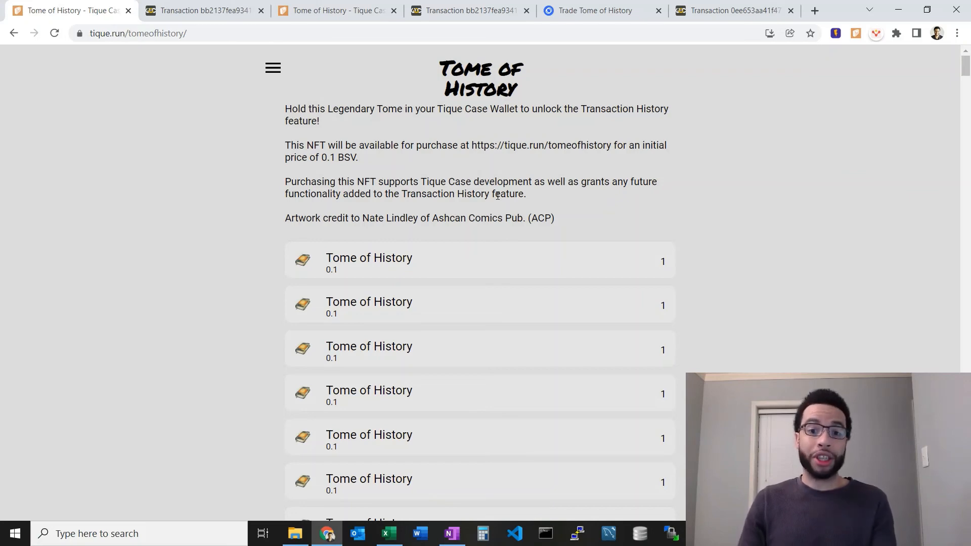
pyautogui.moveTo(505, 205)
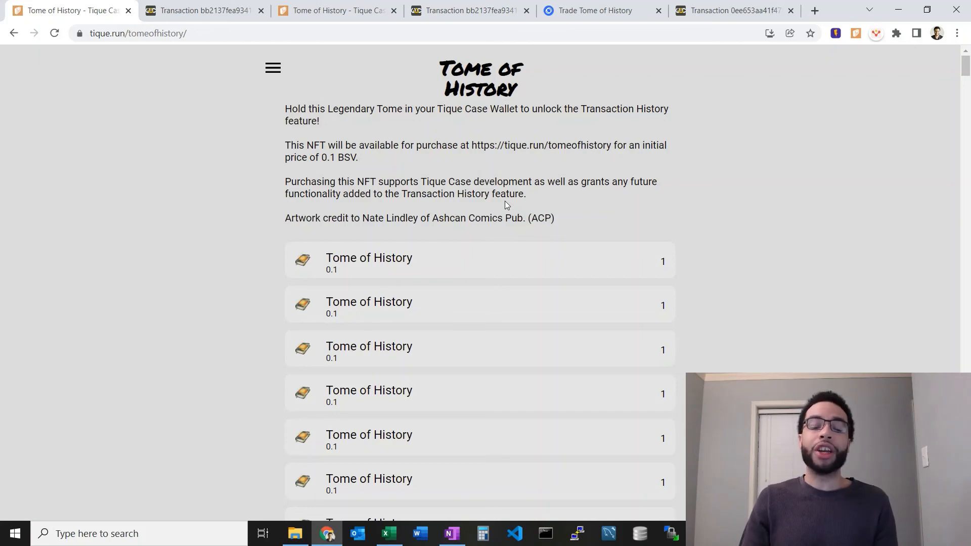
pyautogui.moveTo(491, 204)
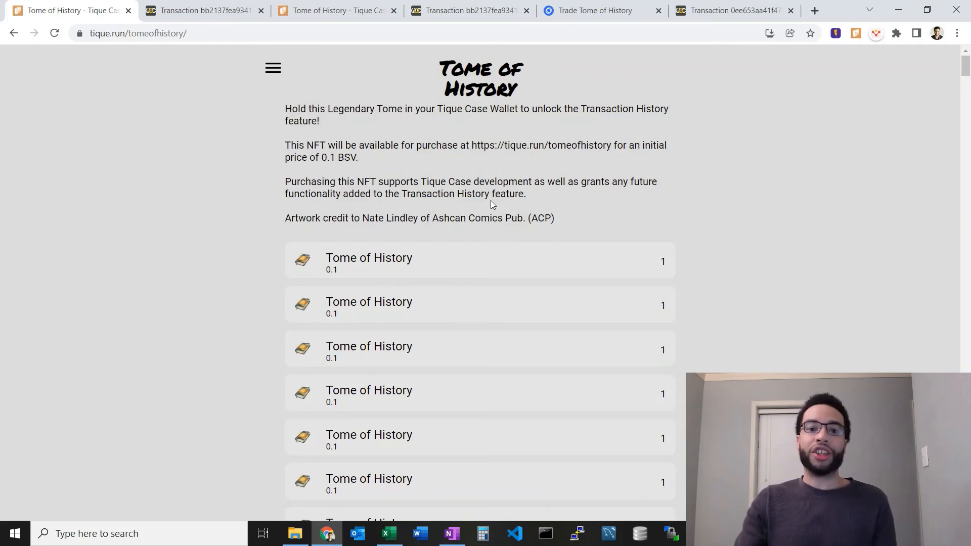
# - Bring up the wallet's side drawer with Settings and social links
pyautogui.click(272, 68)
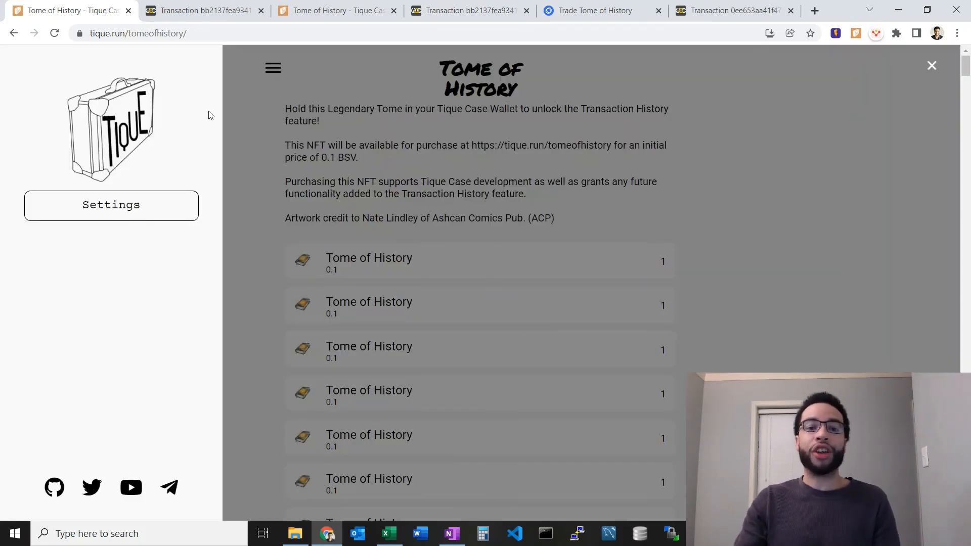
pyautogui.moveTo(397, 179)
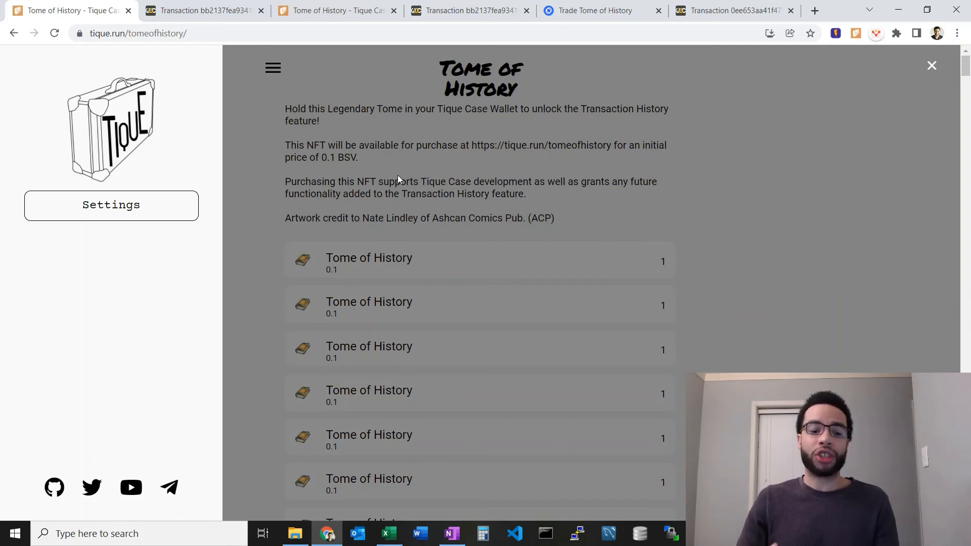
pyautogui.moveTo(54, 488)
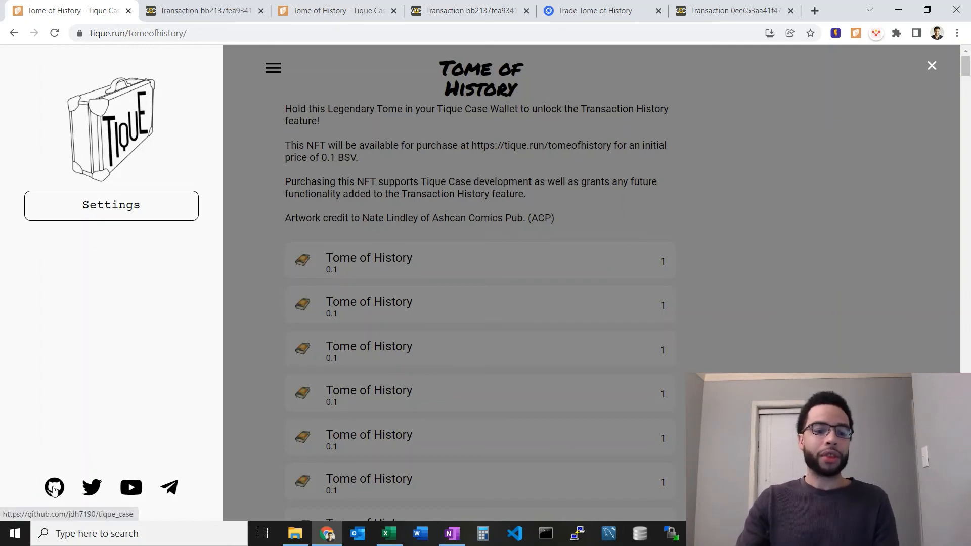
# - View the tique_case GitHub repository and scroll through its Tique Case Wallet README
pyautogui.click(54, 487)
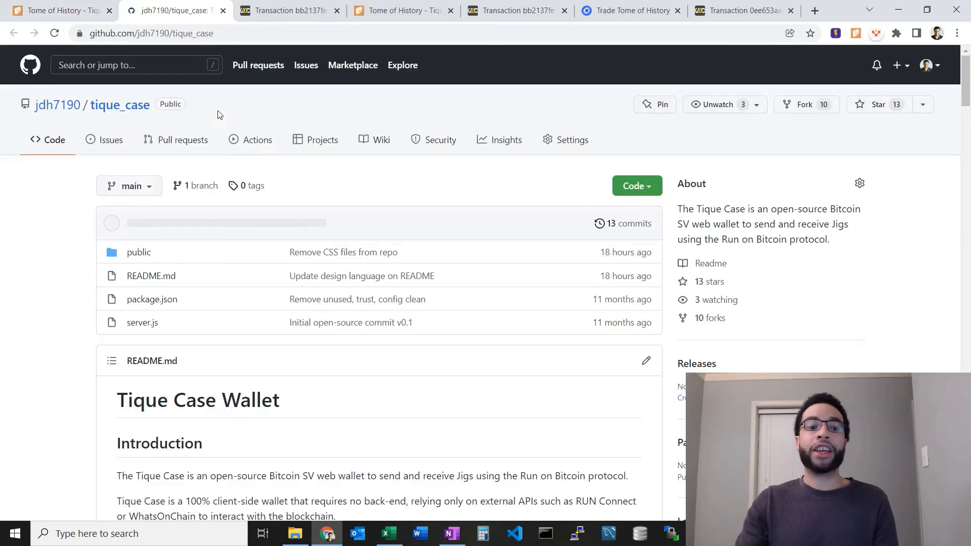
pyautogui.scroll(-3)
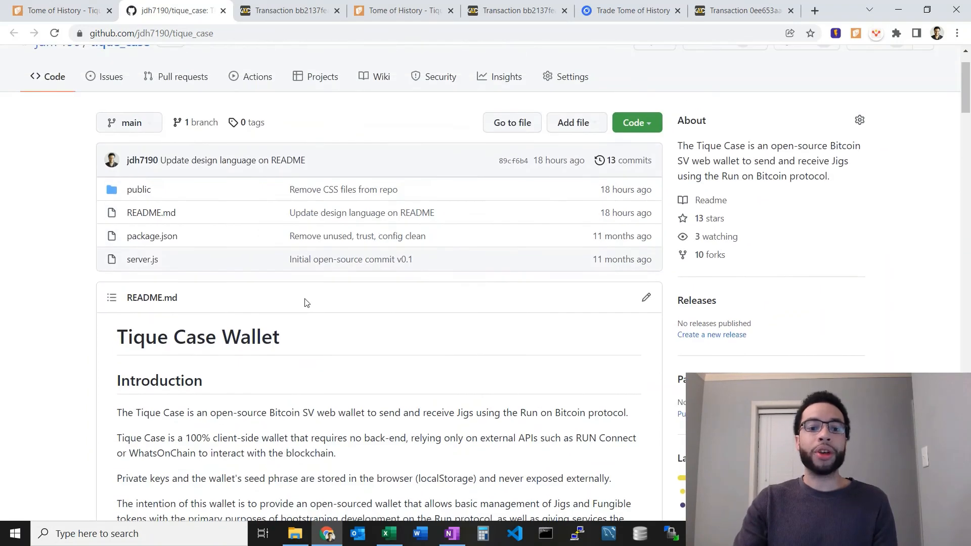
pyautogui.scroll(-3)
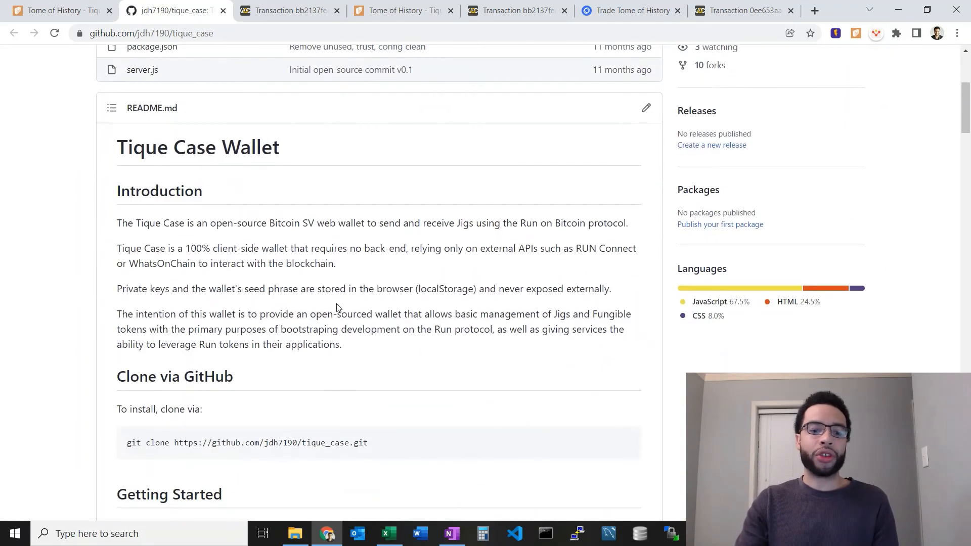
pyautogui.scroll(-3)
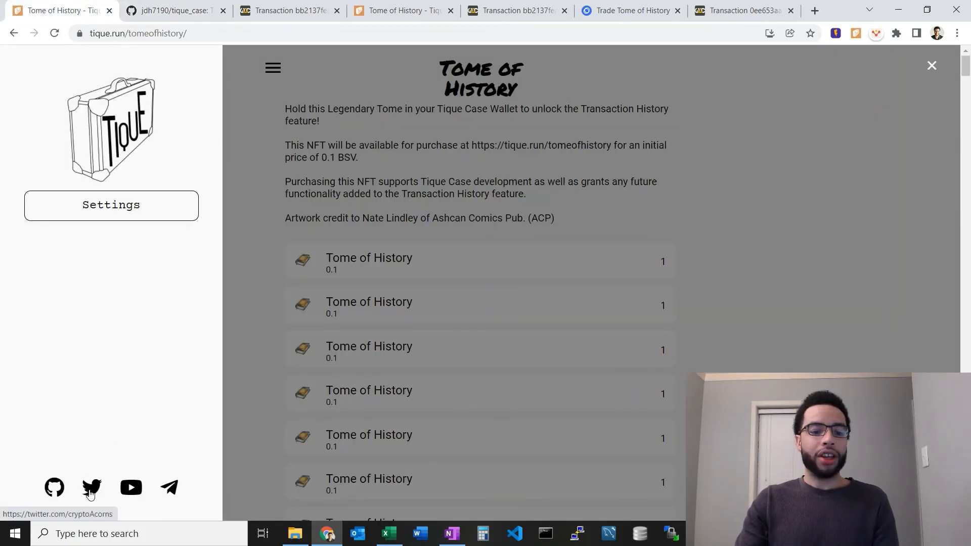
pyautogui.moveTo(169, 489)
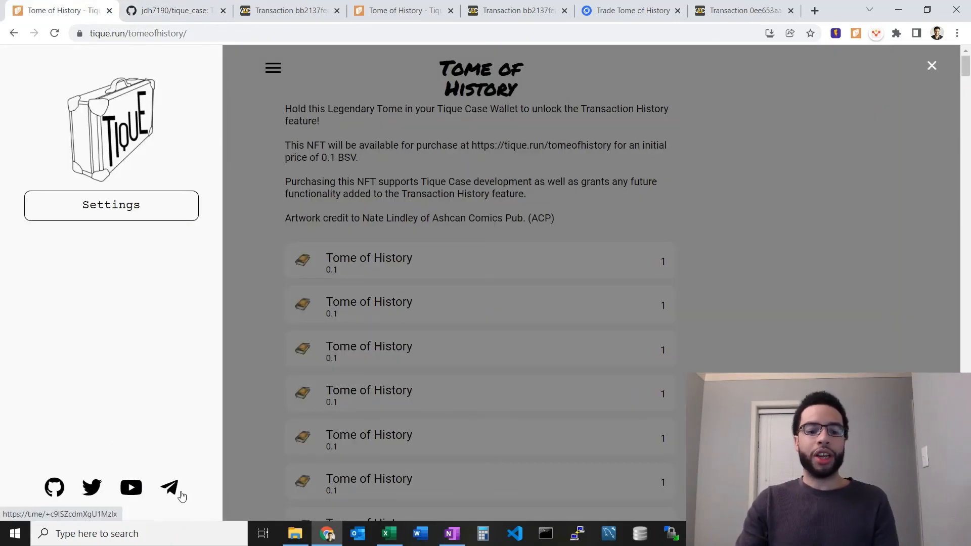
pyautogui.moveTo(202, 437)
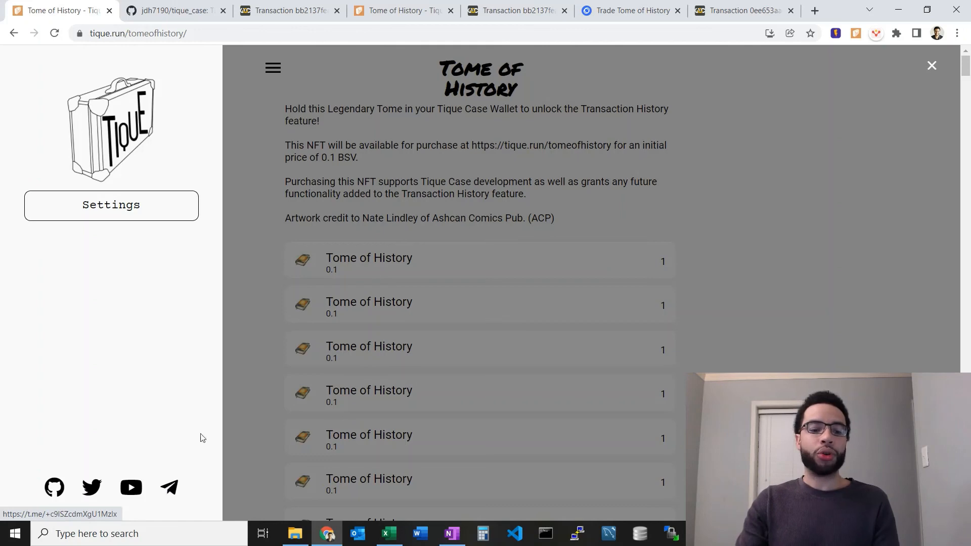
pyautogui.moveTo(528, 203)
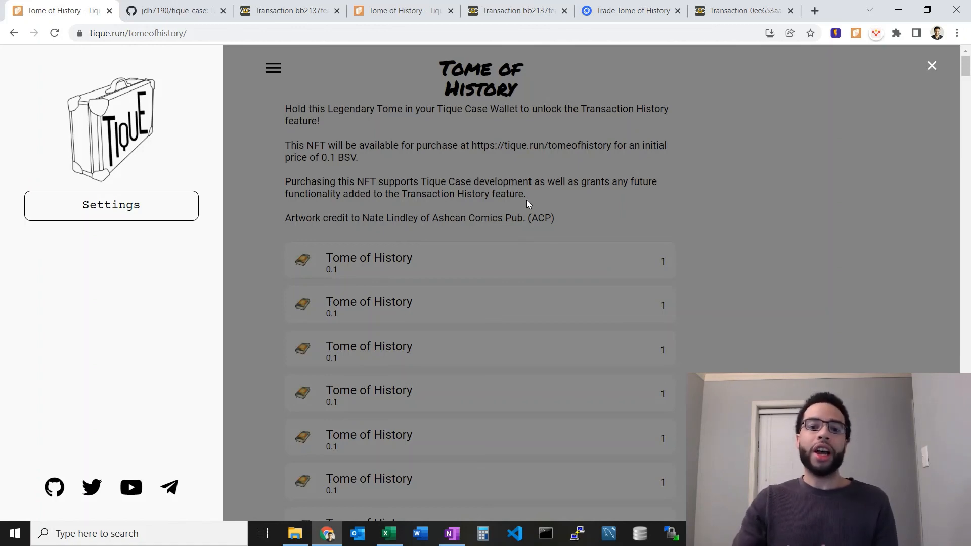
pyautogui.moveTo(535, 199)
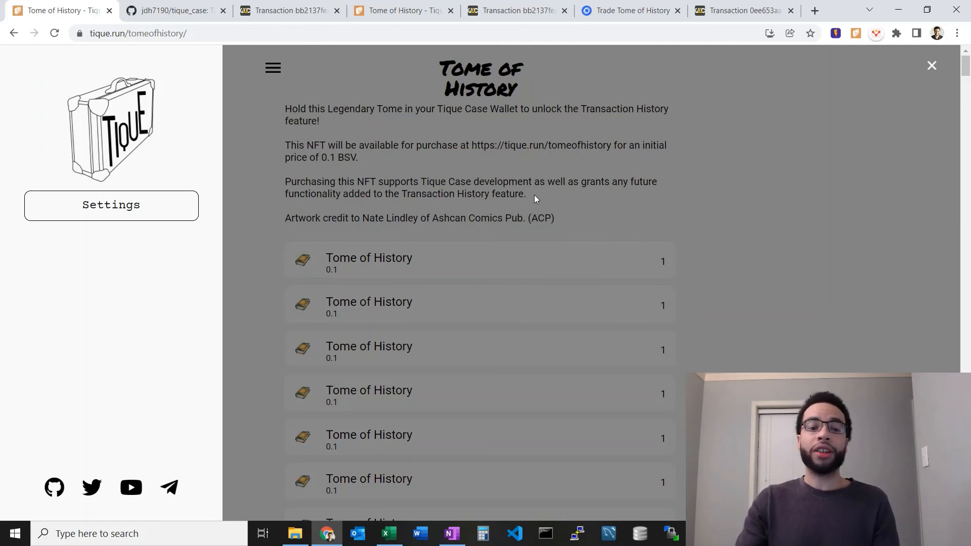
# - Close the side drawer, reopen it briefly, and close it again over the Tome page
pyautogui.click(931, 65)
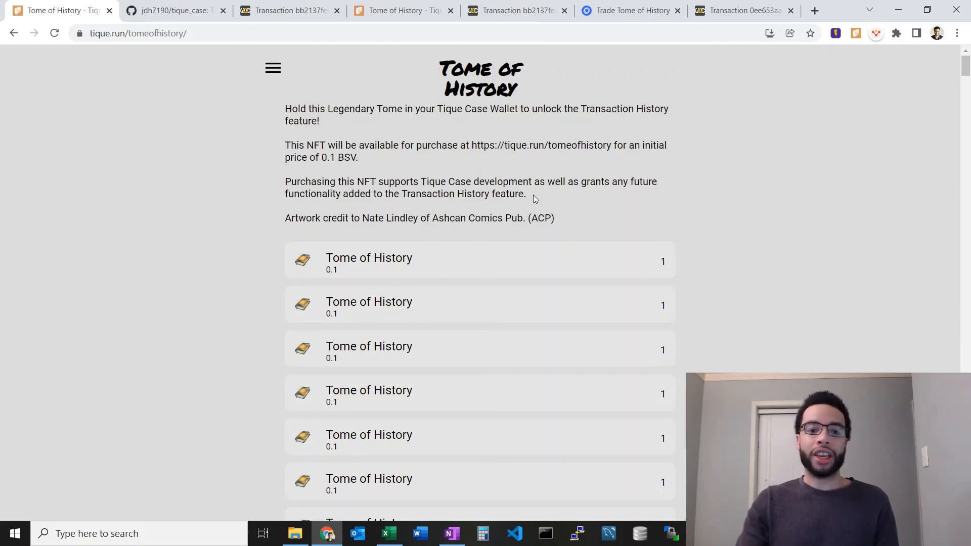
pyautogui.moveTo(272, 68)
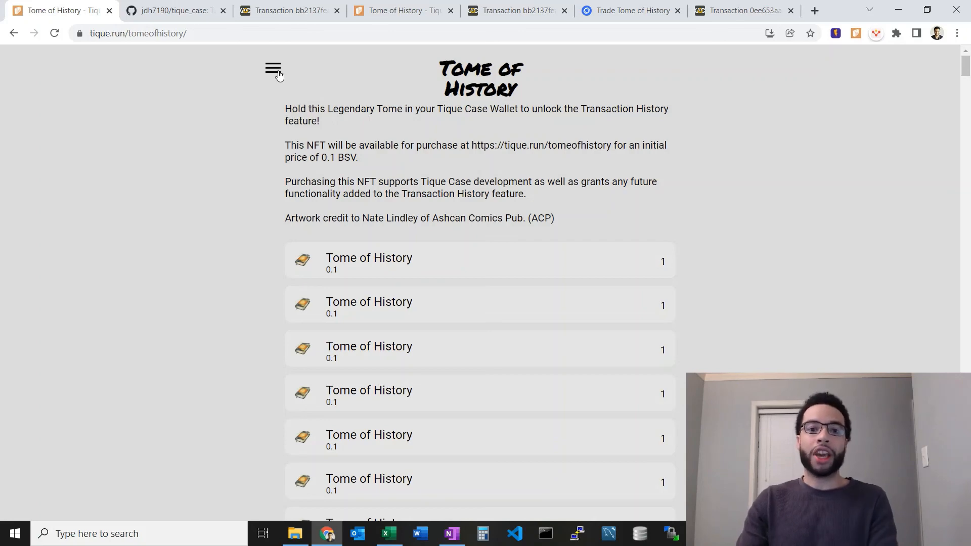
pyautogui.moveTo(473, 142)
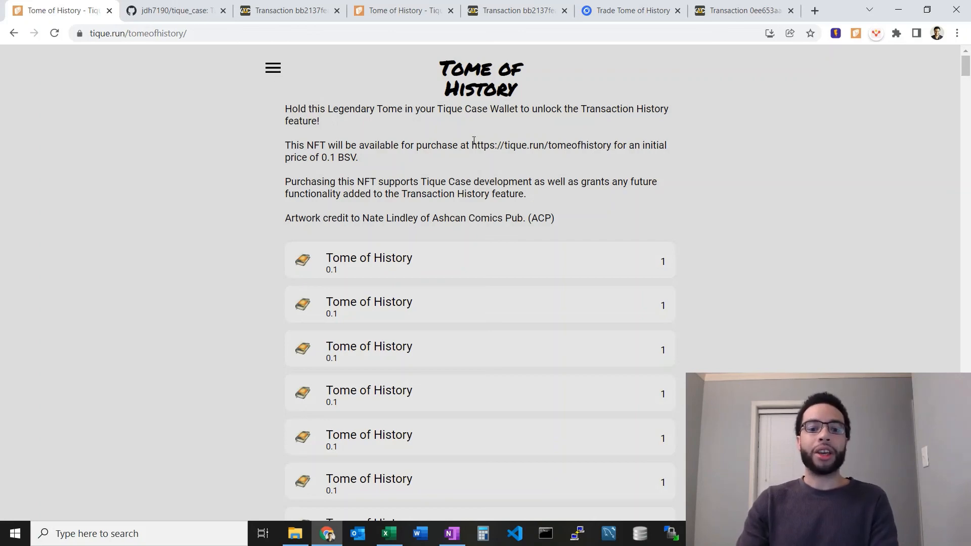
pyautogui.click(272, 68)
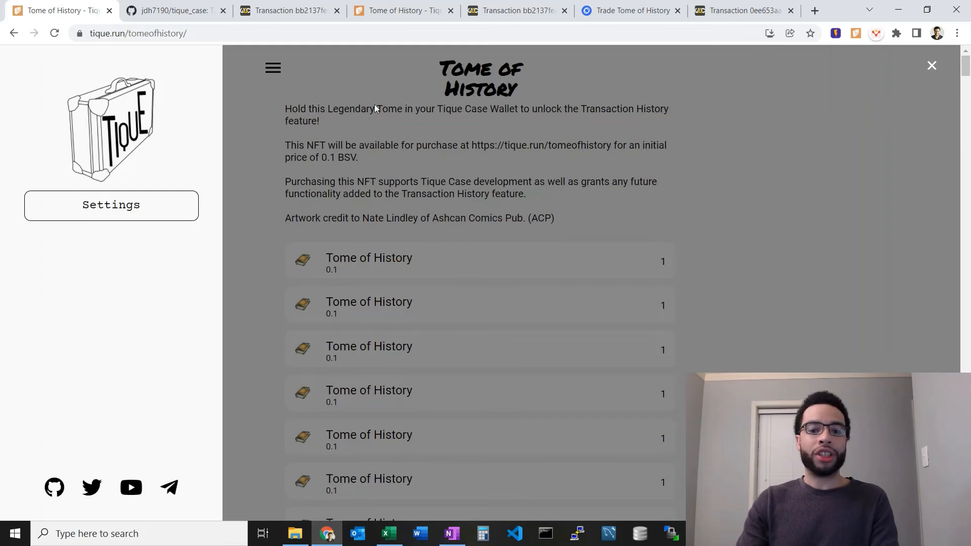
pyautogui.click(931, 66)
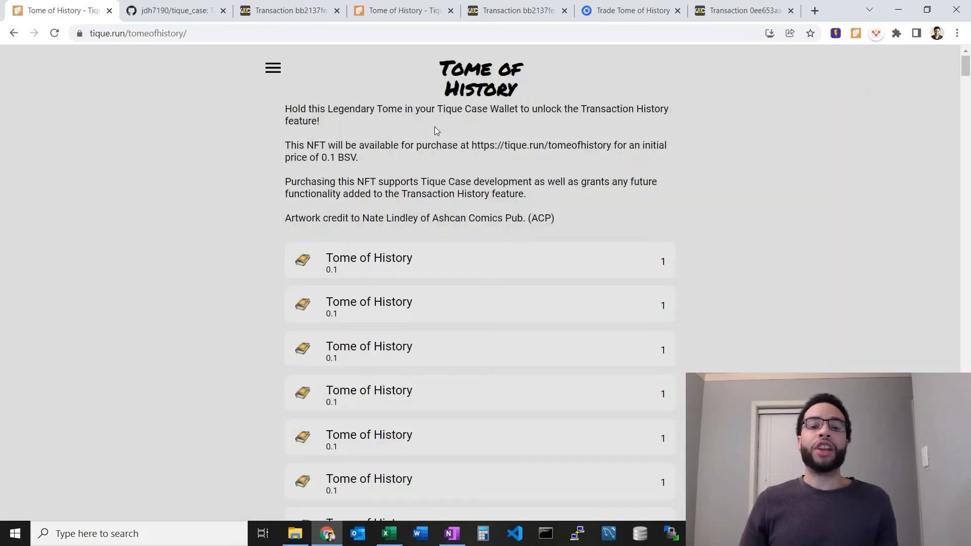